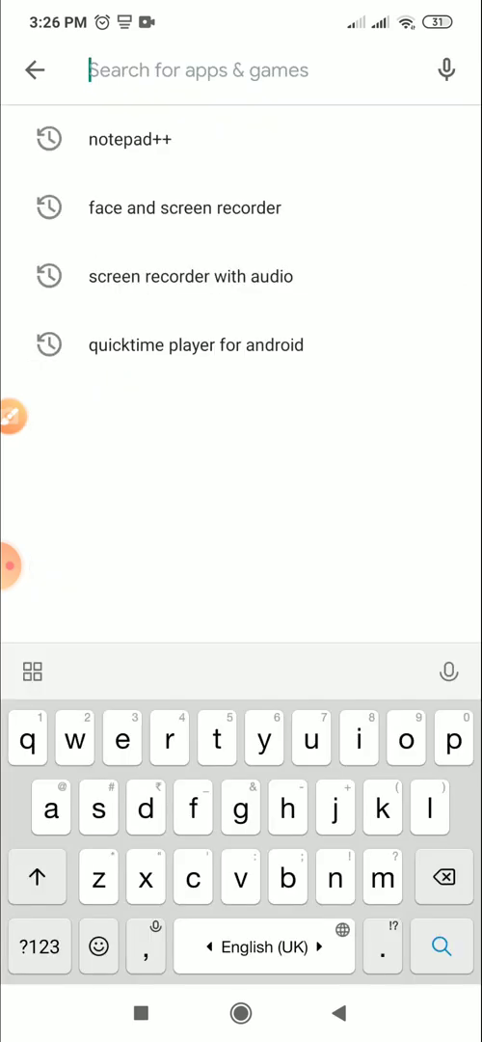
# Find and launch Notepad++ from Play Store and allow file access on the device.
pyautogui.click(129, 138)
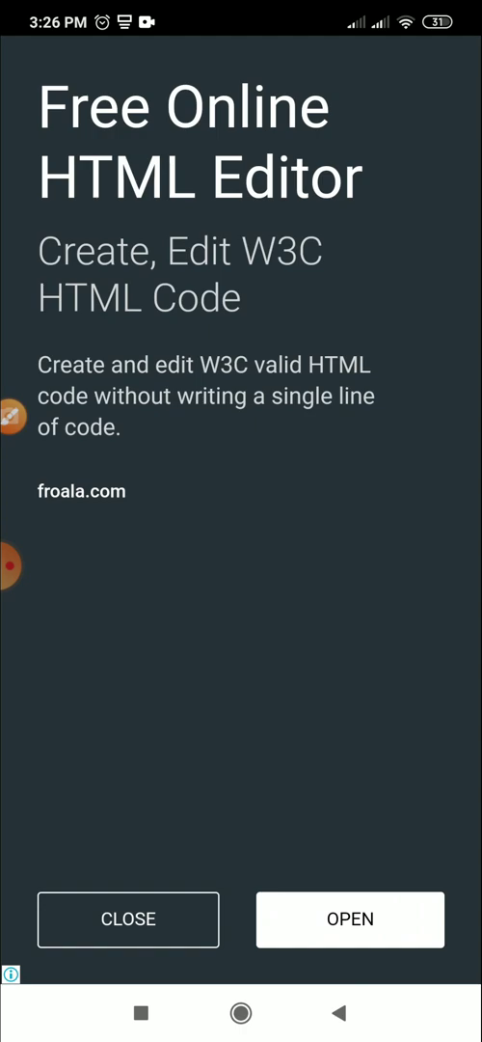
pyautogui.click(127, 919)
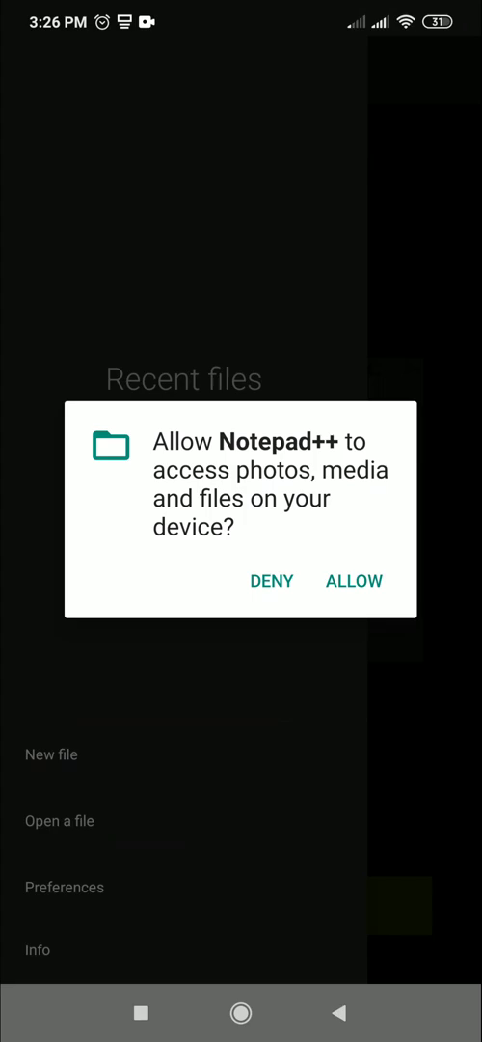
pyautogui.click(355, 581)
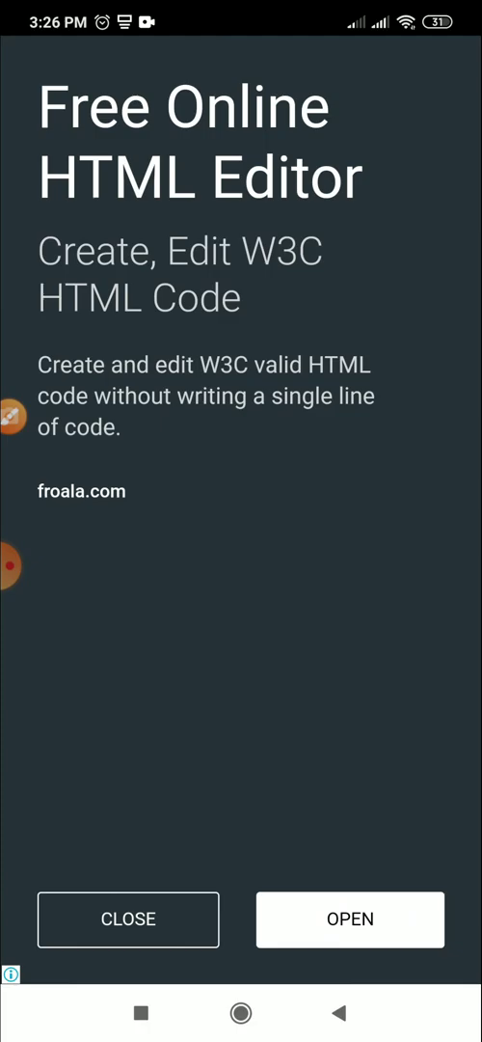
# Dismiss the ad and begin a new file with the line <!Doctype html>.
pyautogui.click(127, 918)
pyautogui.write('<!Docty')
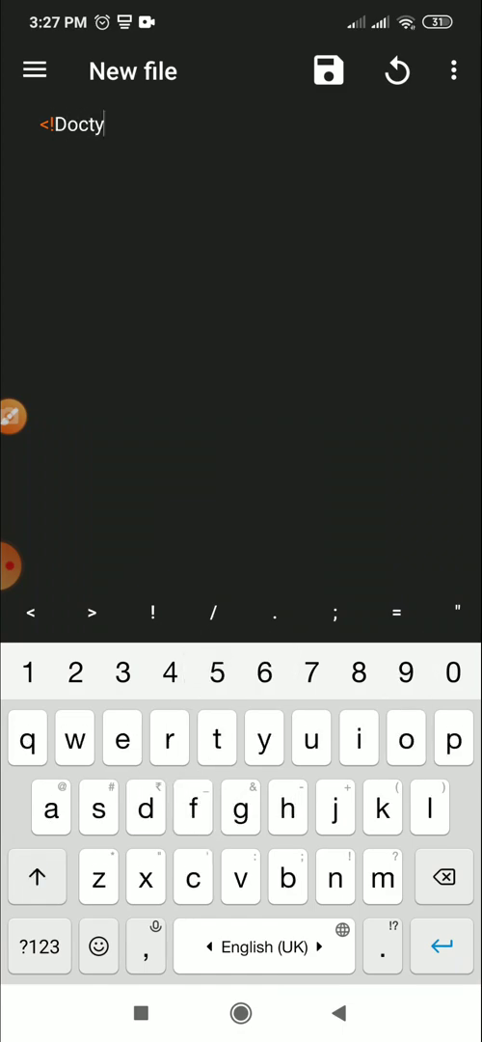
pyautogui.write('pe')
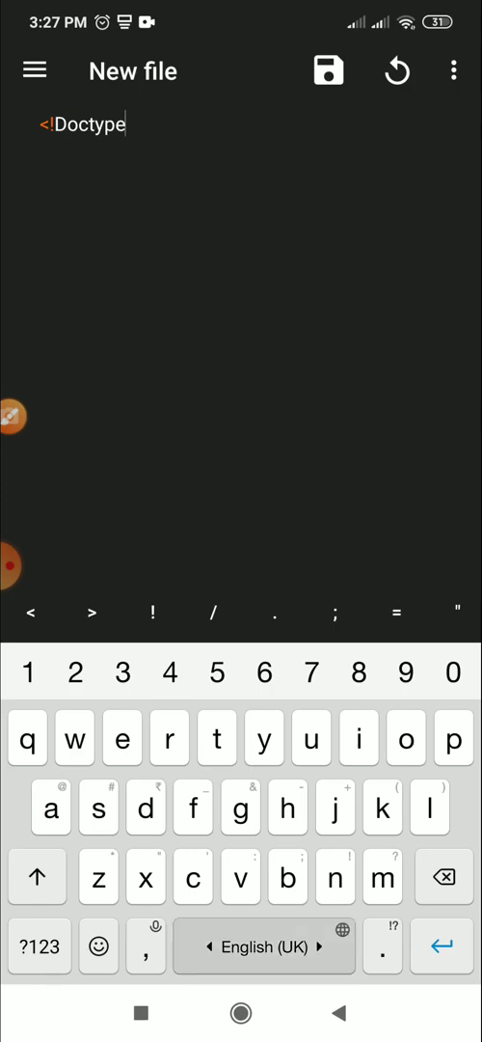
pyautogui.write('htm')
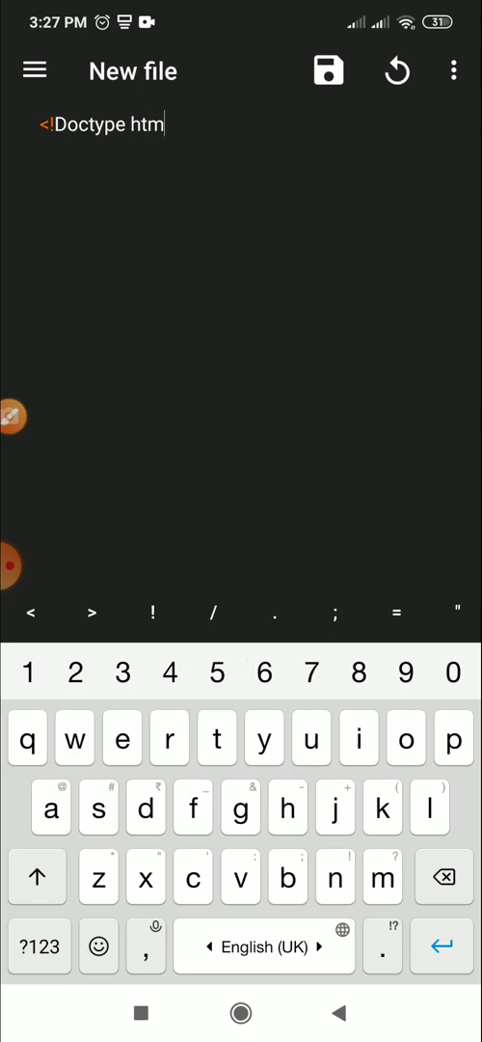
pyautogui.write('l>')
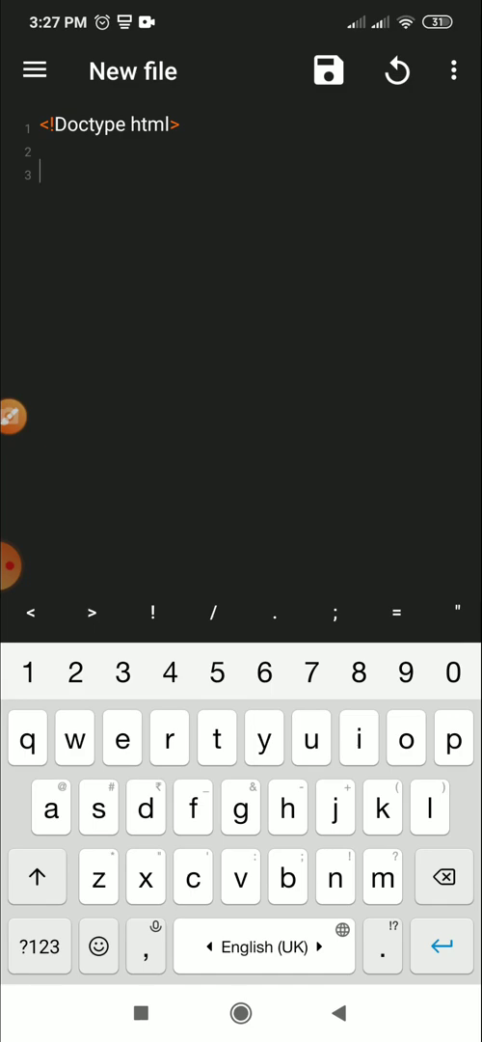
# Write the opening <html> and closing </html> tags on separate lines.
pyautogui.click(29, 611)
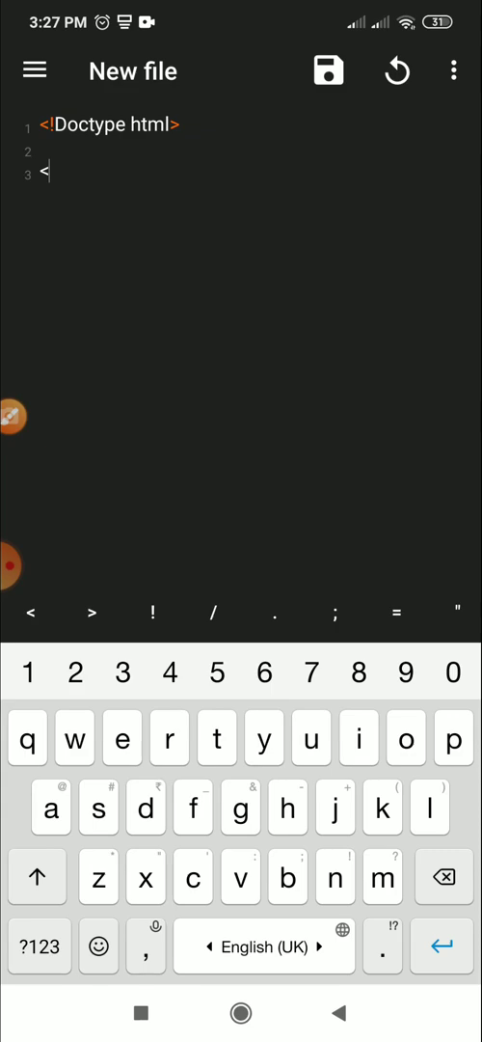
pyautogui.write('html')
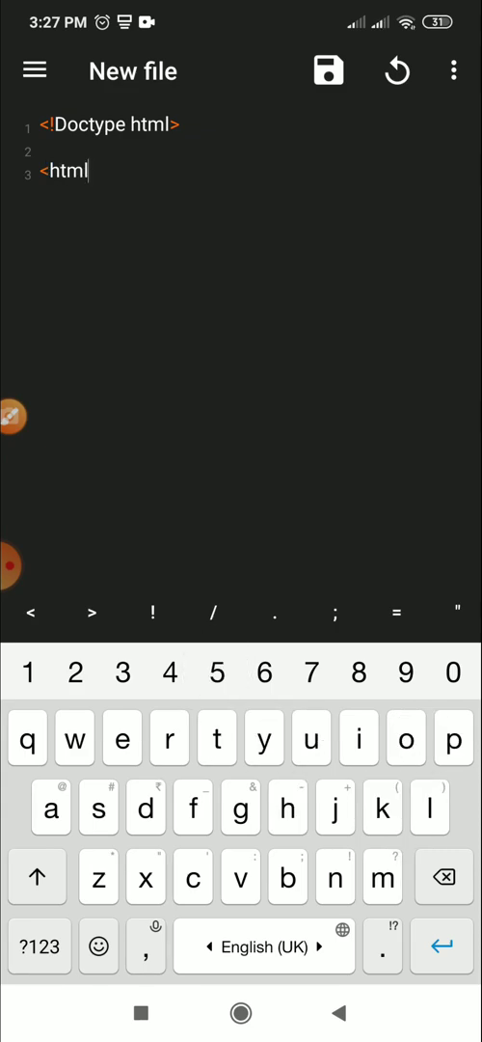
pyautogui.write('>')
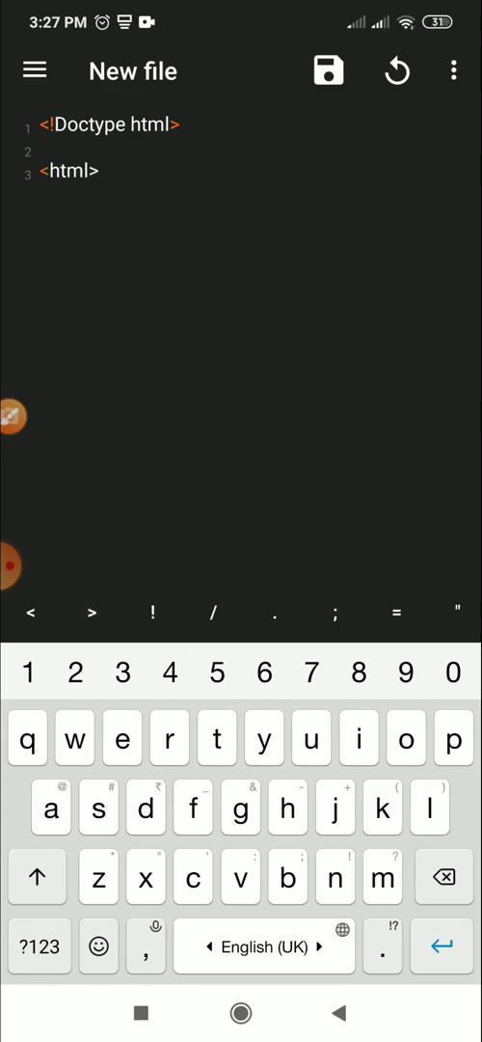
pyautogui.press('enter')
pyautogui.write('</')
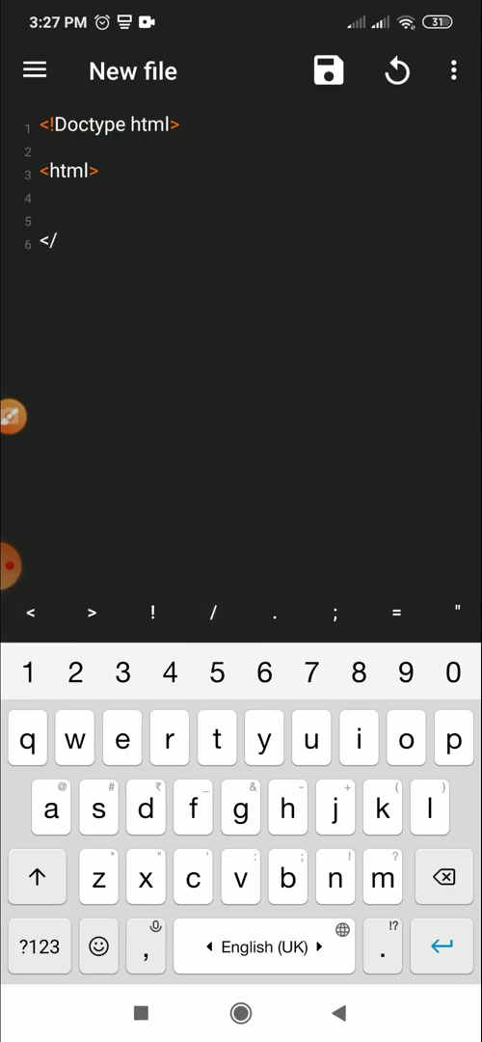
pyautogui.write('html>')
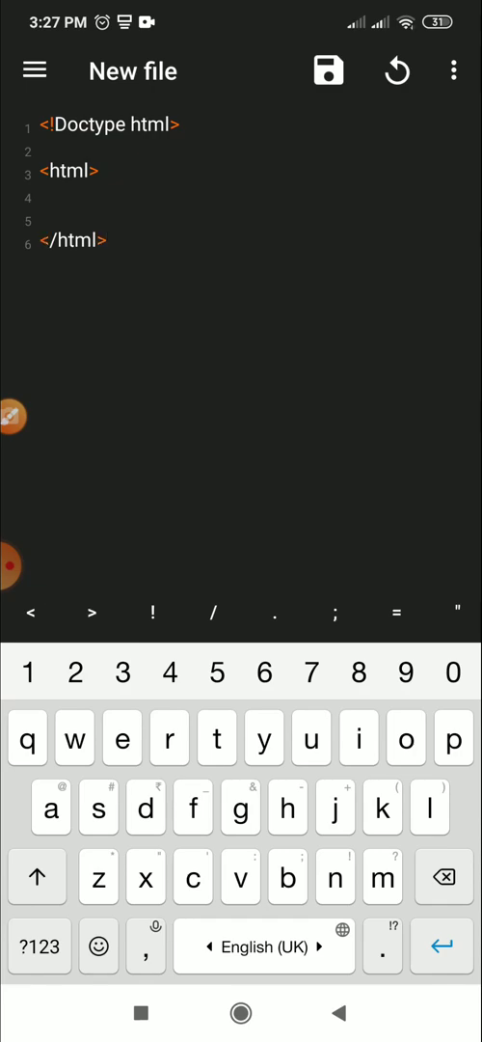
# Start a new tag with < on the line between the html tags, undoing stray edits.
pyautogui.click(40, 207)
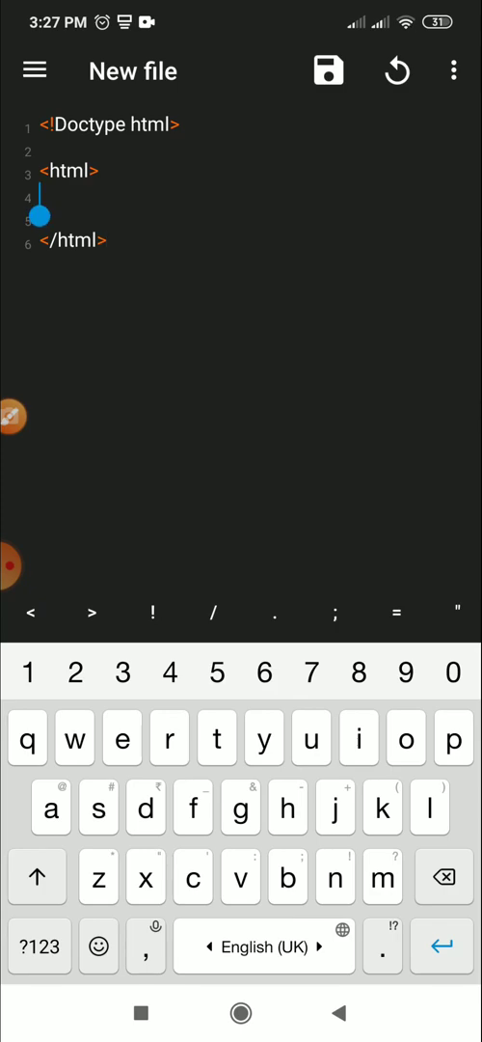
pyautogui.write('<')
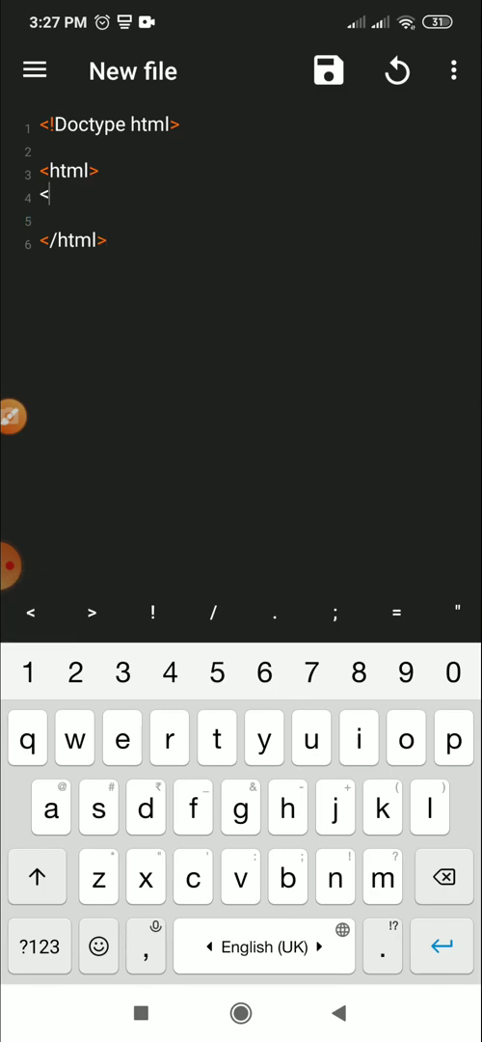
pyautogui.write('>')
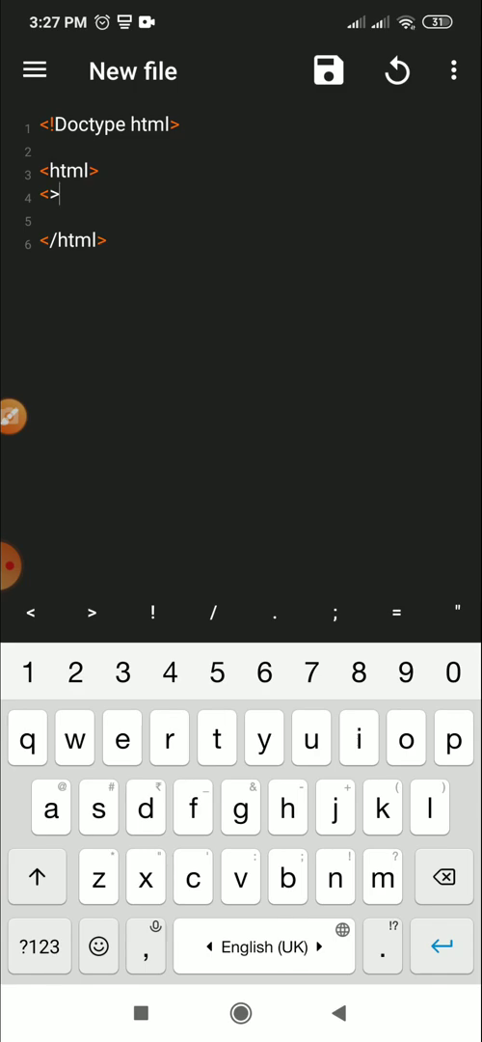
pyautogui.press('Enter')
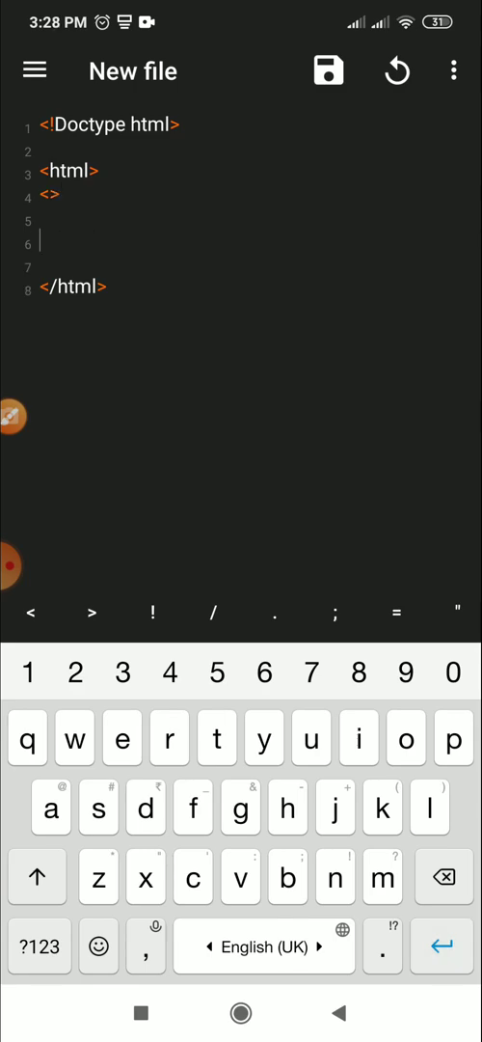
pyautogui.write('</>')
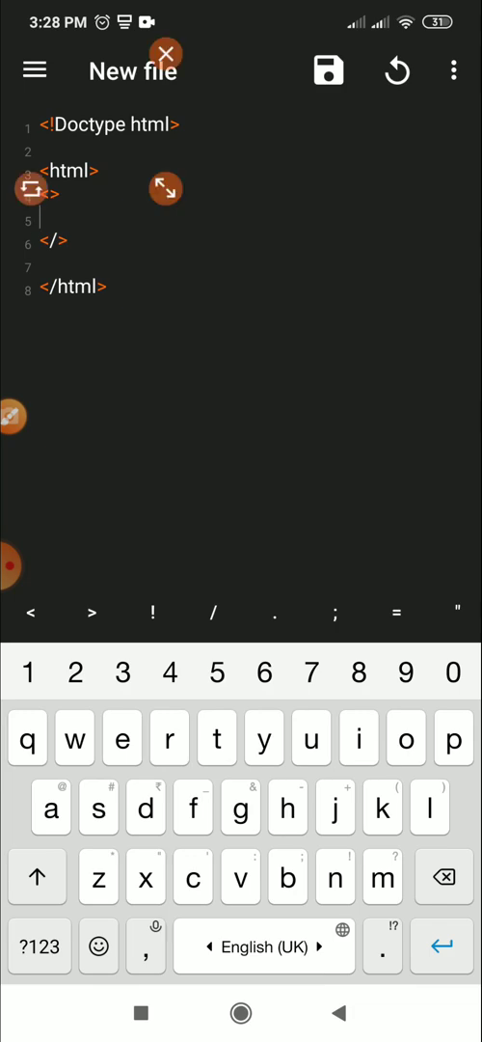
pyautogui.click(47, 241)
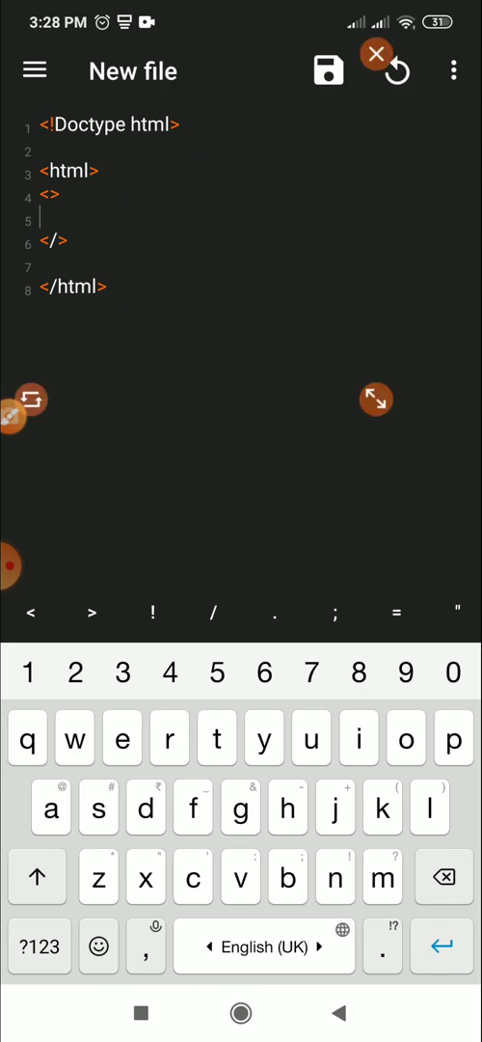
pyautogui.click(376, 54)
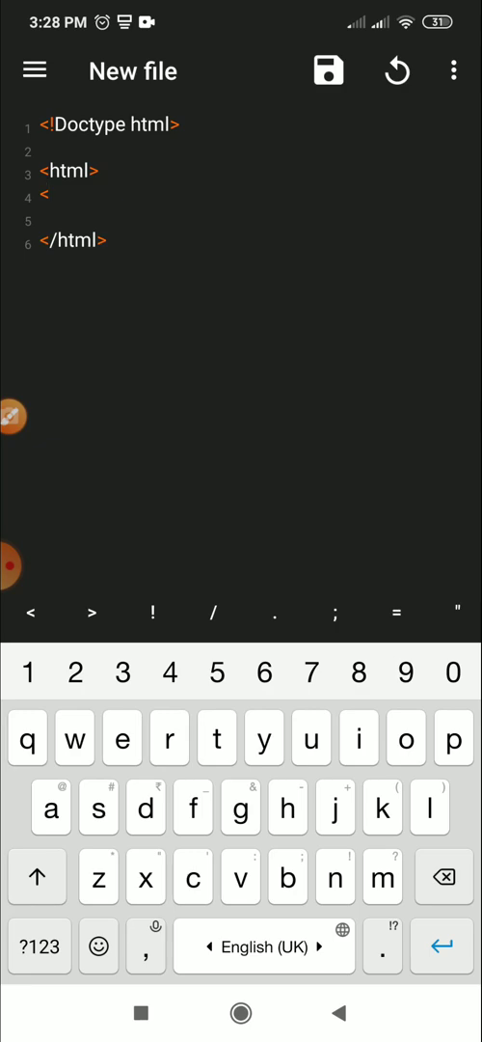
# Add <head> and </head> tags inside the html element with space between them.
pyautogui.write('head')
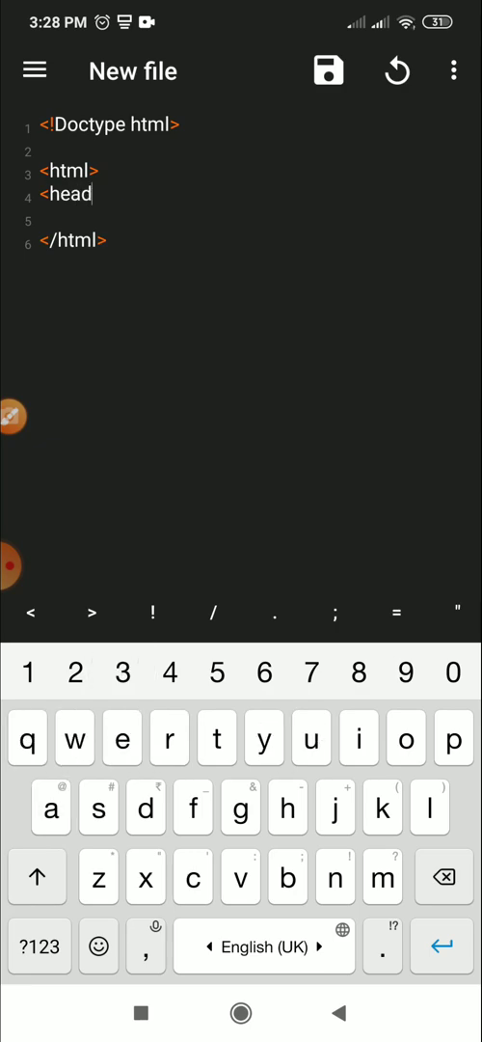
pyautogui.write('>')
pyautogui.write('<head')
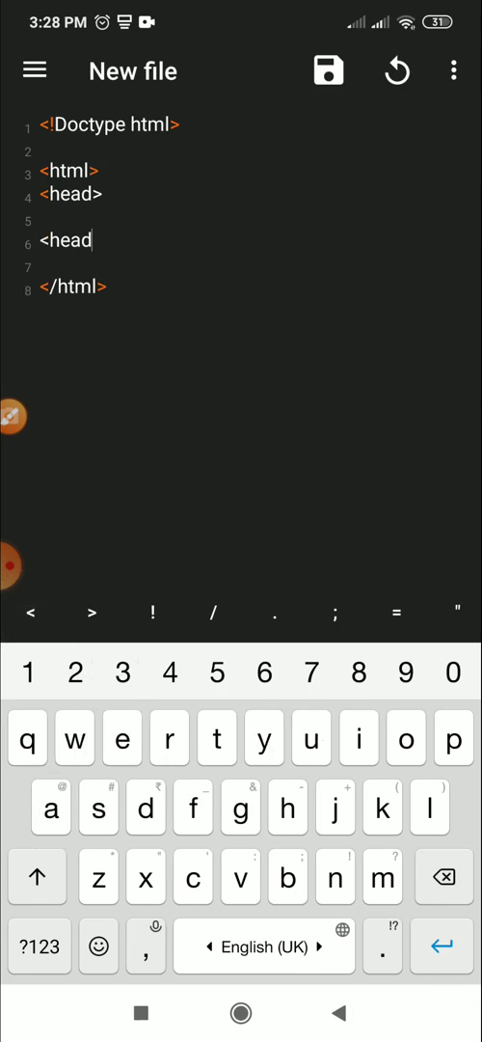
pyautogui.write('>')
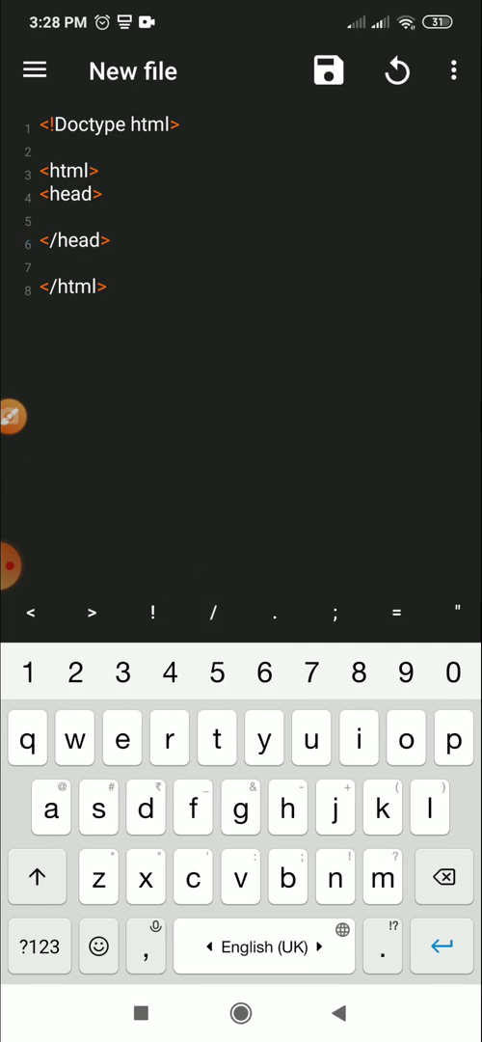
pyautogui.press('enter')
pyautogui.write('<title>')
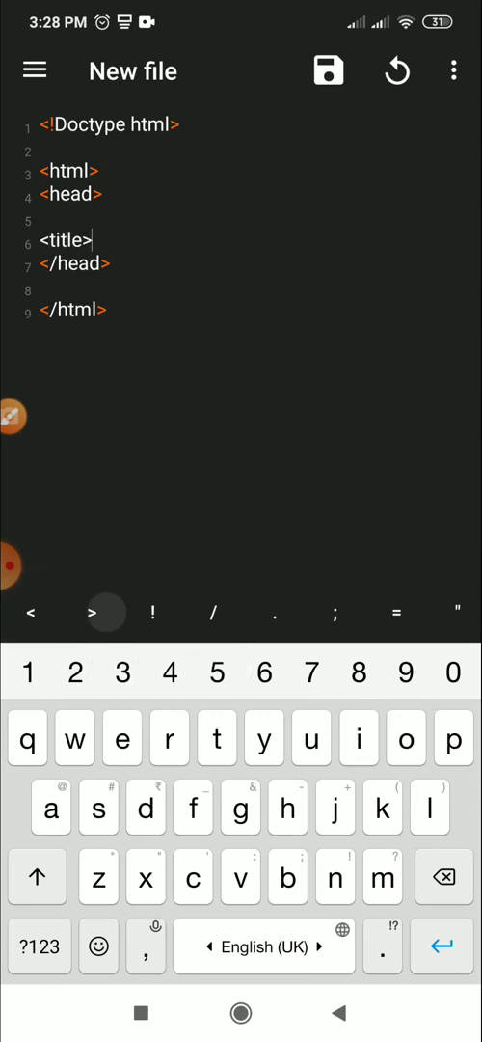
# Write <title> The Deens Institute </title> in the head, leaving blank lines below.
pyautogui.write('The Deens')
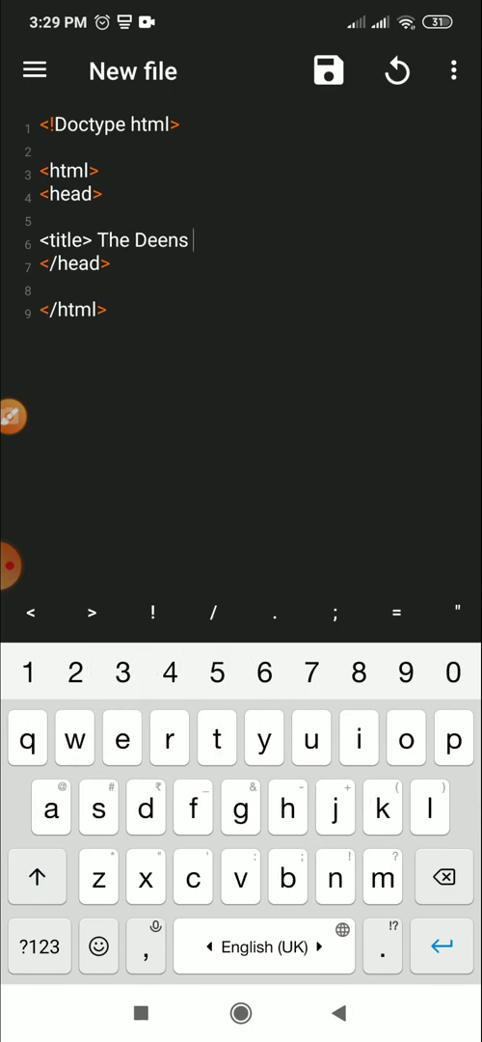
pyautogui.write('Institute')
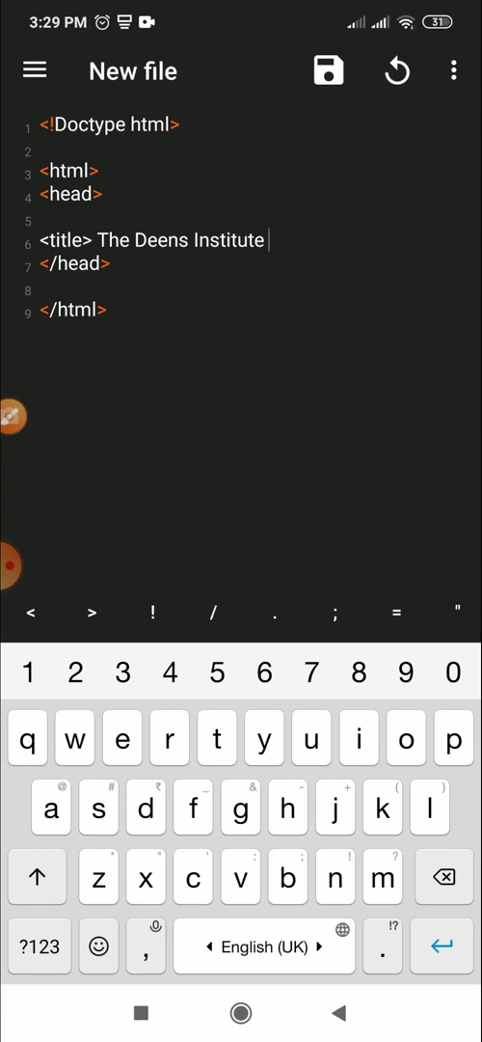
pyautogui.write('</title')
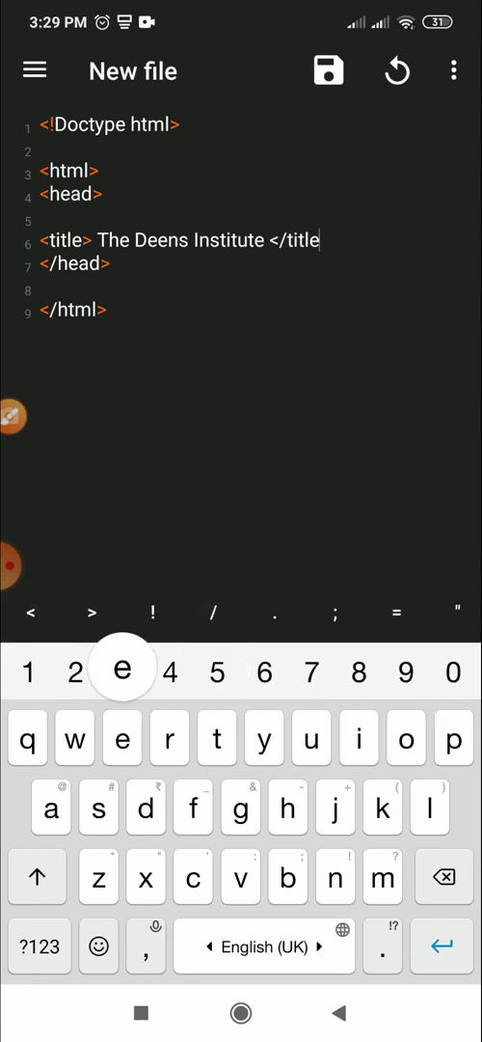
pyautogui.write('>')
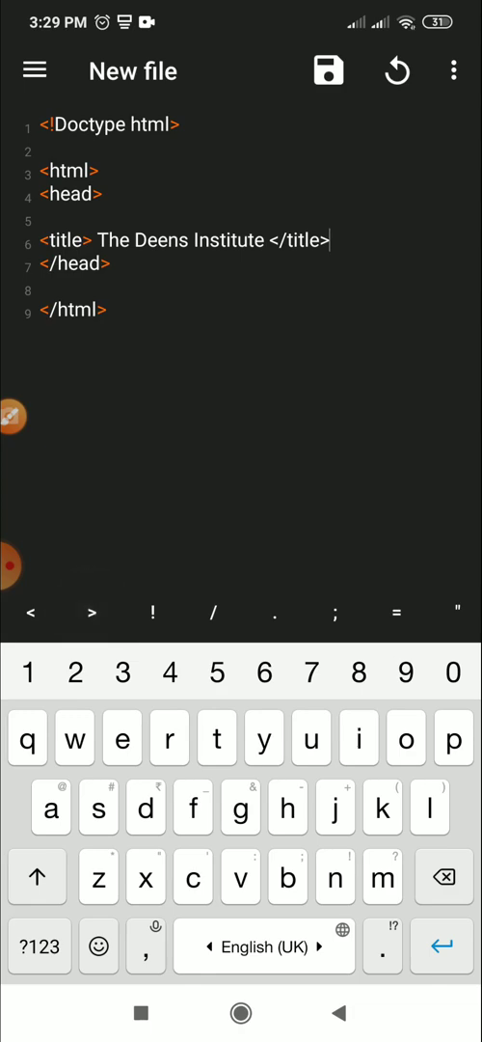
pyautogui.press('enter')
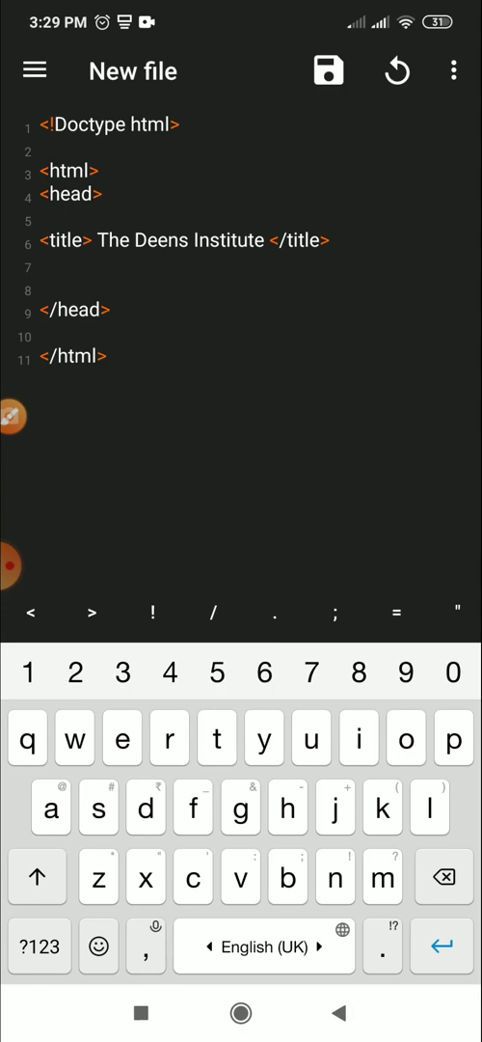
# Write <h1> THE DEENS INSTITUTE </h1> on the line below the title.
pyautogui.press('Backspace')
pyautogui.write('<')
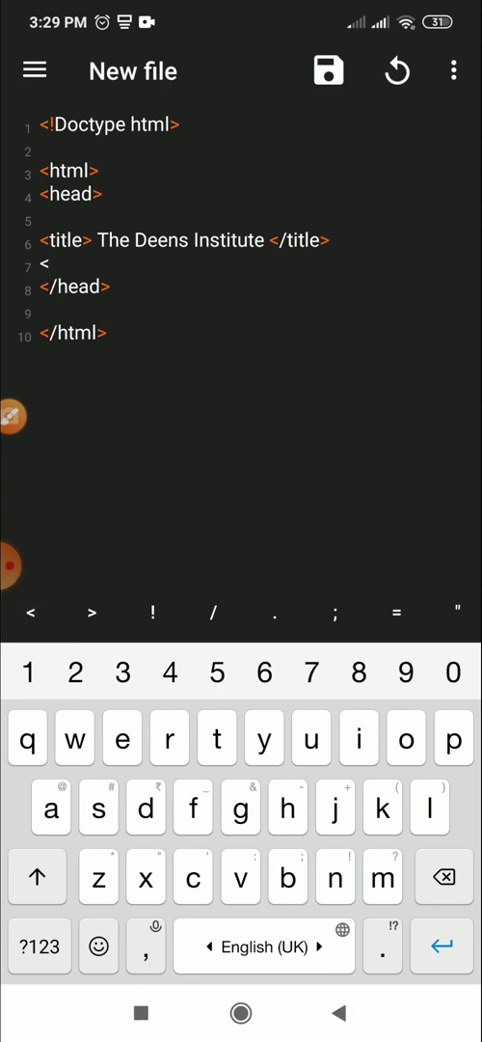
pyautogui.write('h1>')
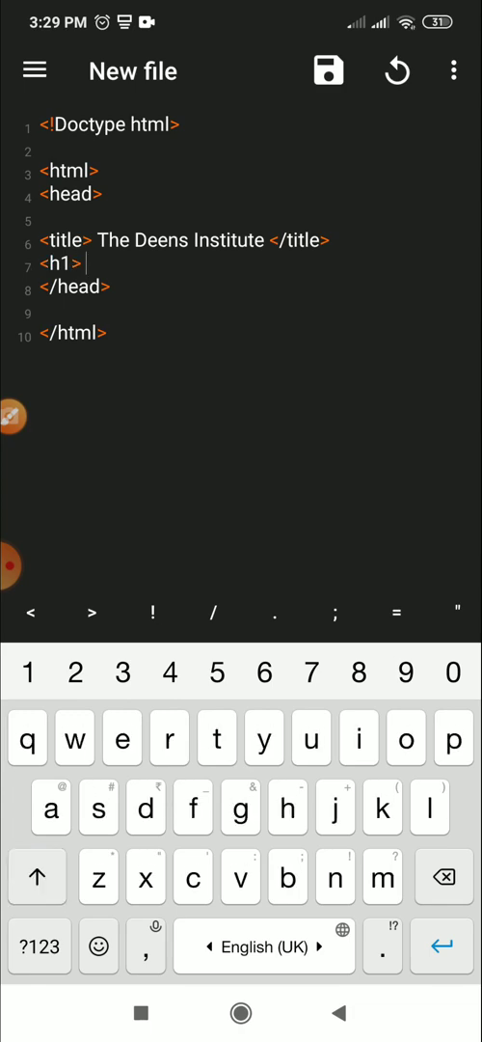
pyautogui.write('THE')
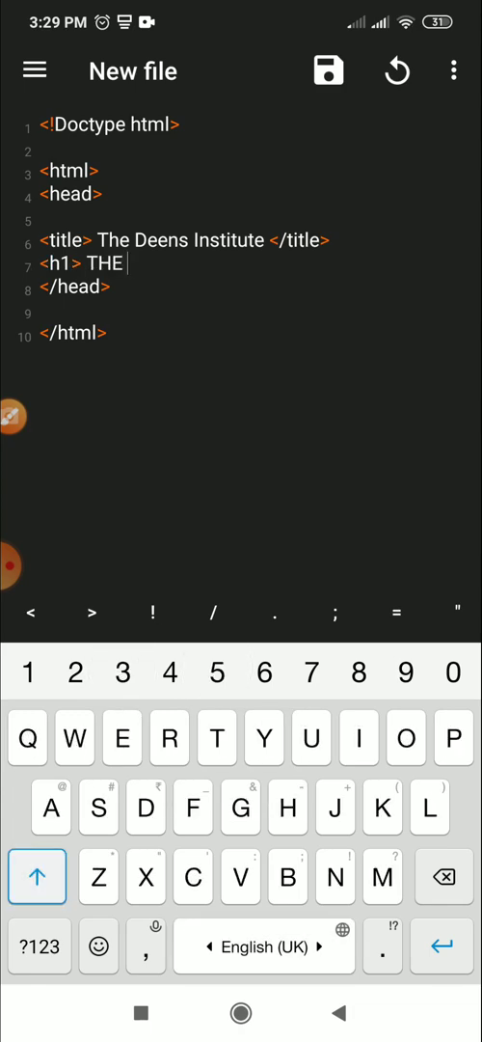
pyautogui.write('DEENS IN')
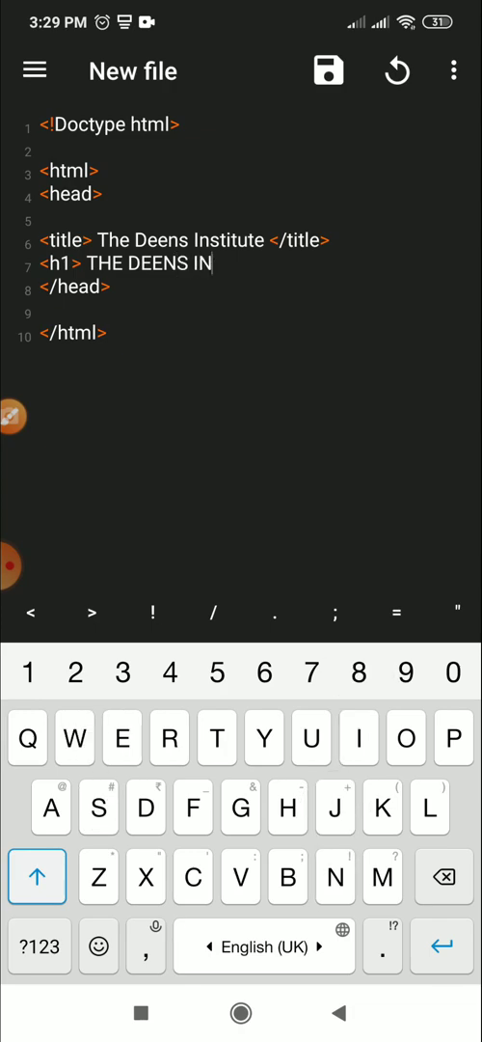
pyautogui.write('STITU')
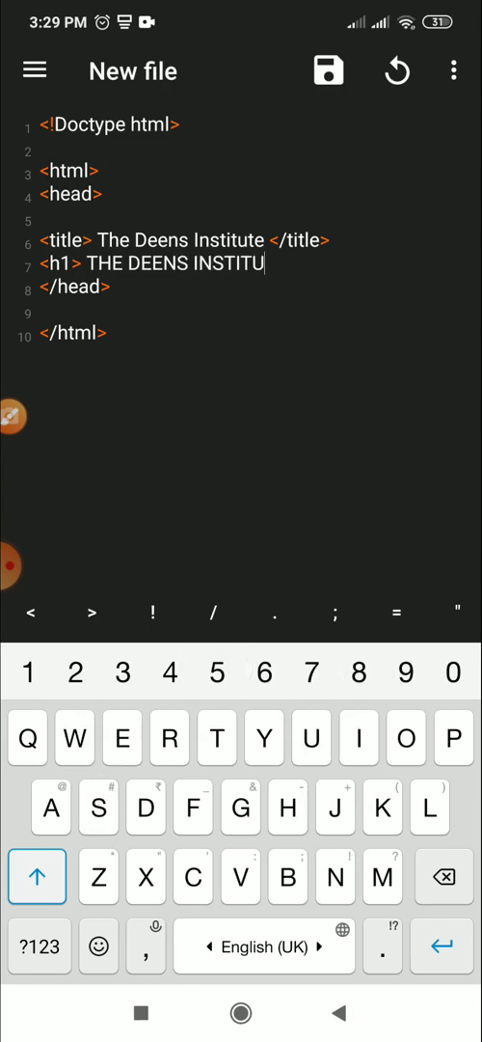
pyautogui.write('TE')
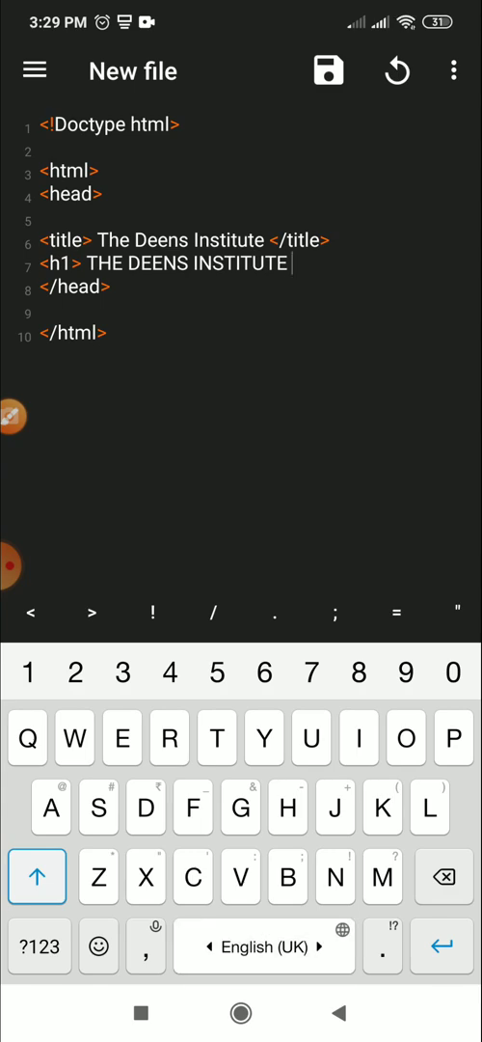
pyautogui.write('<')
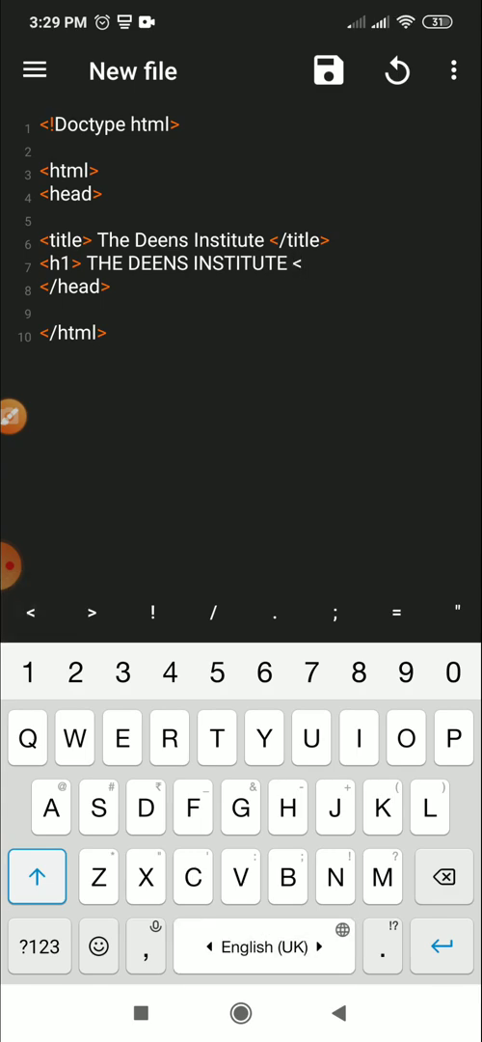
pyautogui.write('h1>')
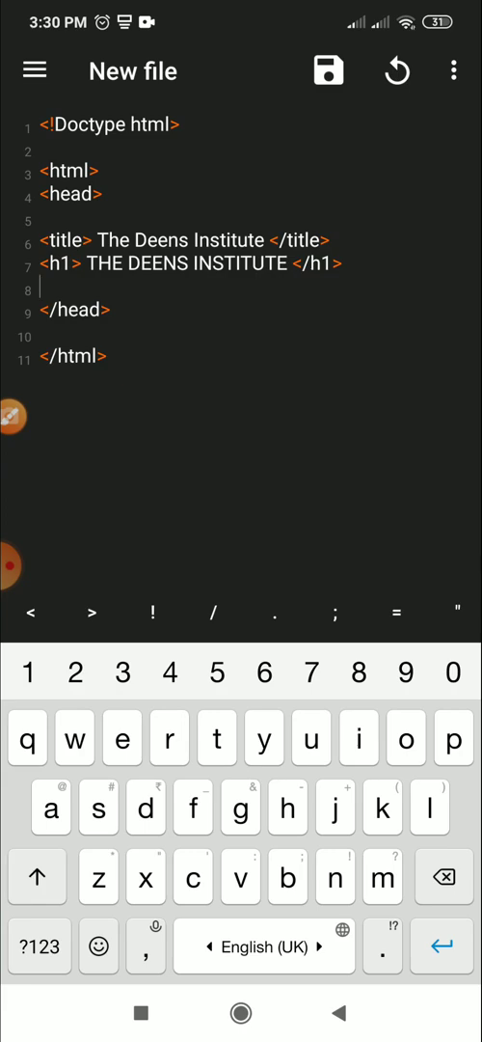
# Begin a paragraph reading Your One Stop for Skill Development after the heading.
pyautogui.write('<p')
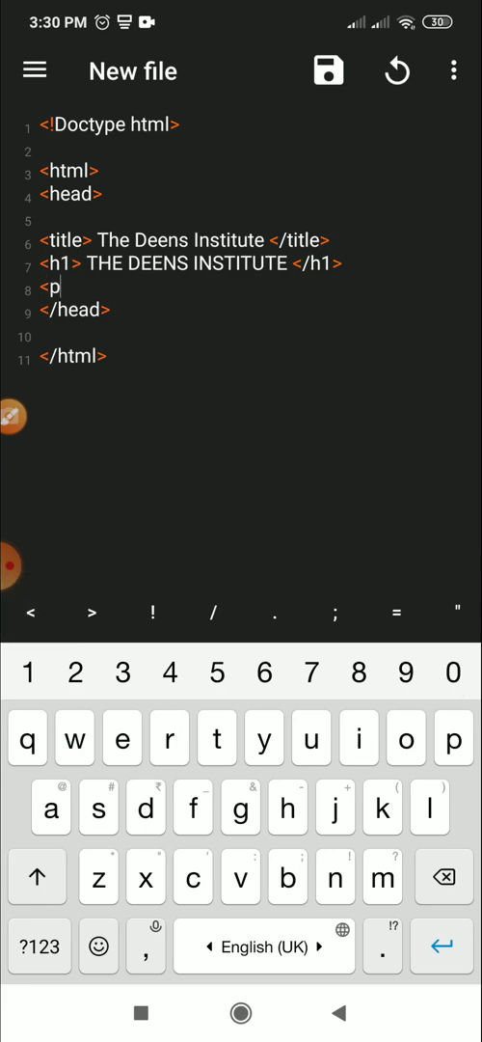
pyautogui.write('>')
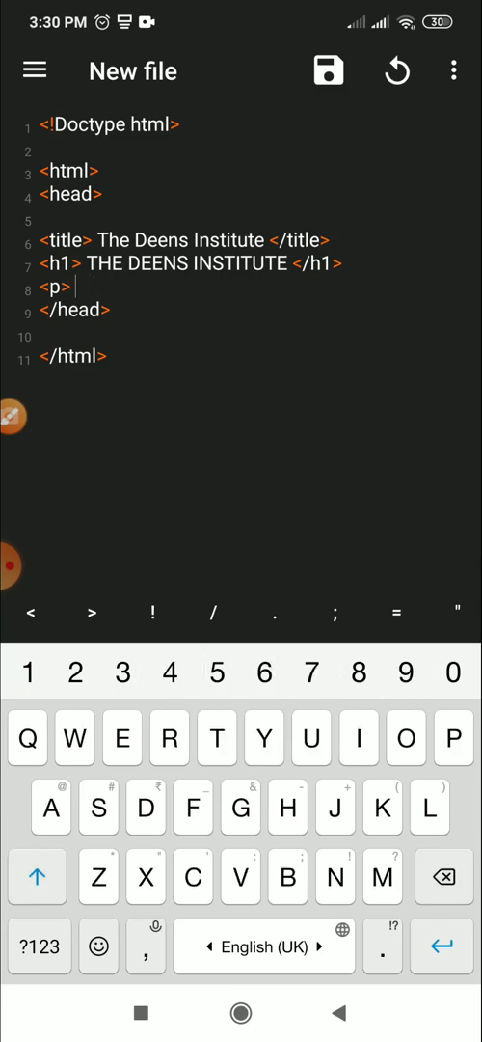
pyautogui.write('Your')
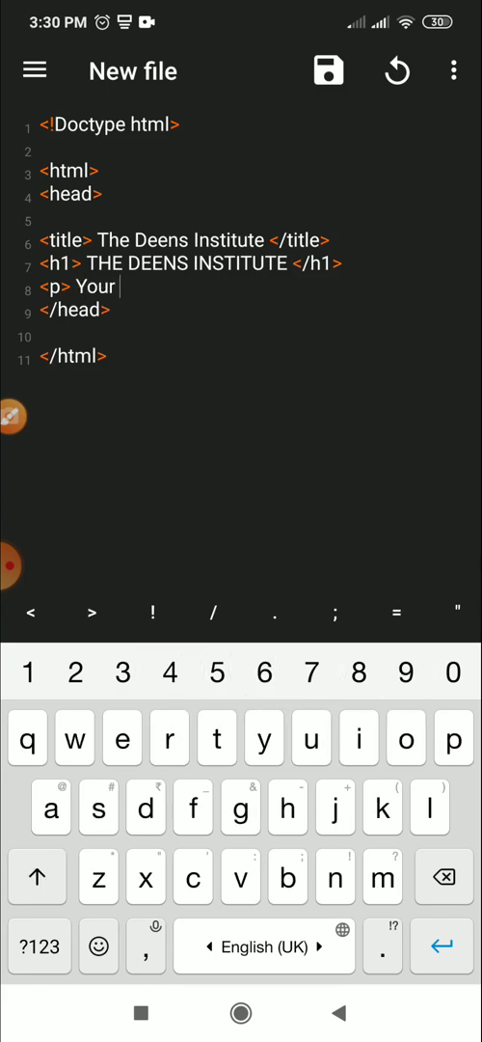
pyautogui.write('One')
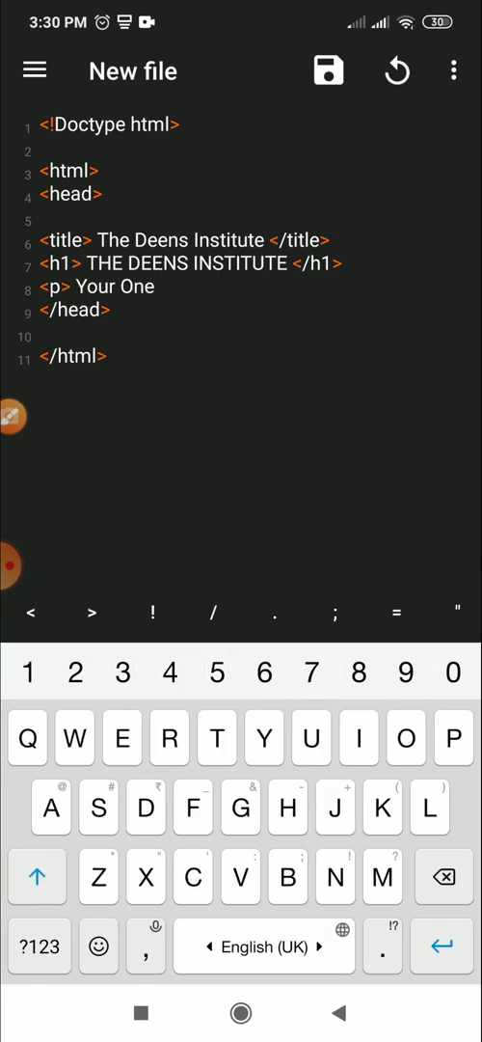
pyautogui.write('Stop')
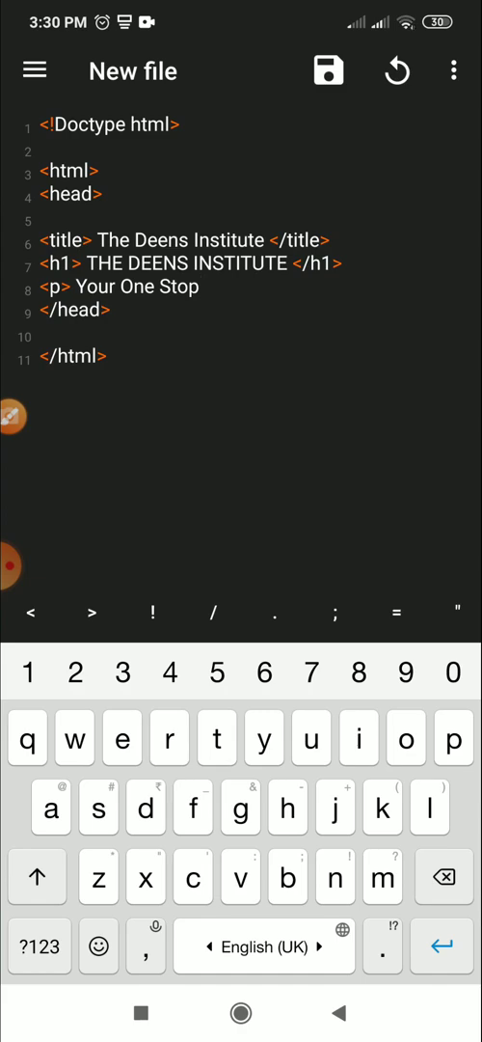
pyautogui.write('f')
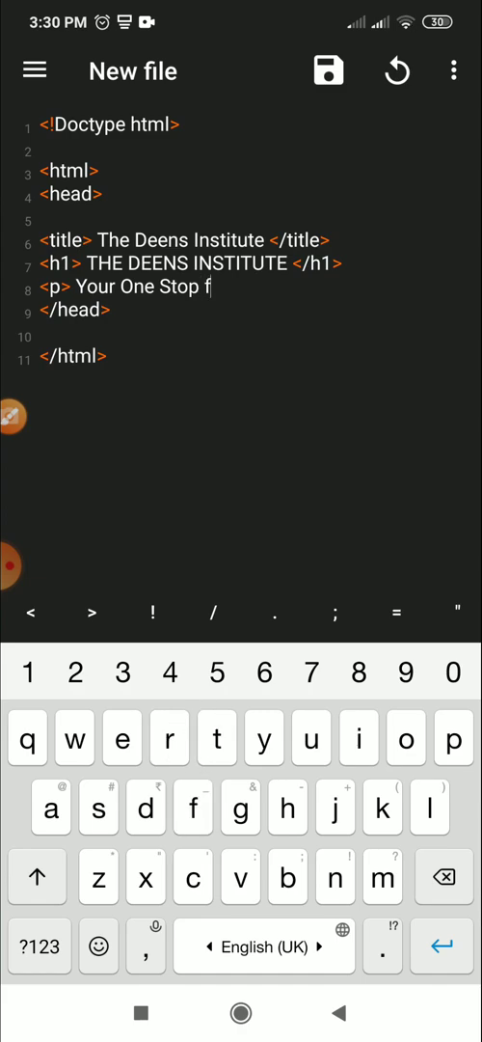
pyautogui.write('or Skill')
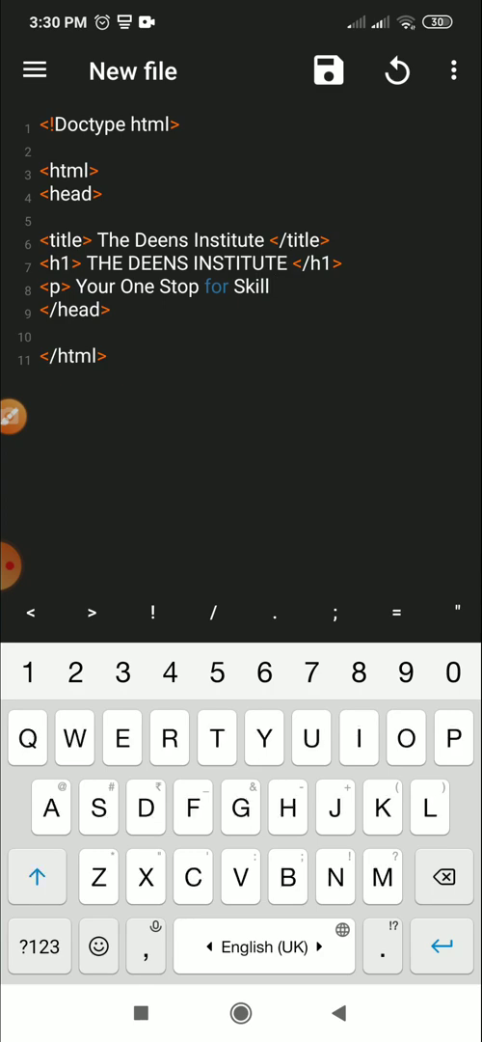
pyautogui.write('Deve')
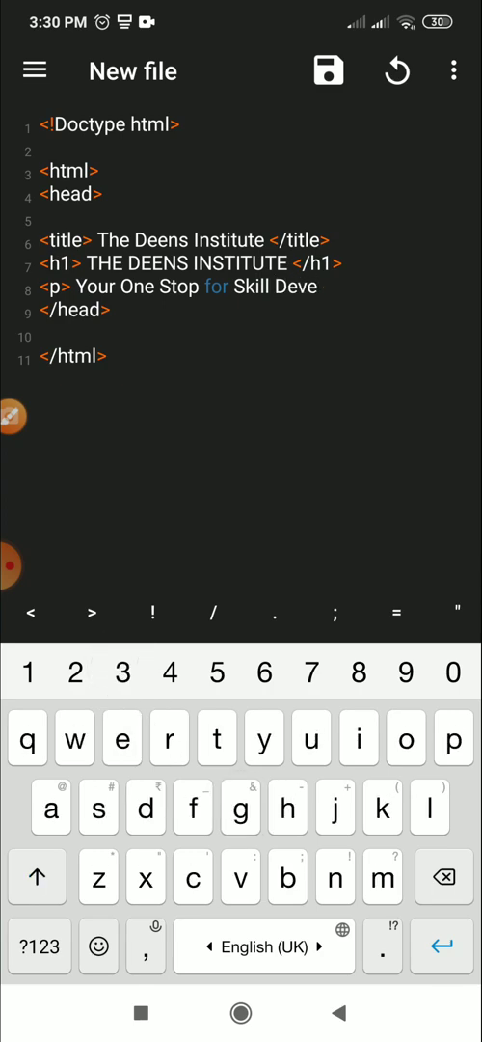
pyautogui.write('lopme')
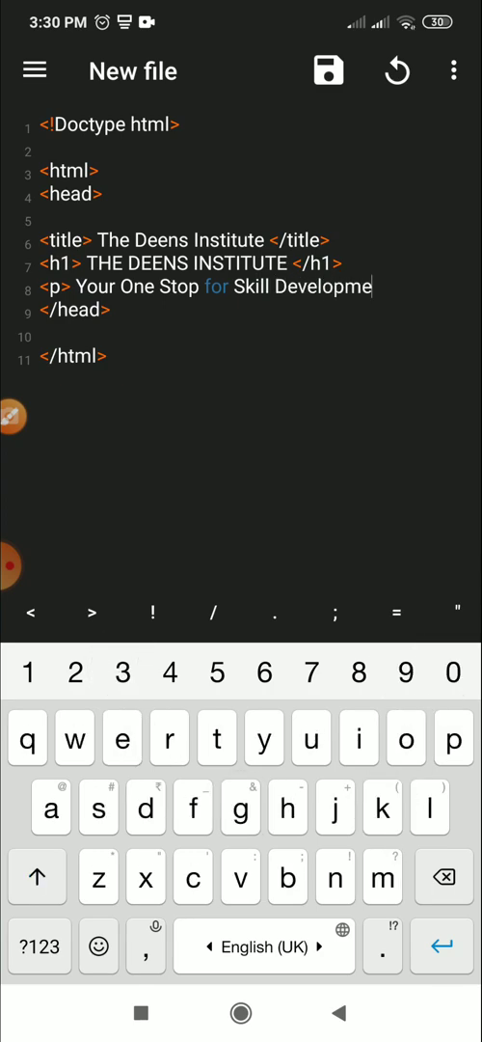
pyautogui.write('t')
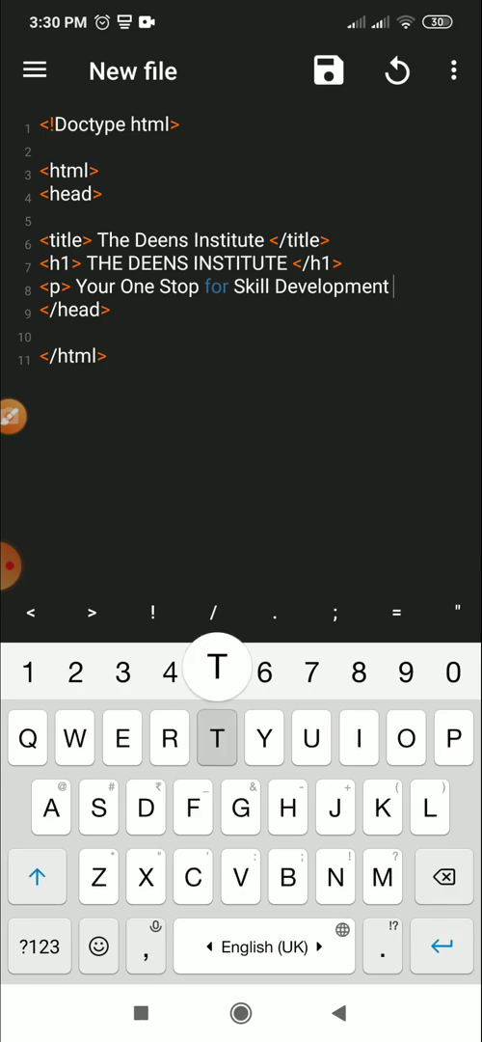
# Drop the trailing word Trainings and close the paragraph with a </p> tag.
pyautogui.write('Traing')
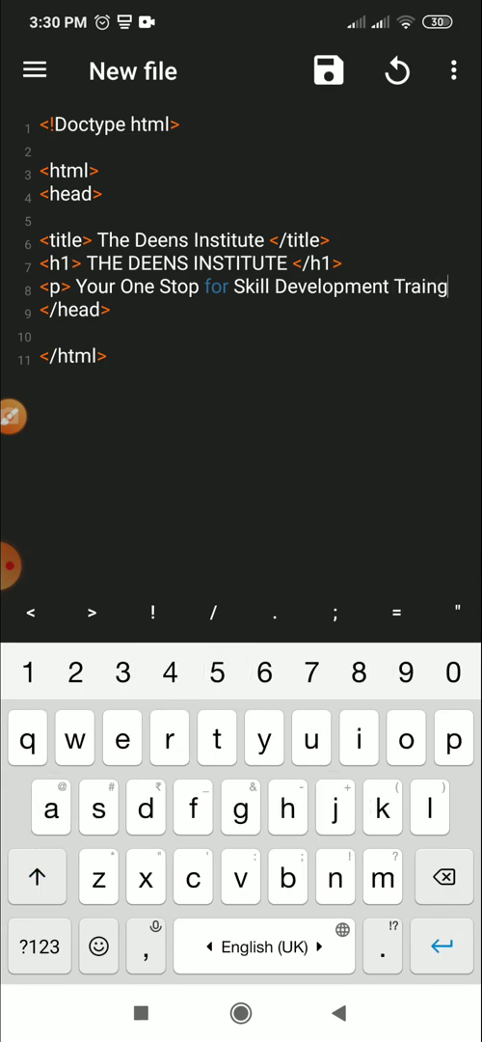
pyautogui.press('Backspace')
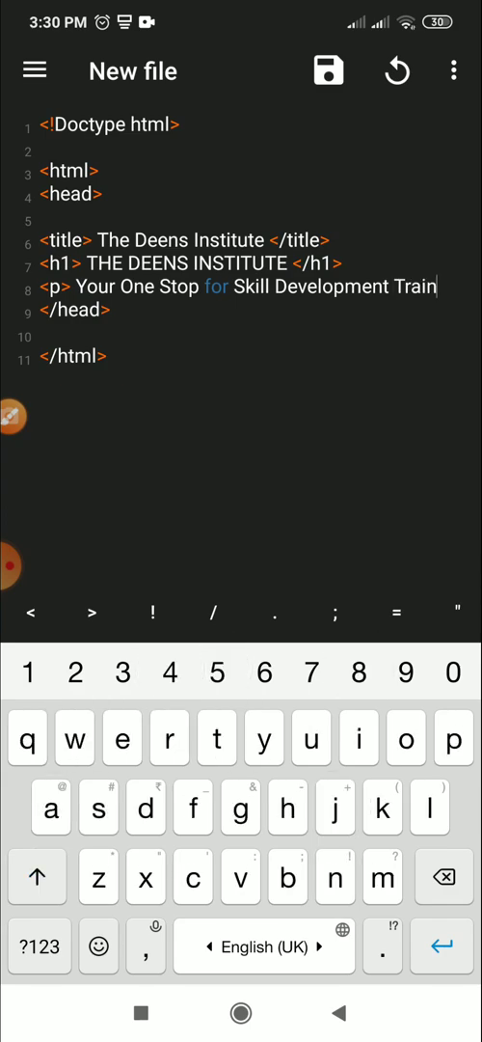
pyautogui.write('ings')
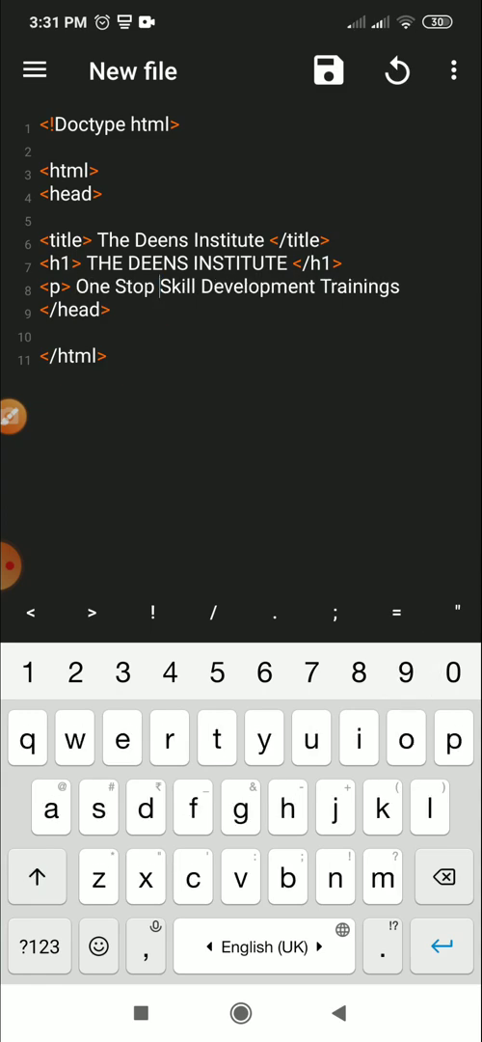
pyautogui.write('for')
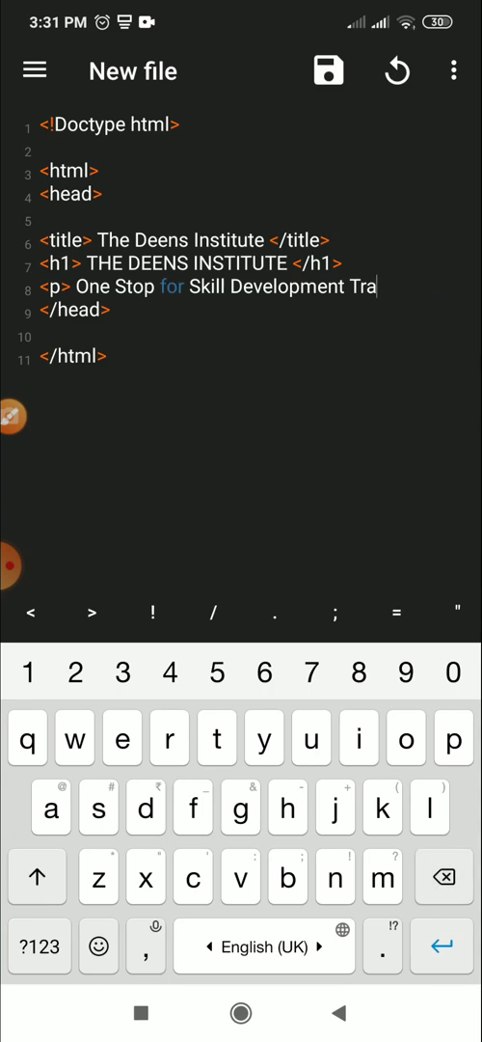
pyautogui.press('Backspace')
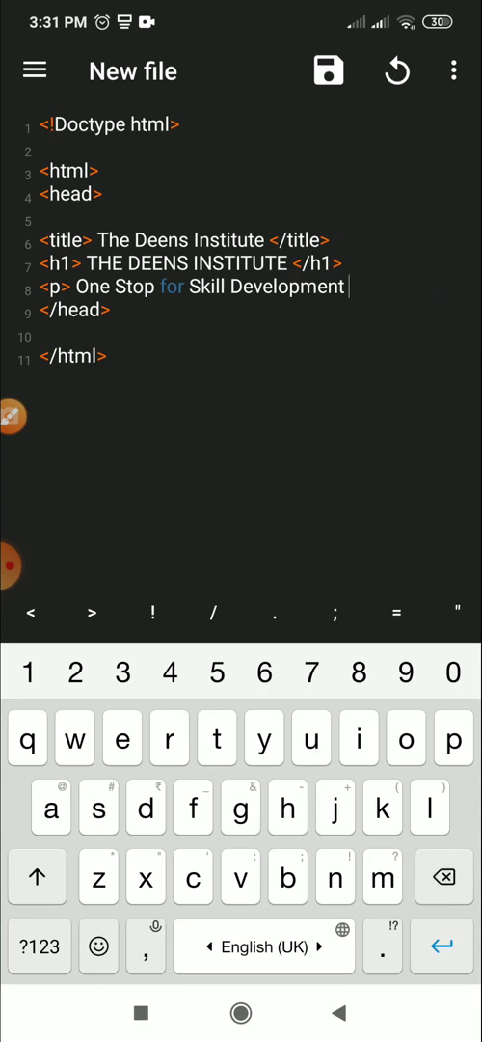
pyautogui.write('<p')
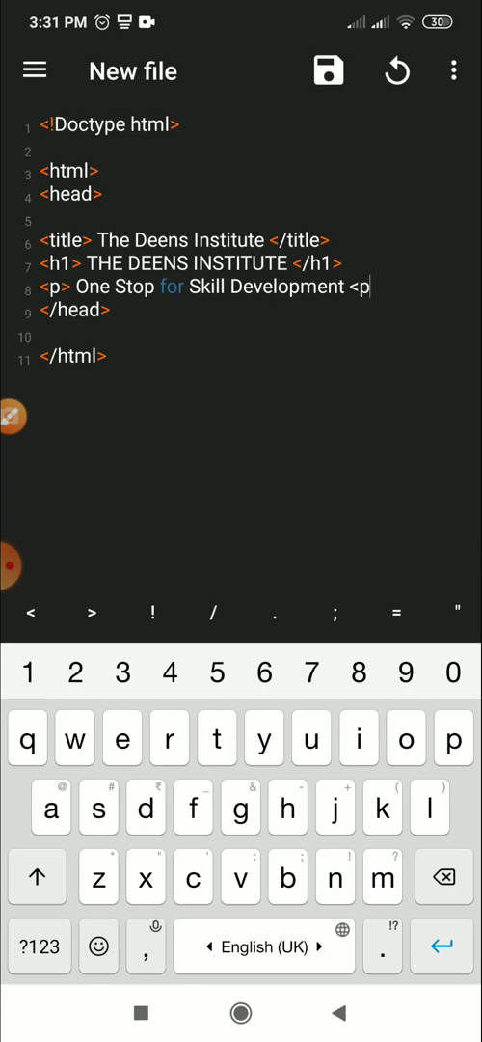
pyautogui.write('>')
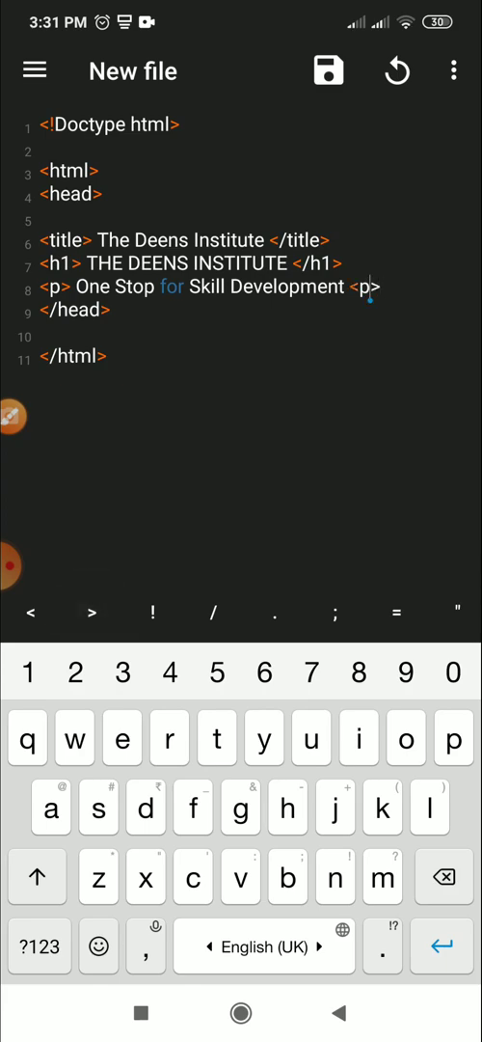
pyautogui.click(363, 286)
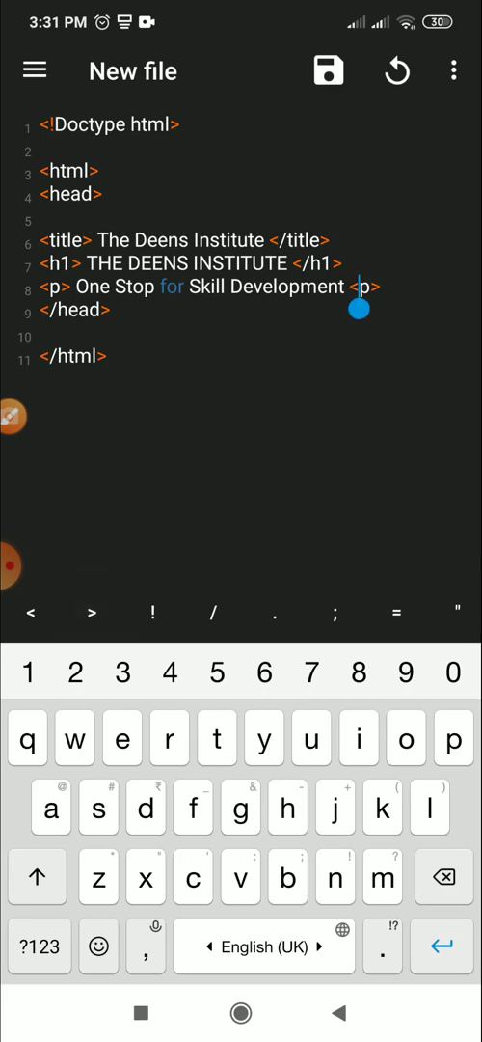
pyautogui.write('/')
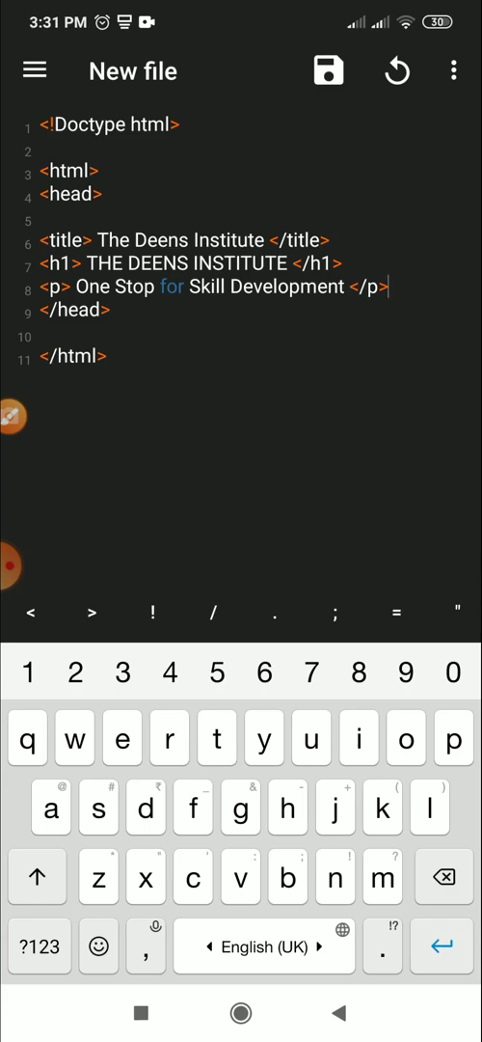
# Save the page as index.html in /storage/emulated/0 via Save as.
pyautogui.click(328, 70)
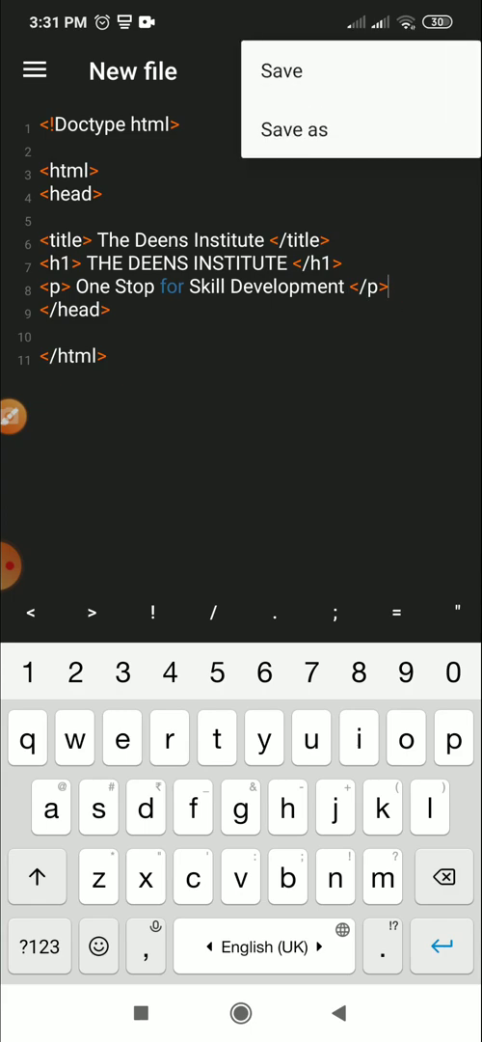
pyautogui.click(295, 127)
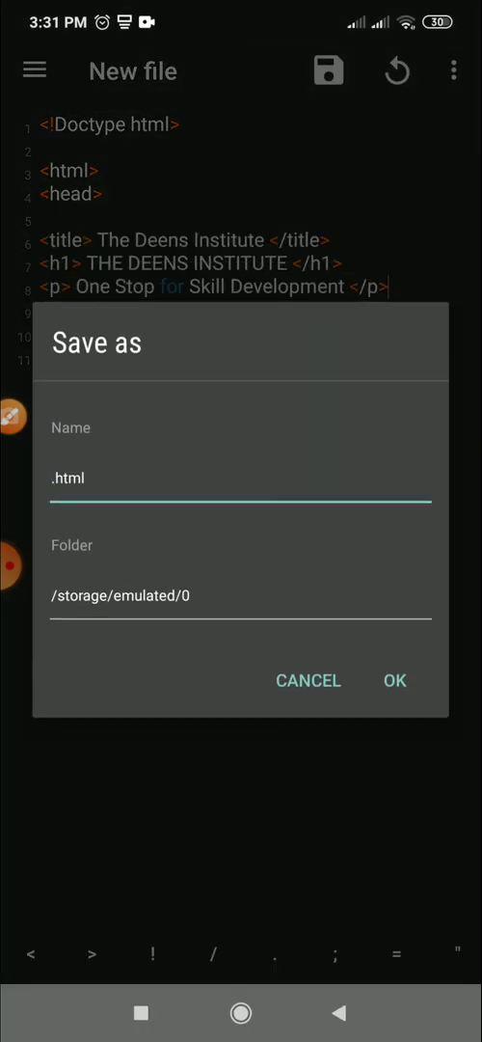
pyautogui.click(239, 478)
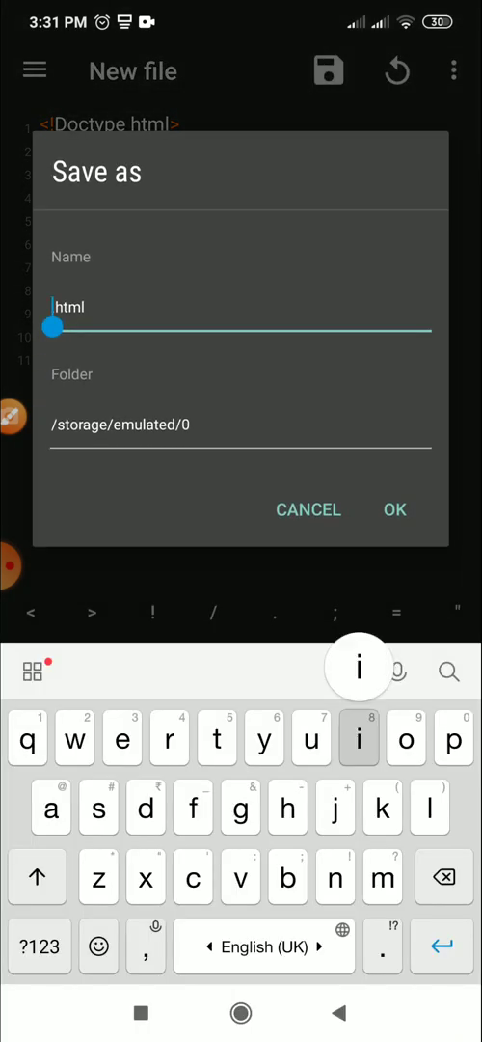
pyautogui.write('index')
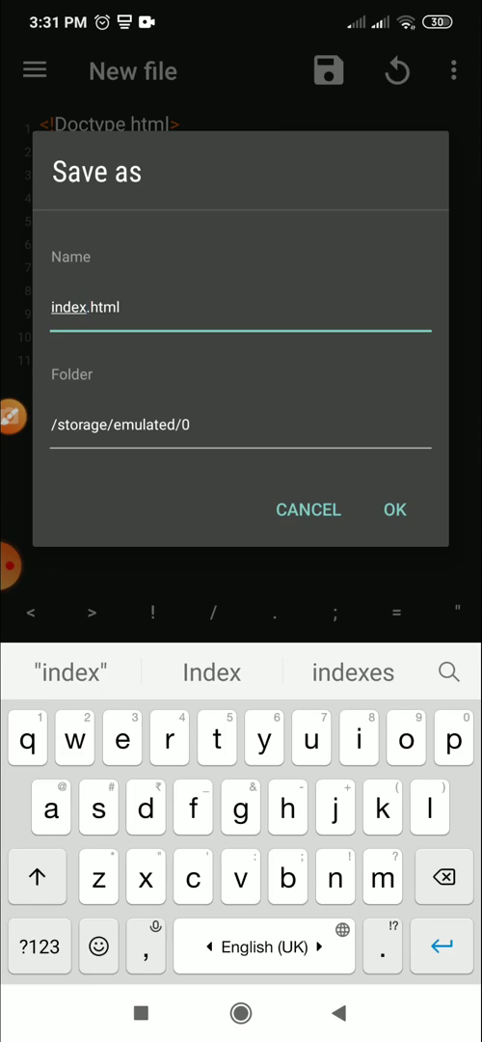
pyautogui.click(393, 509)
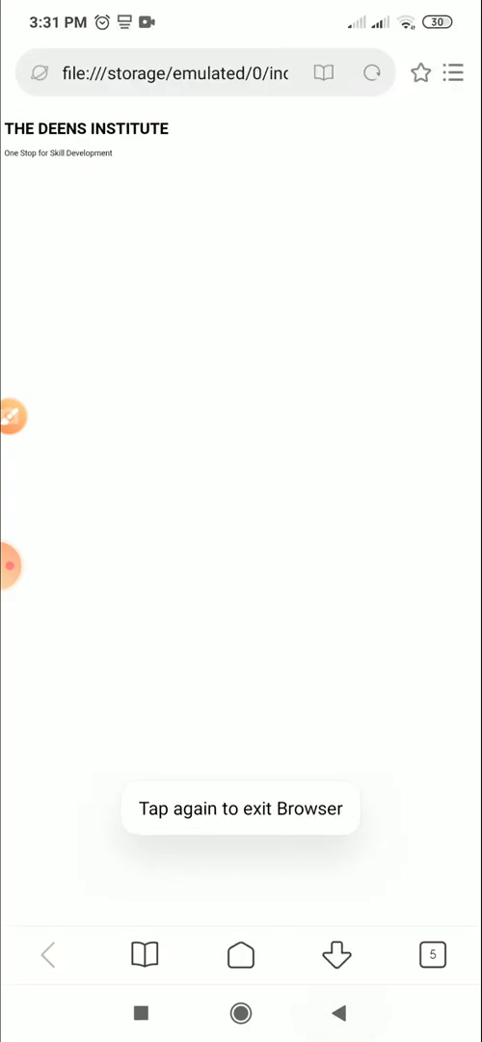
# View the page in the browser and return to Notepad++.
pyautogui.click(239, 1013)
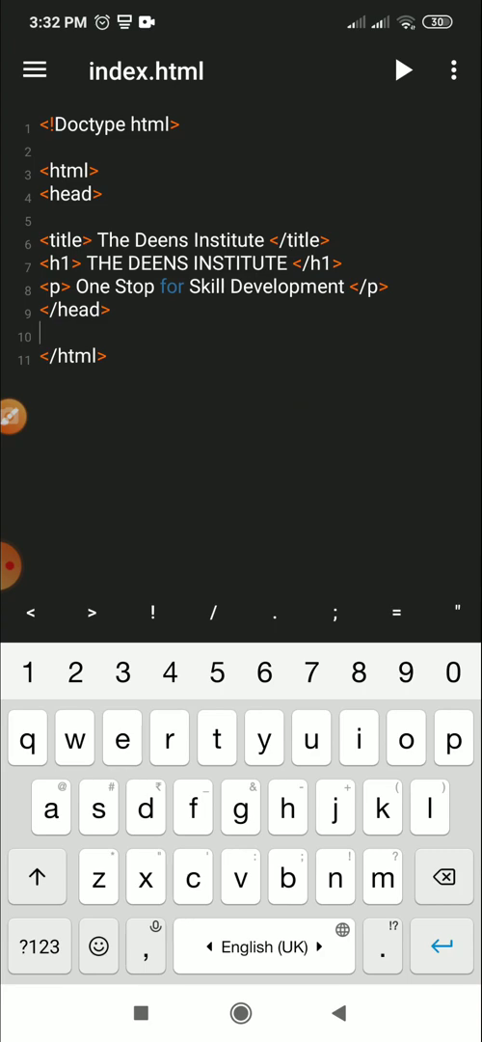
# Add <body> and </body> tags after the head section.
pyautogui.write('<b')
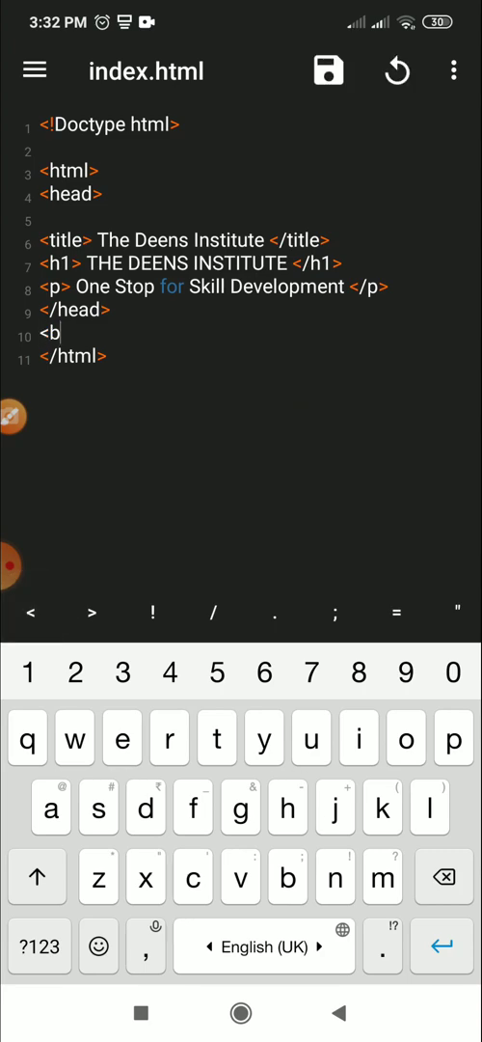
pyautogui.write('ody>')
pyautogui.write('<')
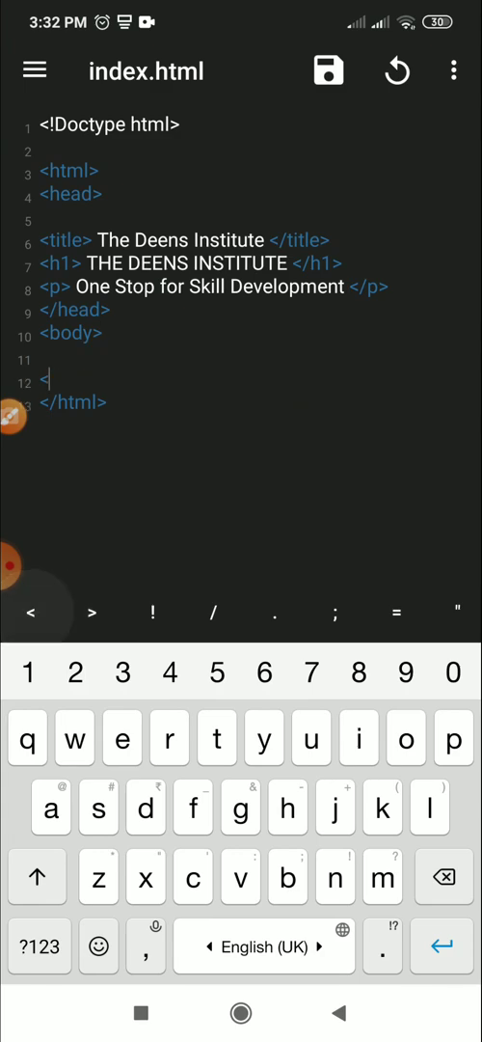
pyautogui.write('/body>')
pyautogui.click(254, 359)
pyautogui.write('This')
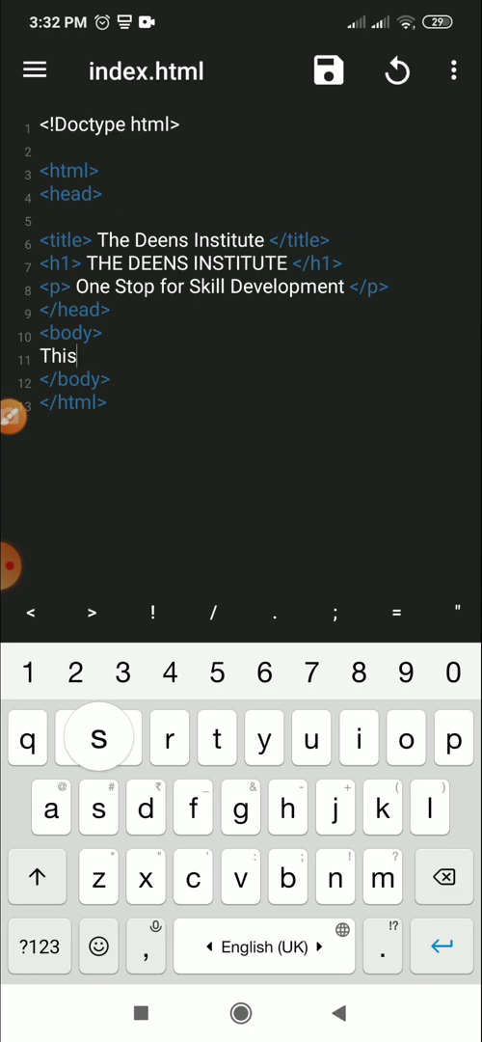
pyautogui.press('BackSpace')
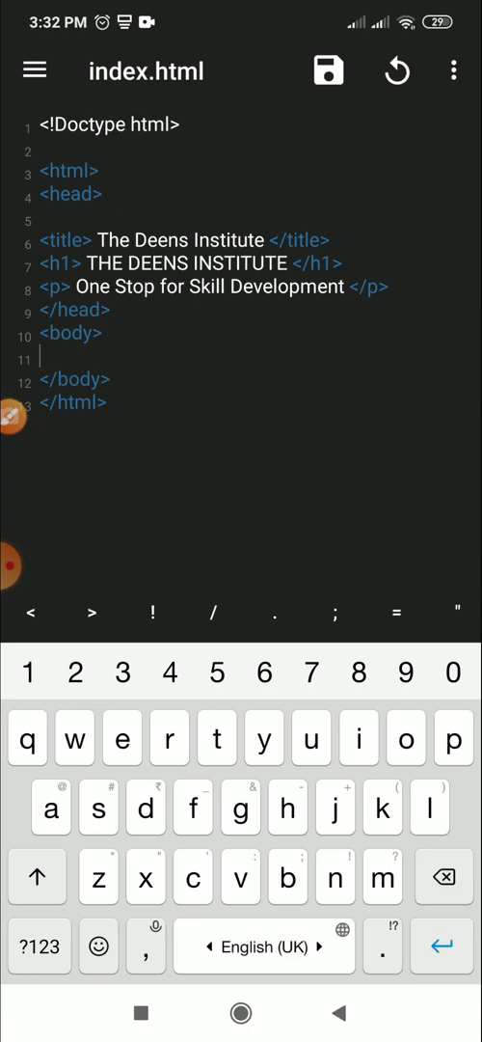
# Write Hello World! This is my first website inside the body.
pyautogui.write('Hello')
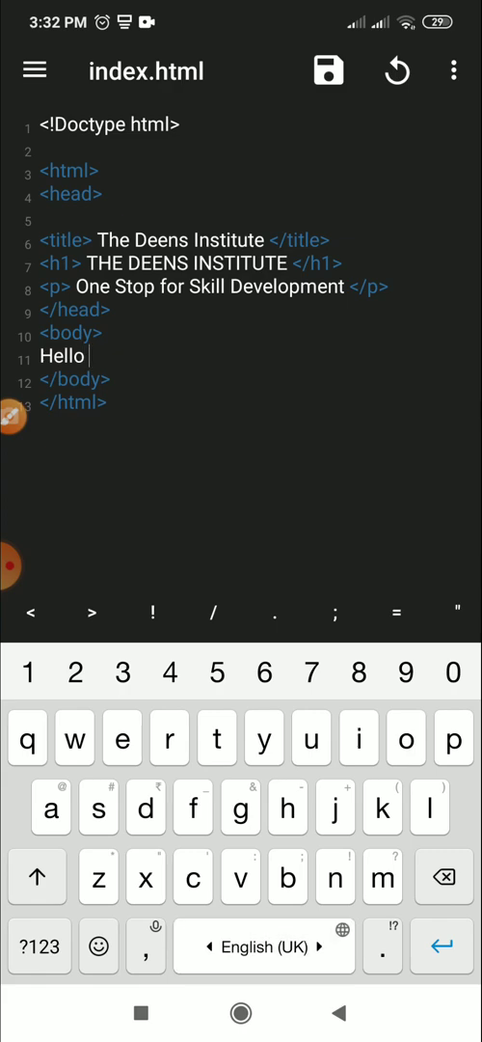
pyautogui.write('Wor')
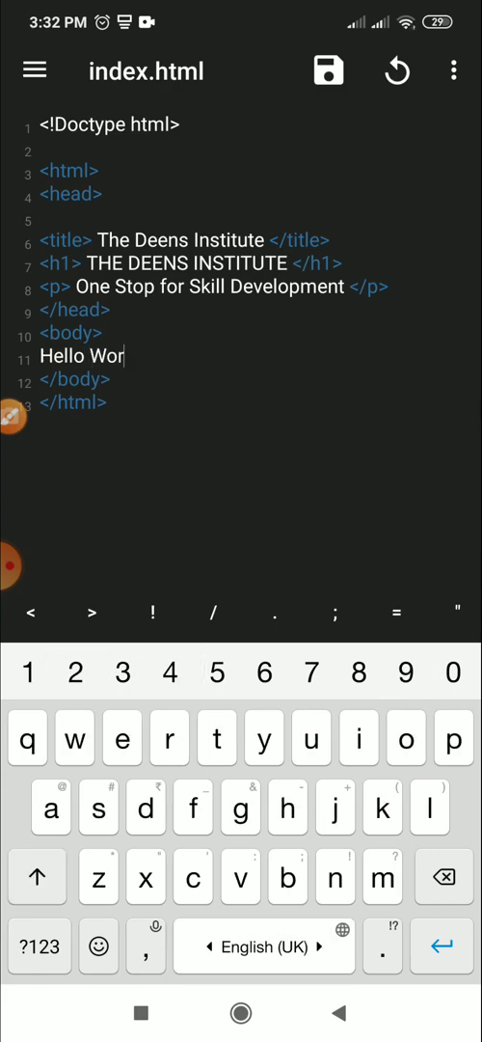
pyautogui.write('ld')
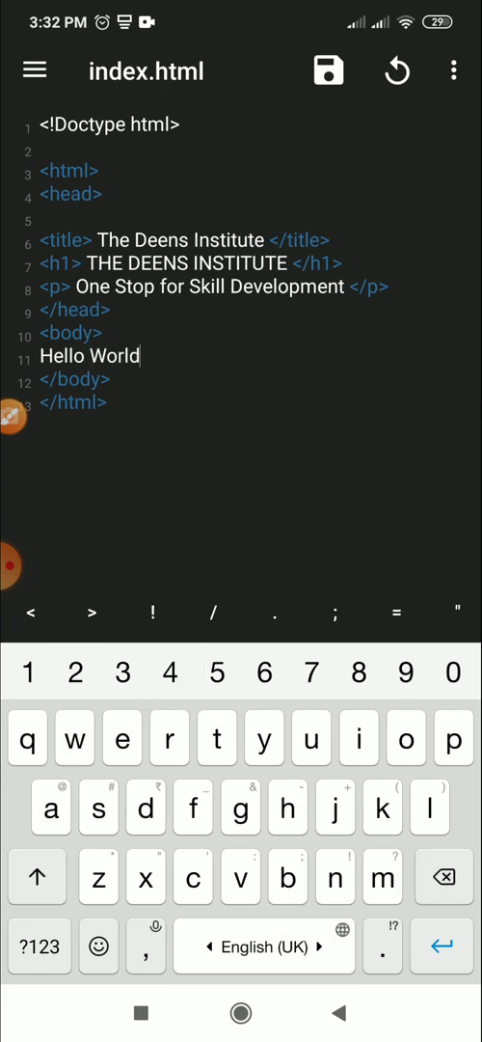
pyautogui.write('! This is my first websi')
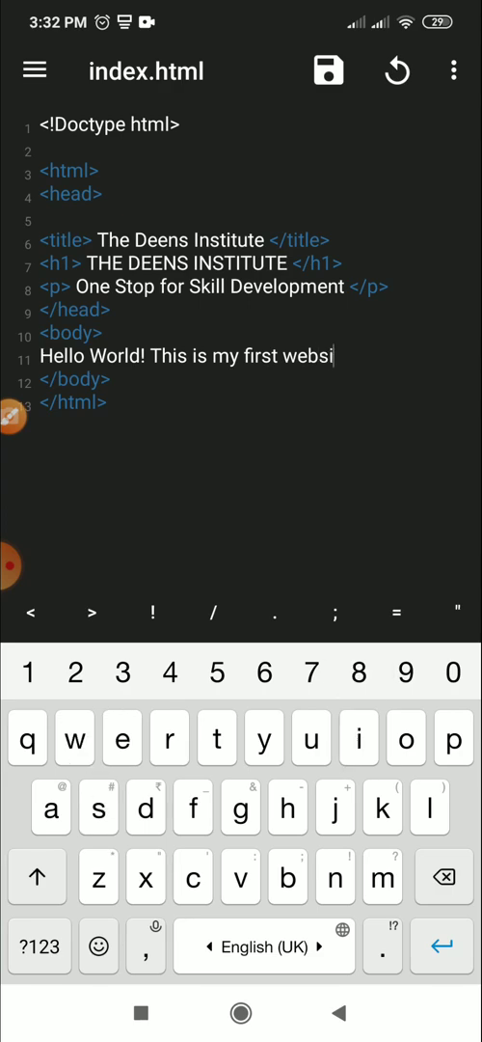
pyautogui.write('te')
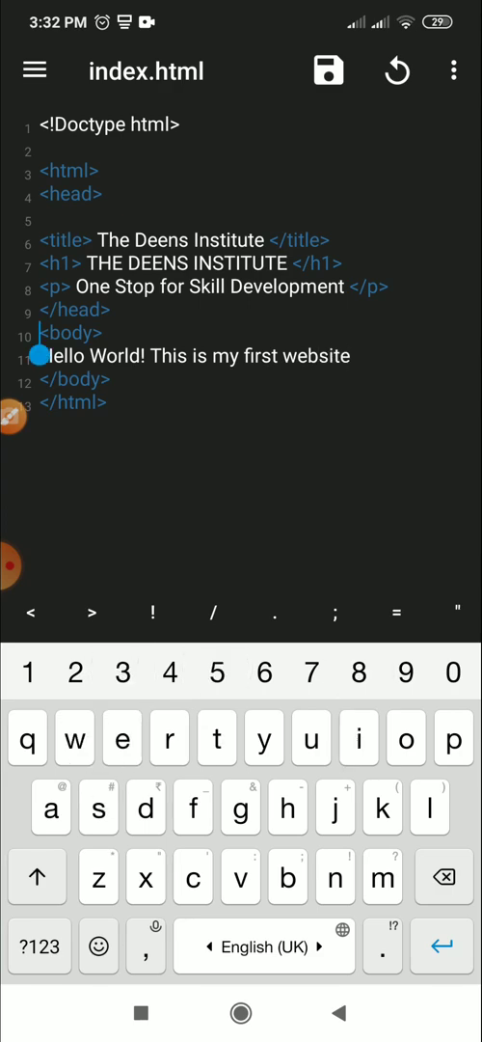
# Wrap the Hello World sentence in <h2> tags and restore the </p> tag.
pyautogui.click(116, 355)
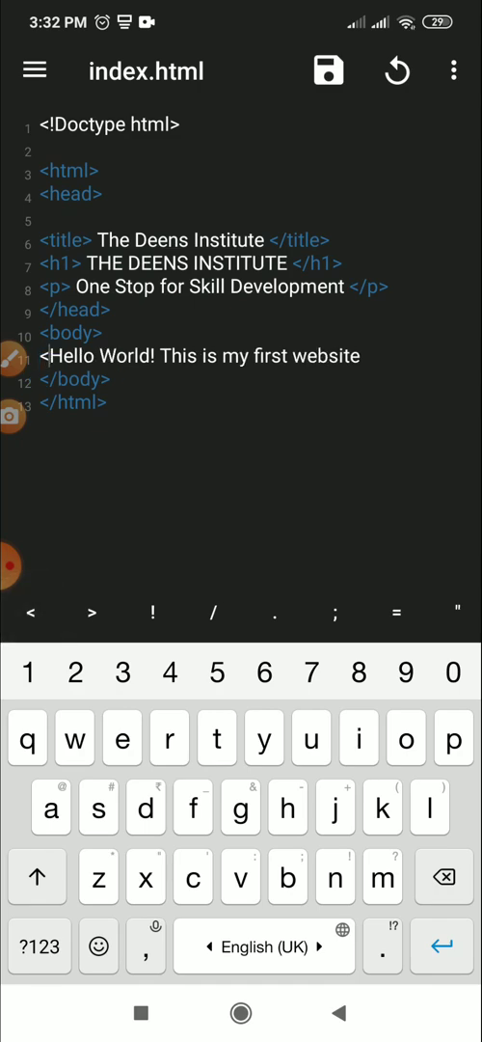
pyautogui.write('<h2')
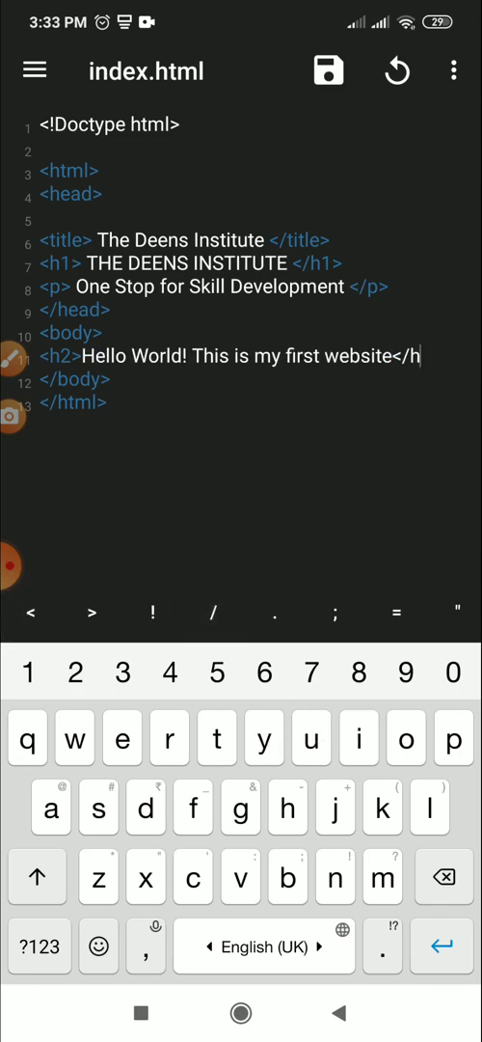
pyautogui.write('>')
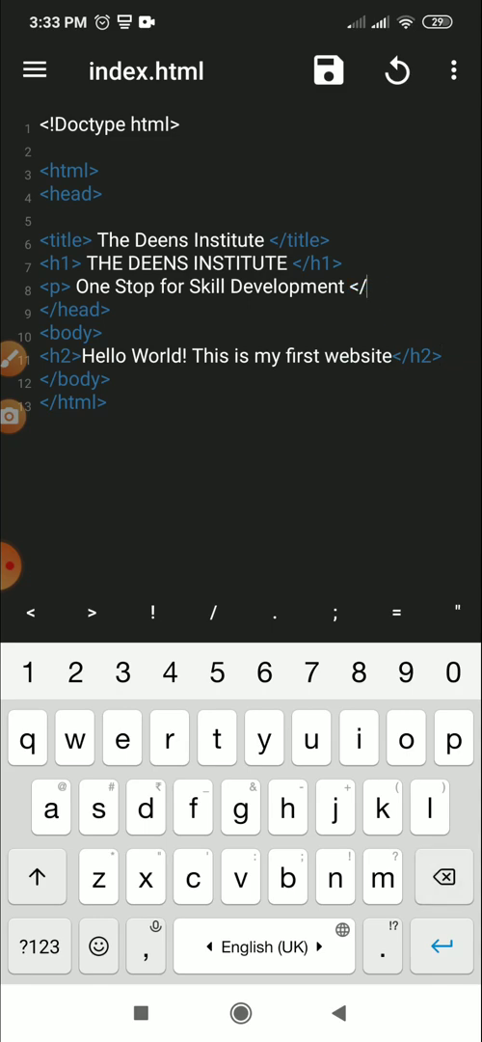
pyautogui.write('p>')
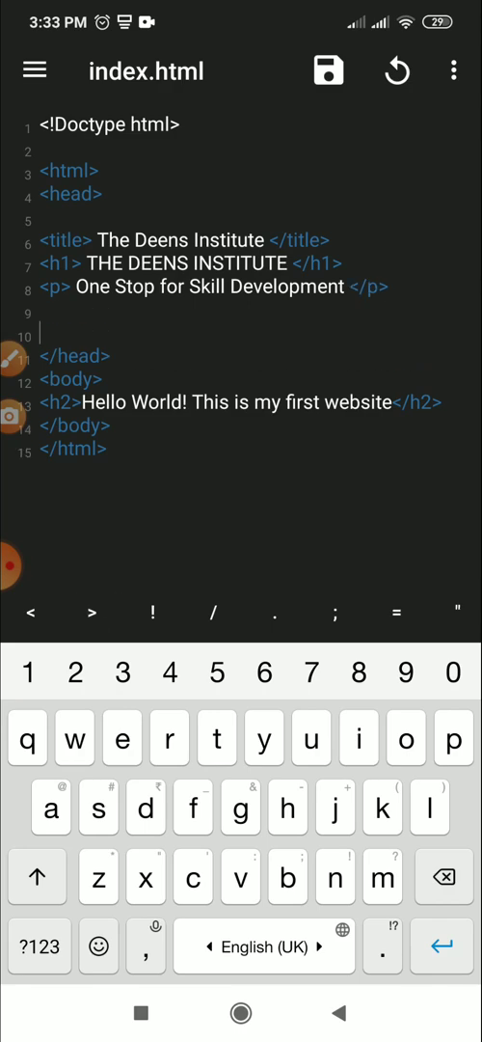
# Write the opening <style> tag in the head, removing a stray character.
pyautogui.write('<st')
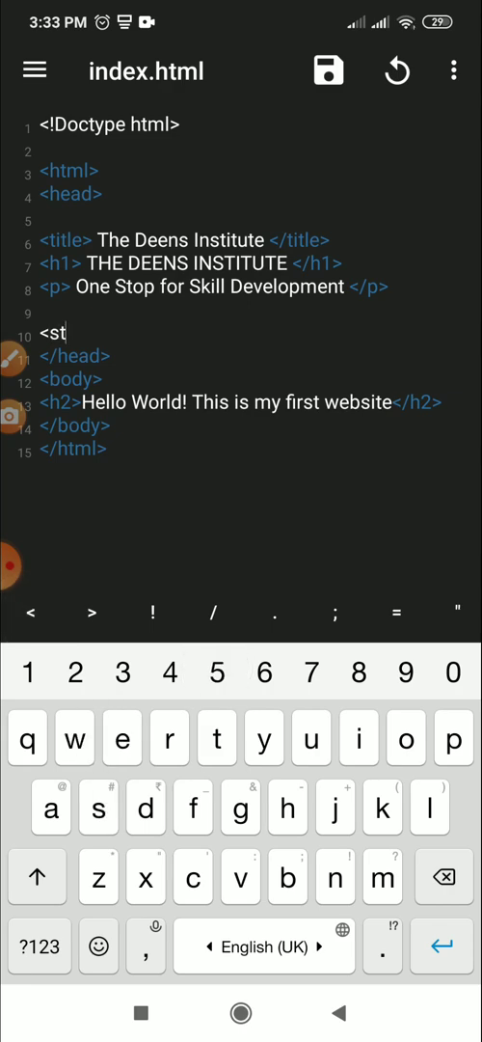
pyautogui.write('yle')
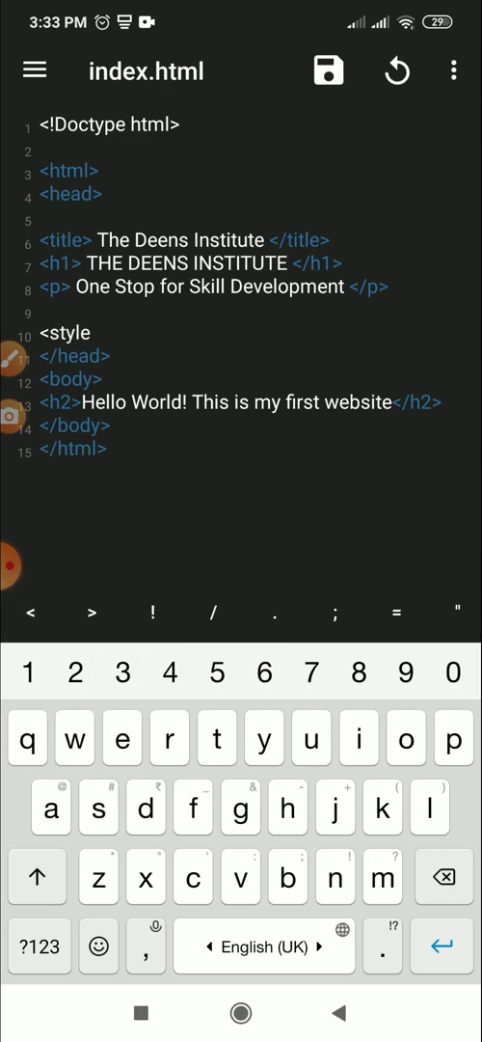
pyautogui.write('.c')
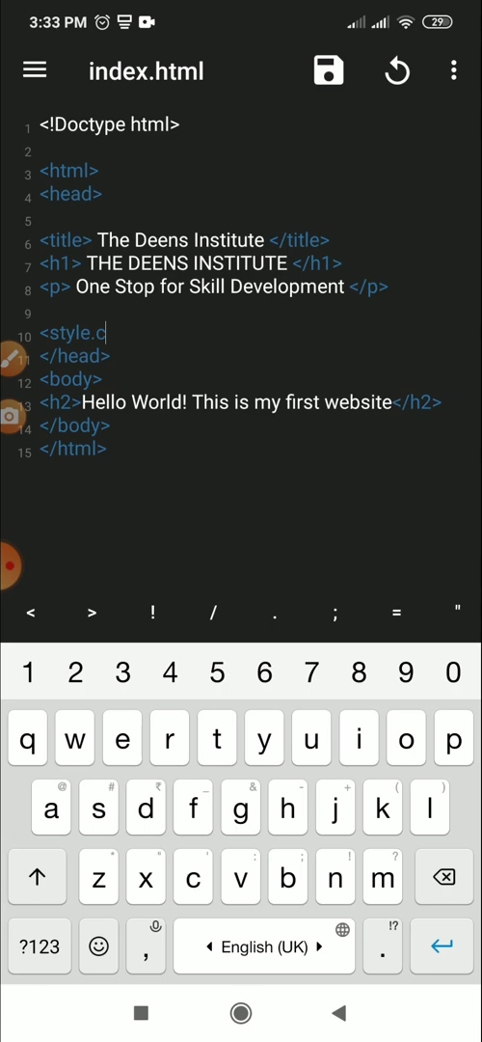
pyautogui.press('Backspace')
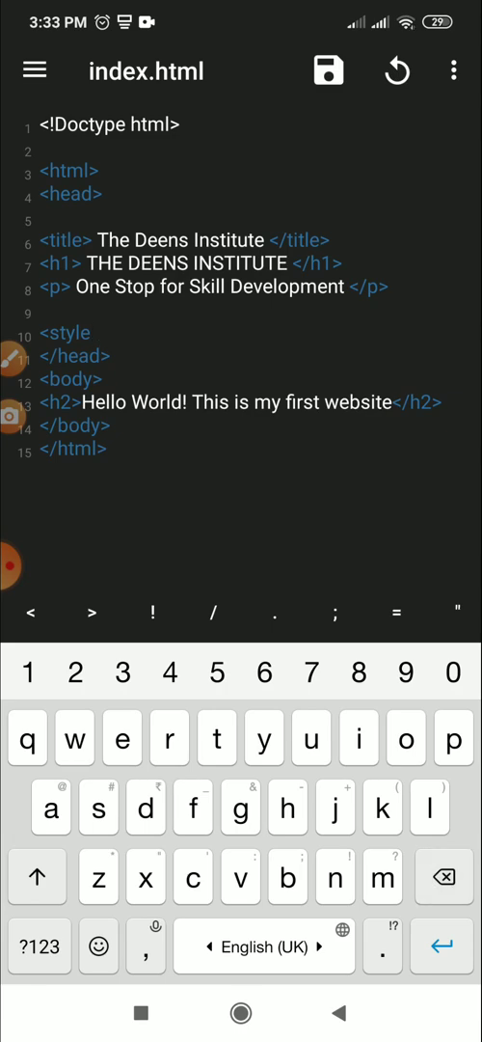
pyautogui.click(92, 611)
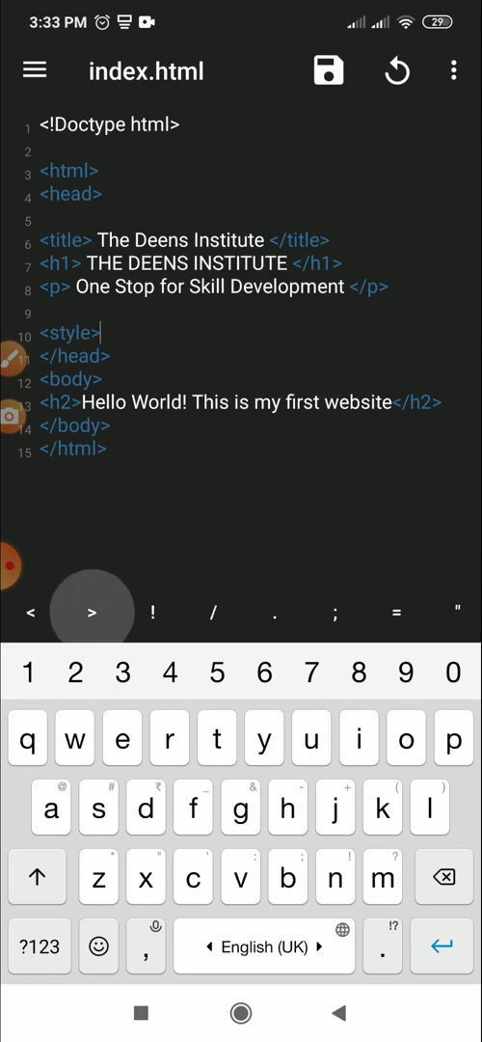
# Add the closing </style> tag and leave a blank line for rules between them.
pyautogui.click(36, 876)
pyautogui.write(' </')
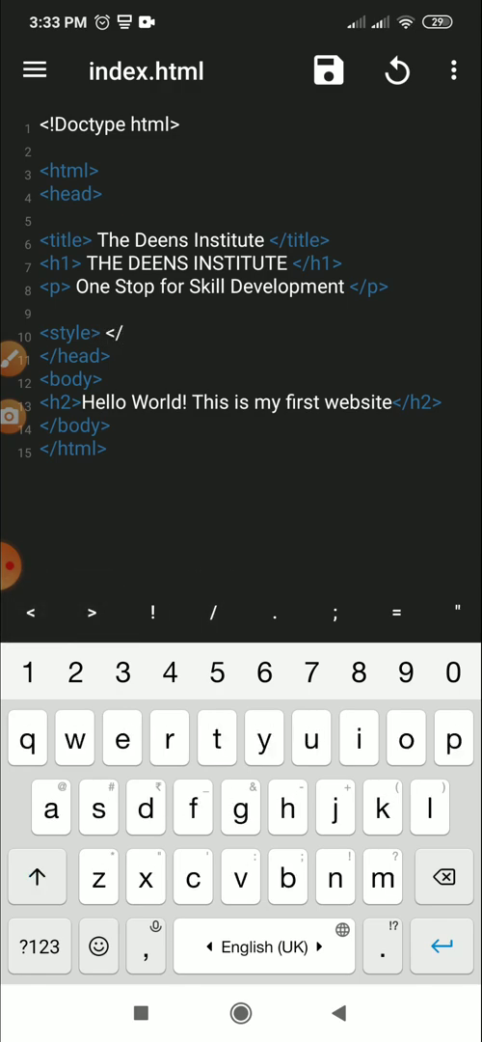
pyautogui.write('>')
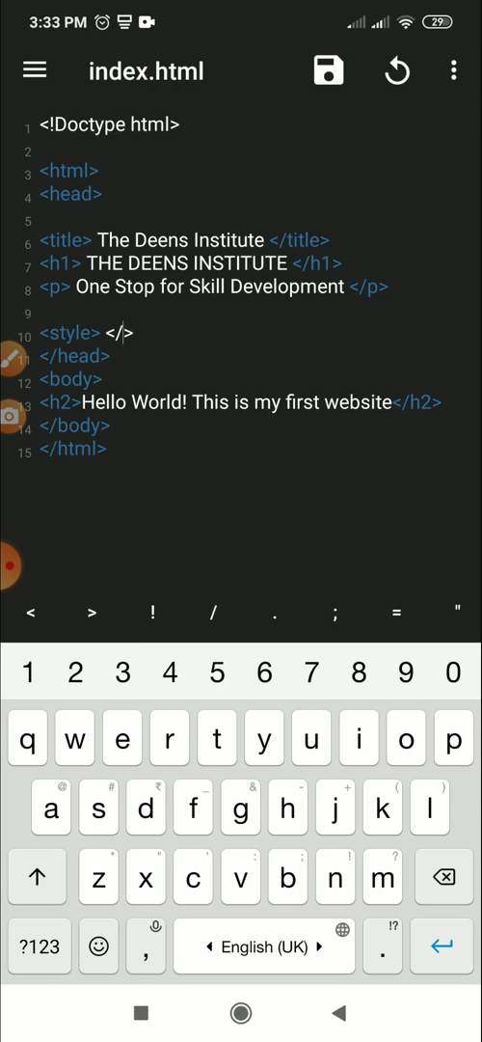
pyautogui.write('styl')
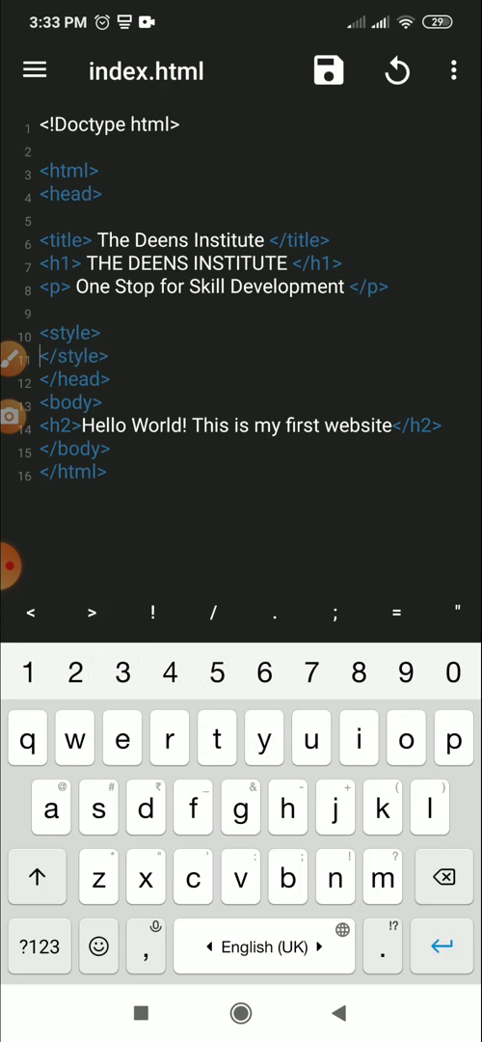
pyautogui.press('enter')
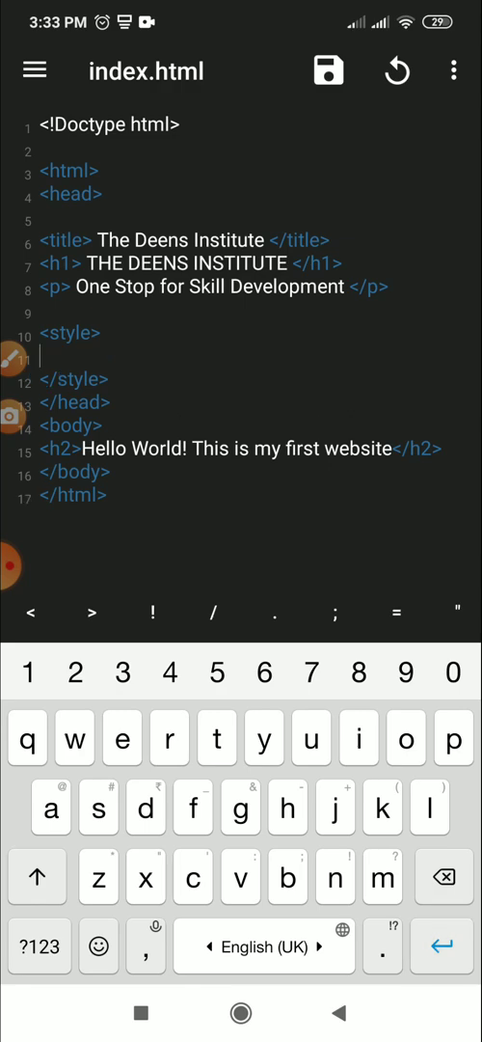
# Start an h1 rule with opening and closing braces.
pyautogui.write('h1')
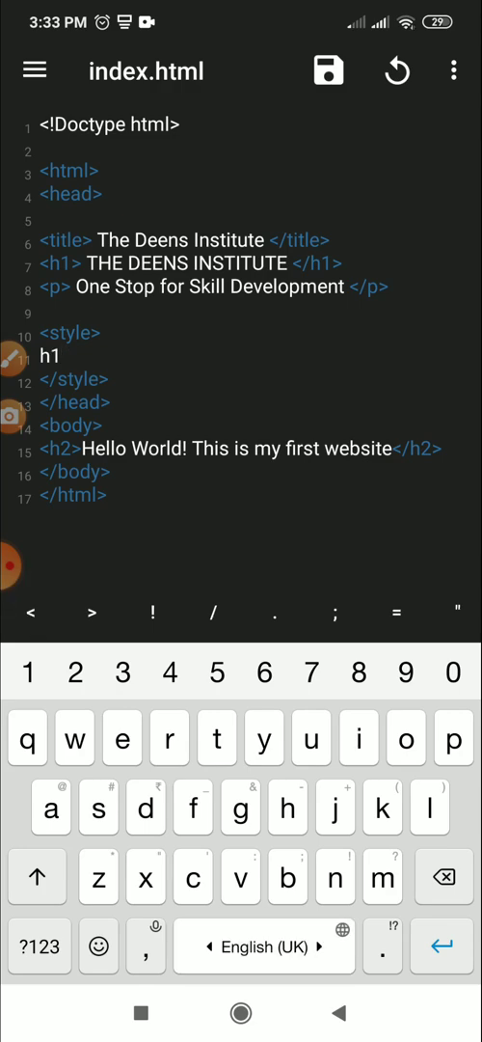
pyautogui.click(38, 945)
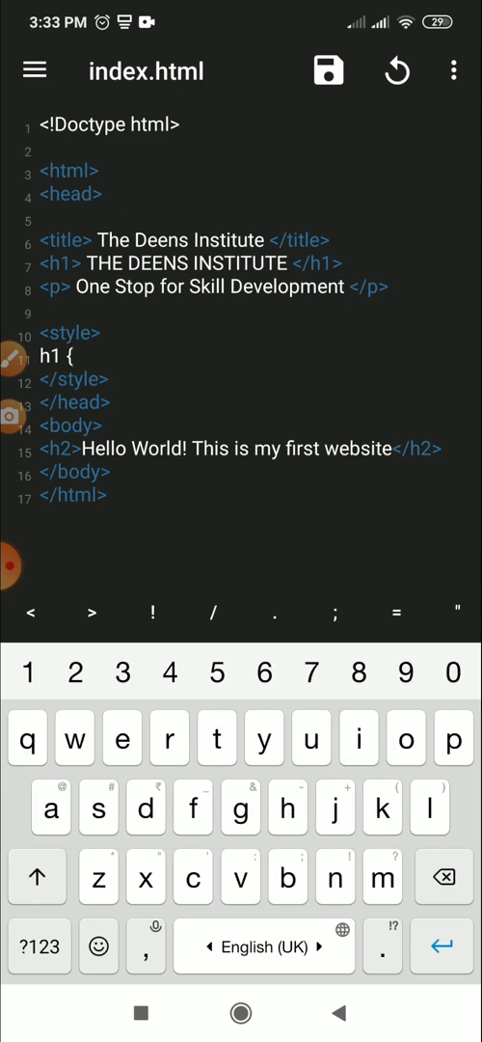
pyautogui.click(39, 946)
pyautogui.write('}')
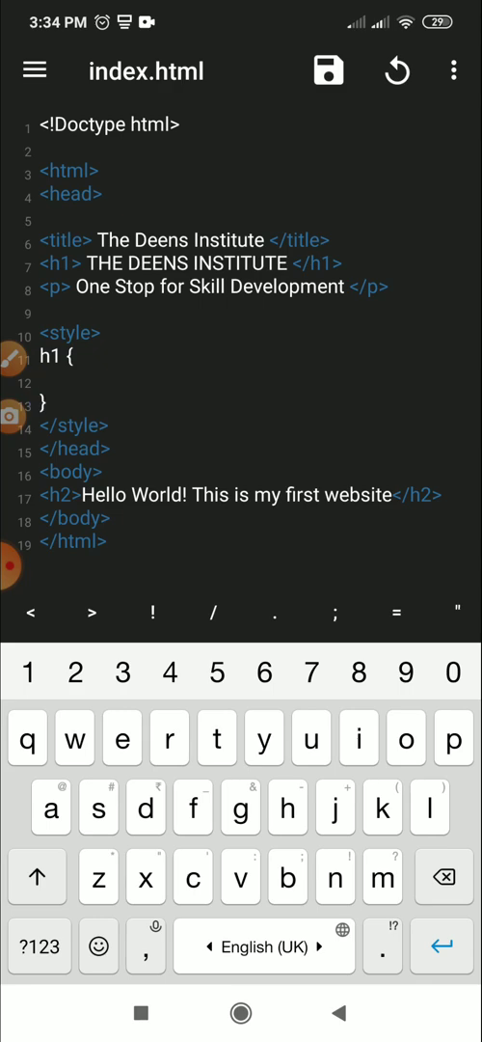
# Give the h1 rule 'color: white;' and begin a new line inside it.
pyautogui.write('bac')
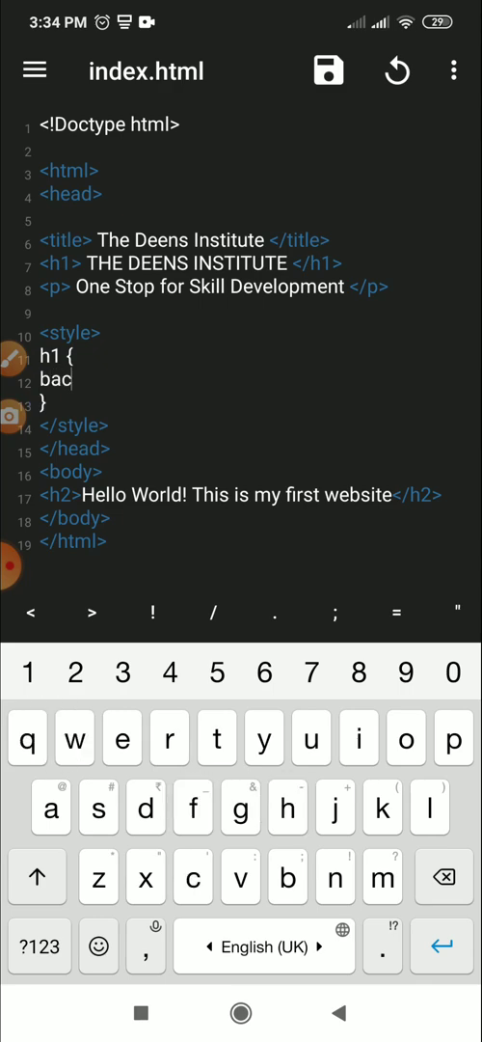
pyautogui.press('Backspace')
pyautogui.write('colo')
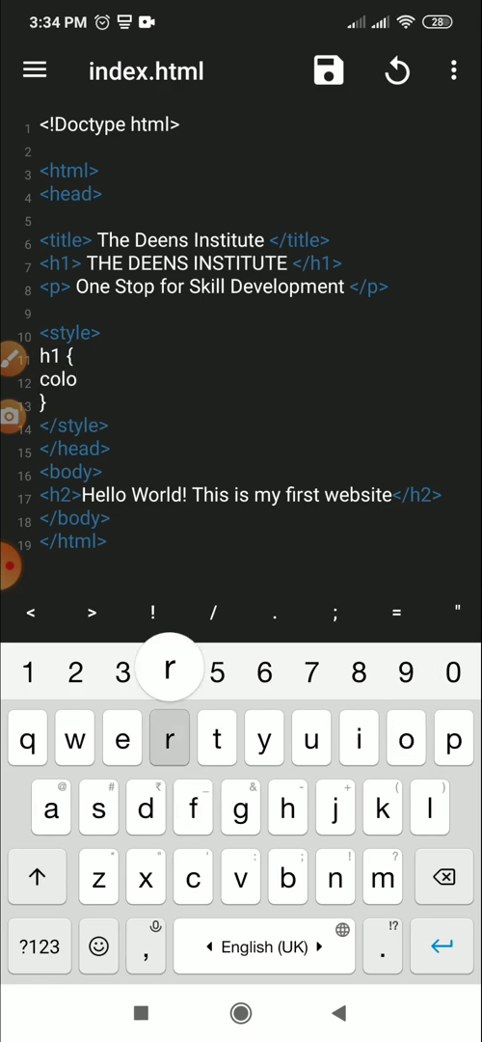
pyautogui.write('r')
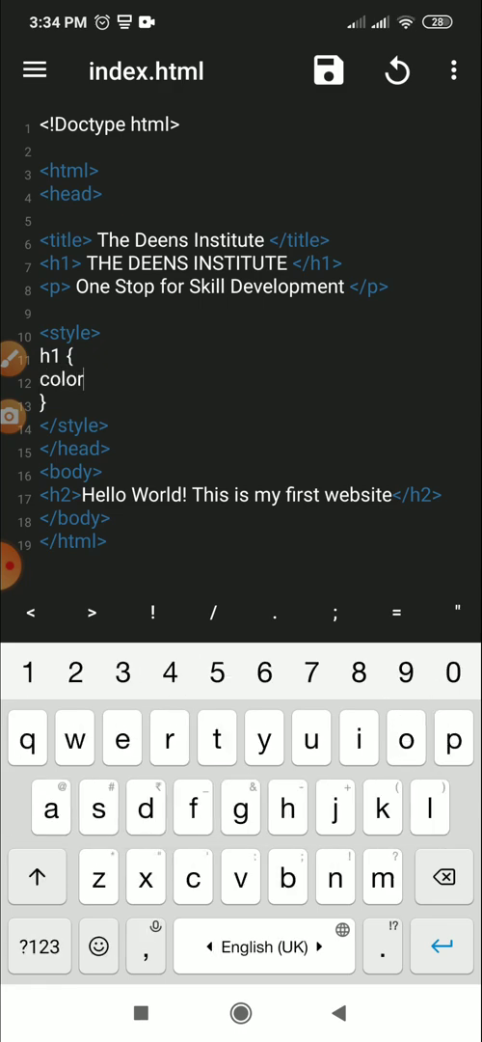
pyautogui.write(':')
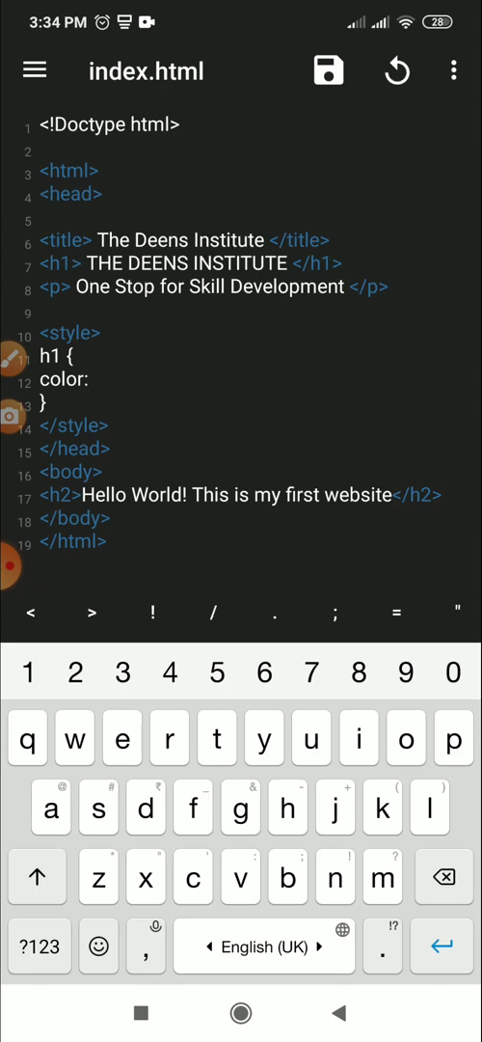
pyautogui.write('whi')
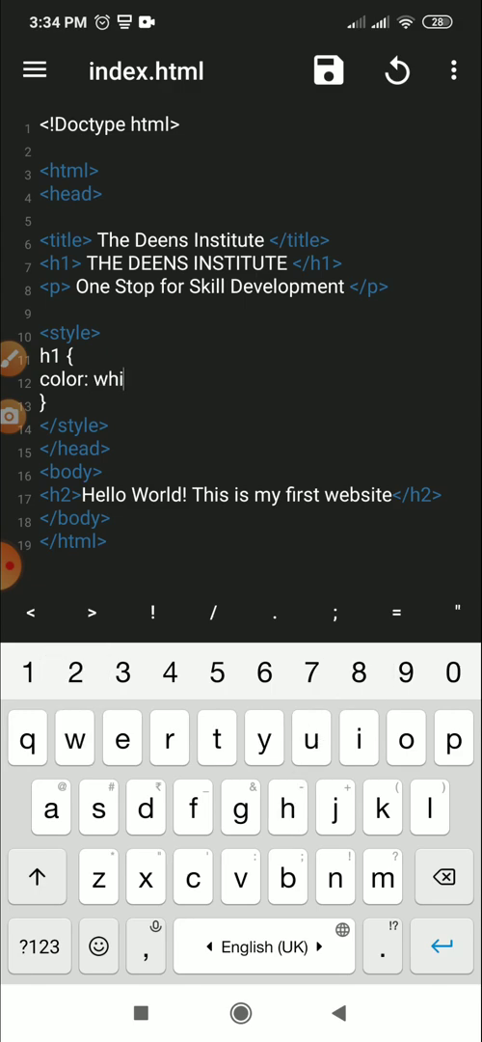
pyautogui.write('te')
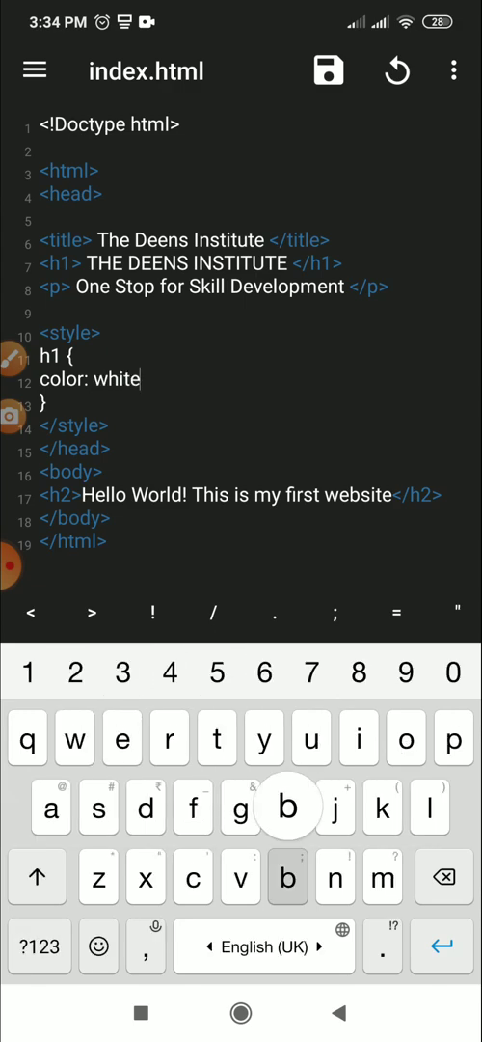
pyautogui.click(39, 945)
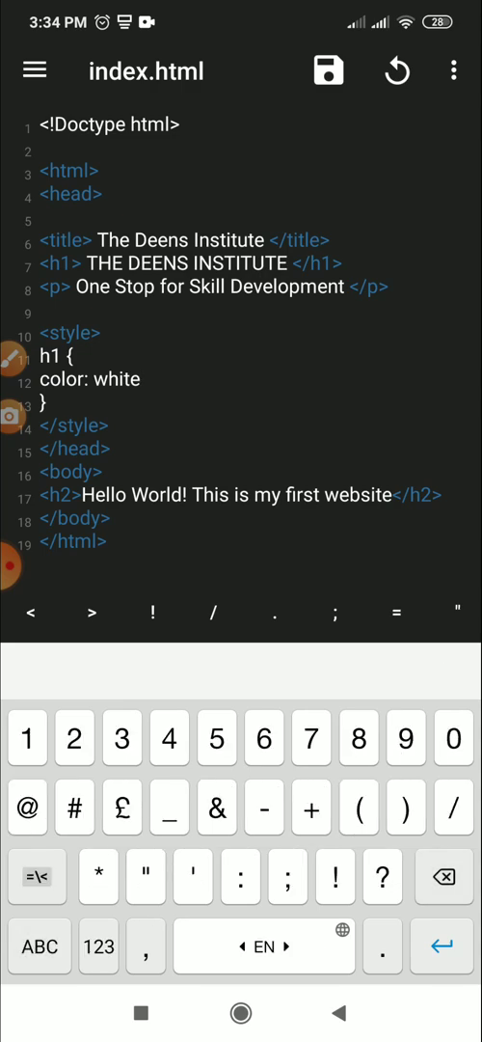
pyautogui.write(';')
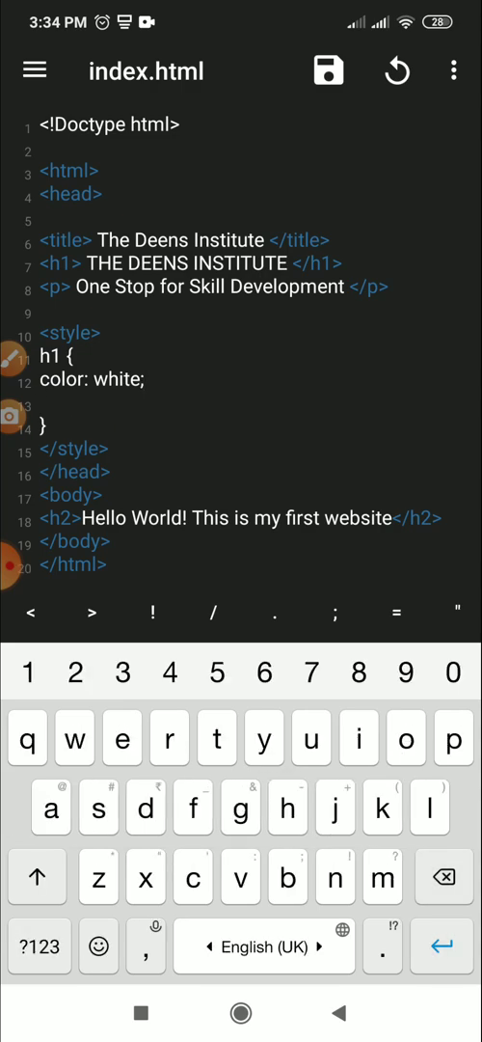
pyautogui.click(40, 403)
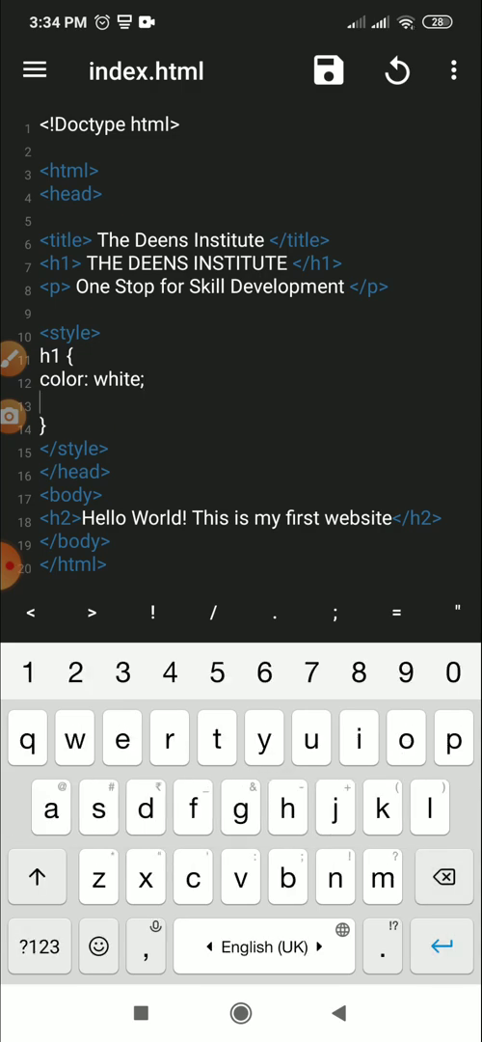
# Add a p rule with braces containing 'color:yellow'.
pyautogui.write('p')
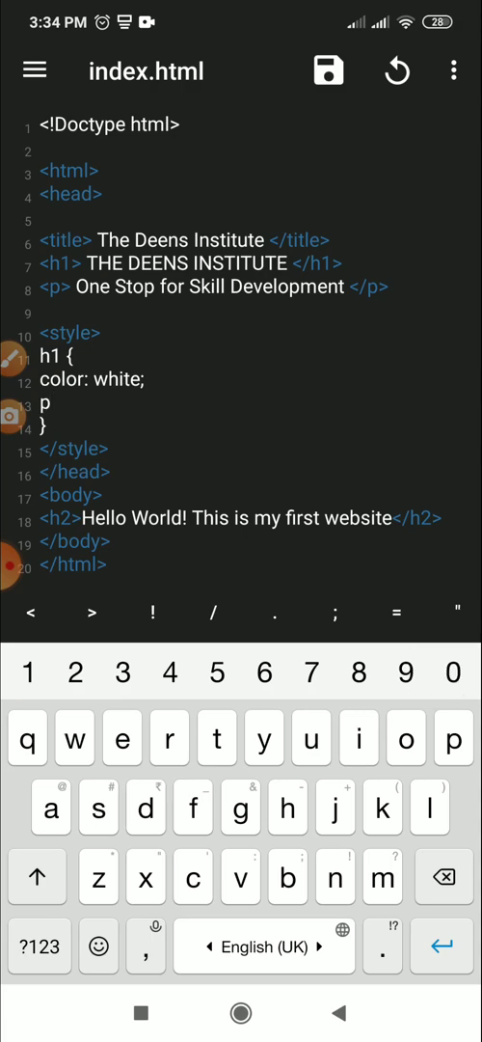
pyautogui.click(39, 946)
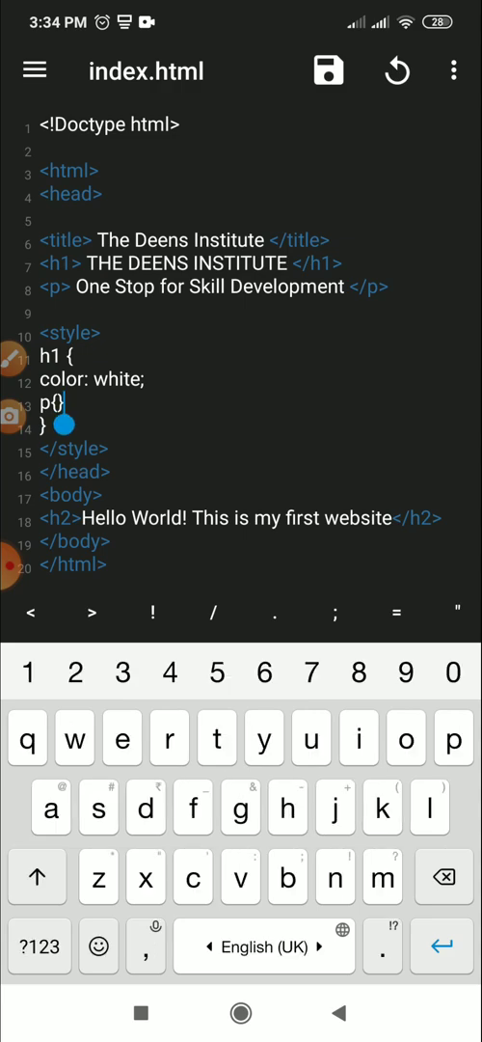
pyautogui.press('Enter')
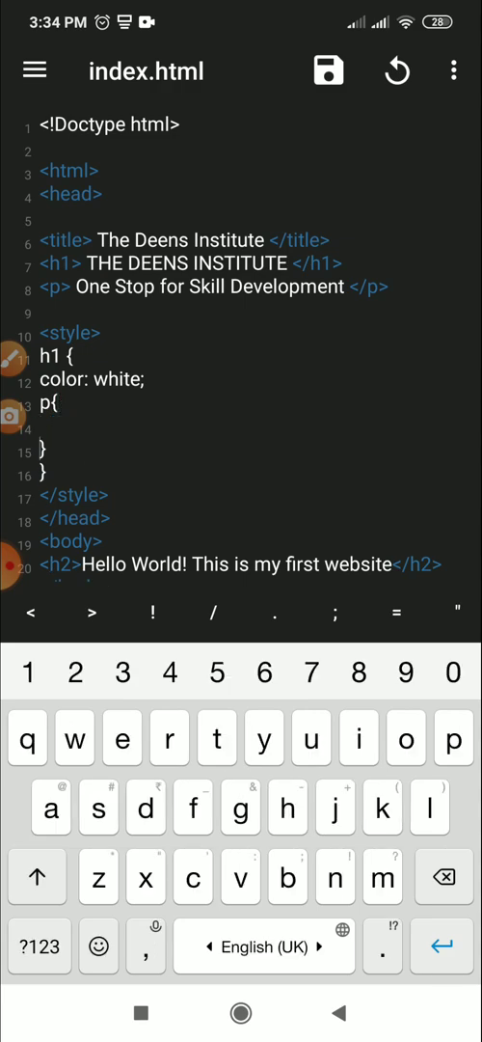
pyautogui.click(192, 876)
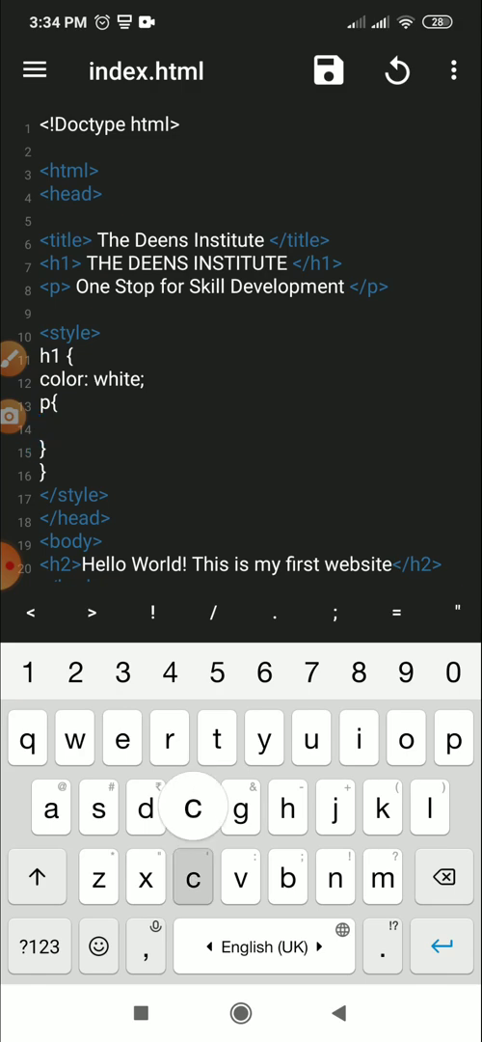
pyautogui.write('color:')
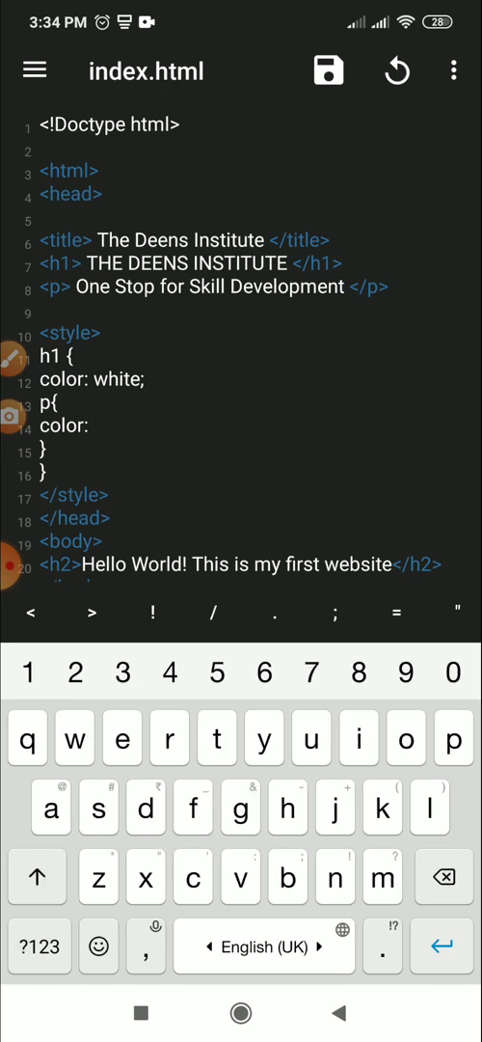
pyautogui.write('yellow;')
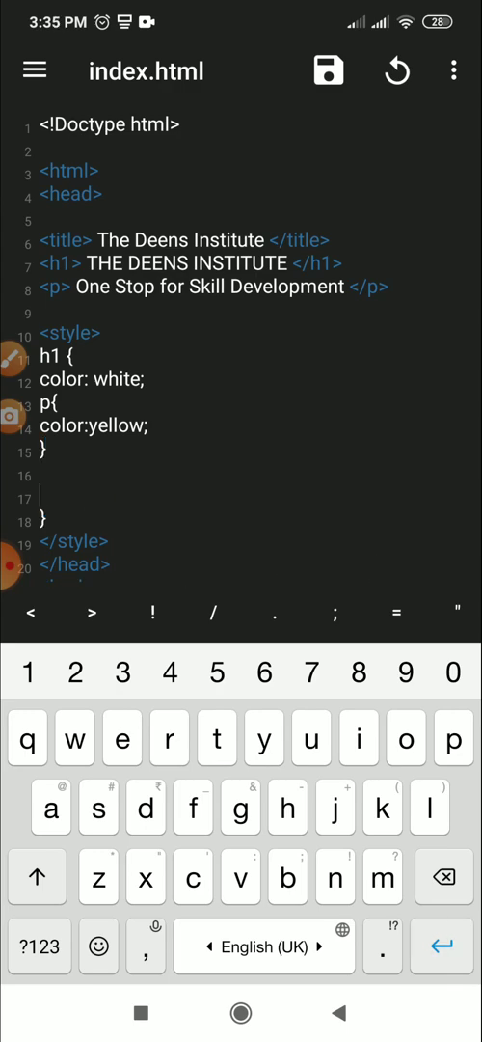
# Write a 'background-color: blue;' line after the p rule, correcting a typo.
pyautogui.write('backgr')
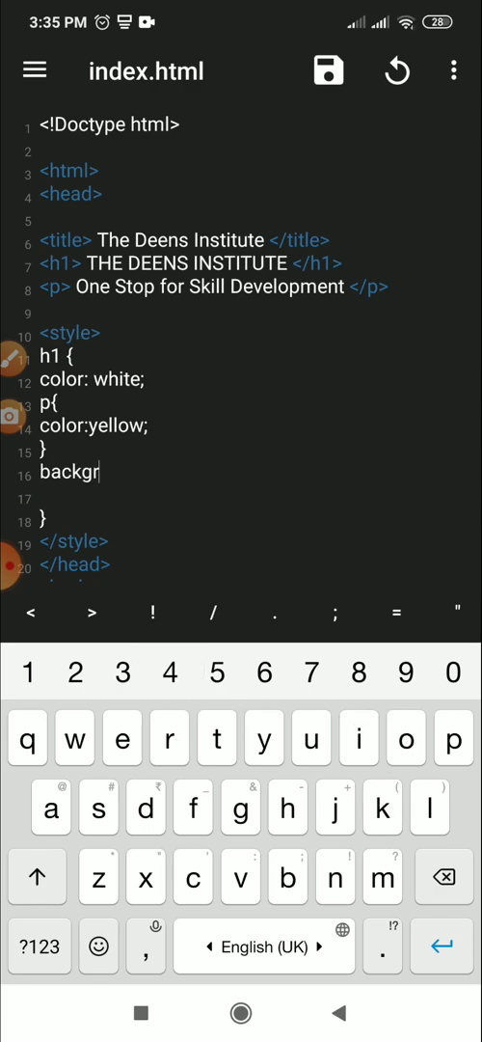
pyautogui.write('ound')
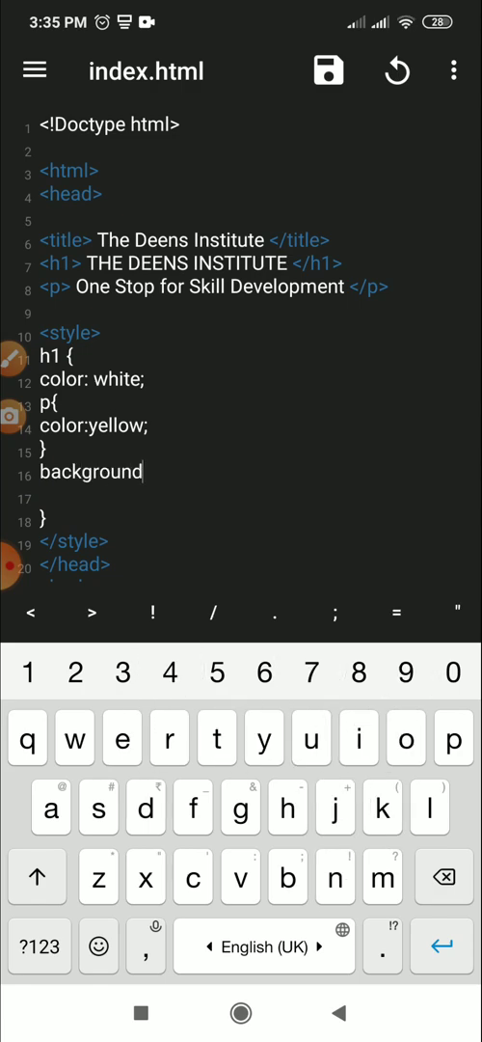
pyautogui.write('h')
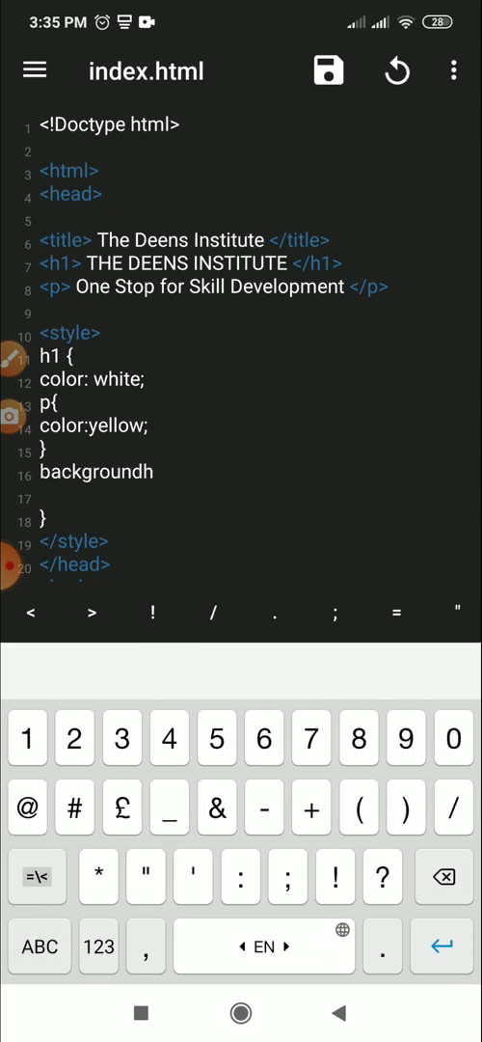
pyautogui.press('Backspace')
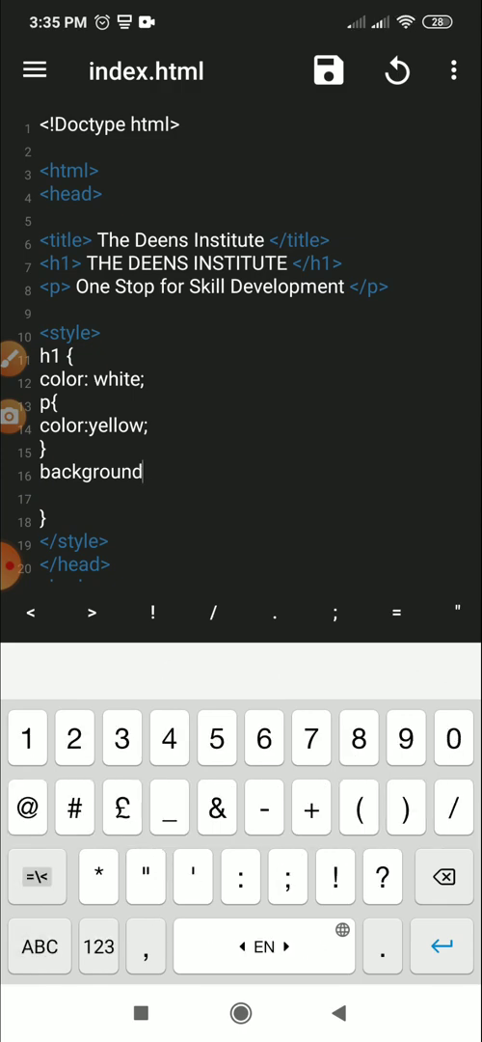
pyautogui.write('-')
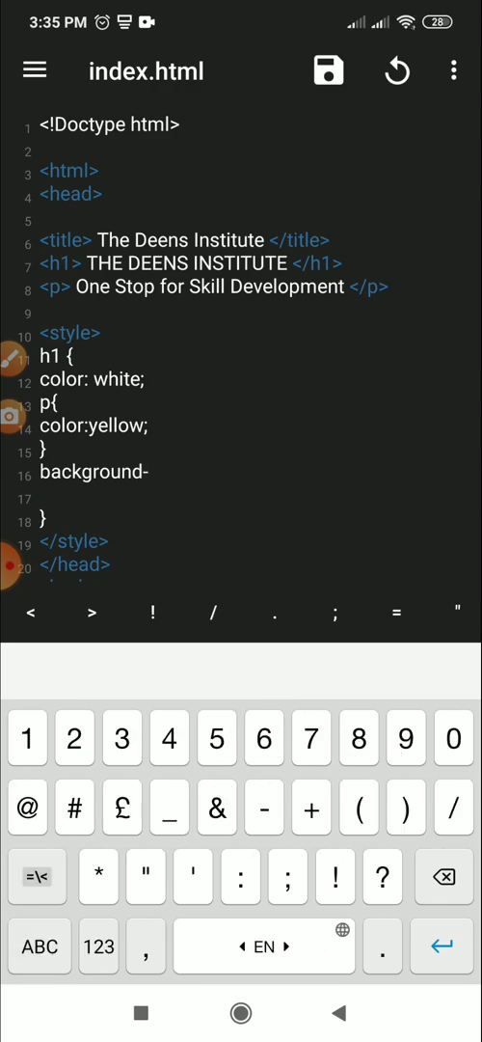
pyautogui.write('colo')
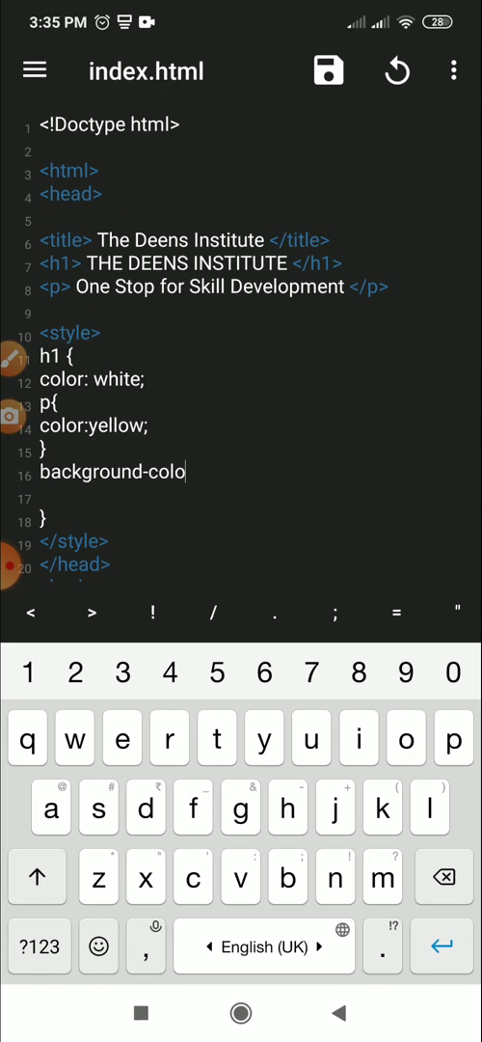
pyautogui.write('v')
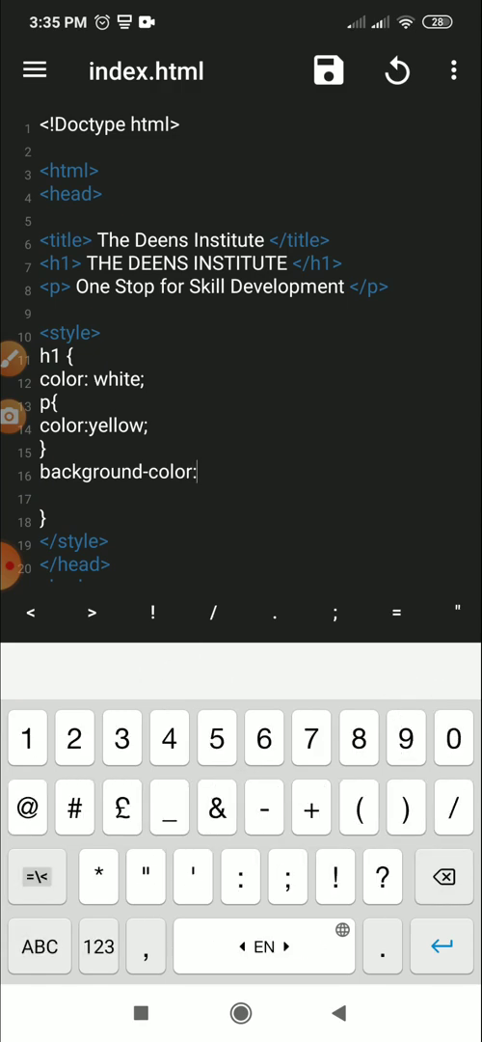
pyautogui.write('blue')
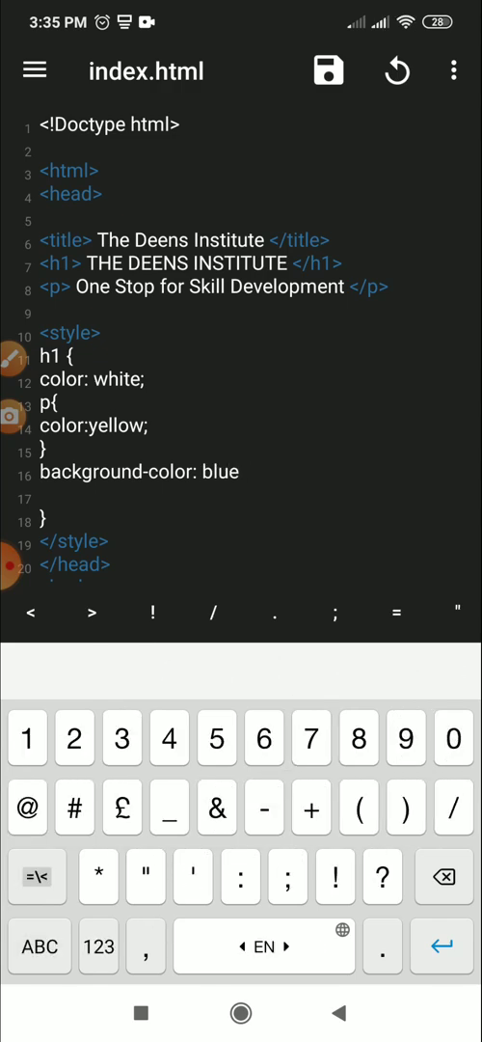
pyautogui.write(';')
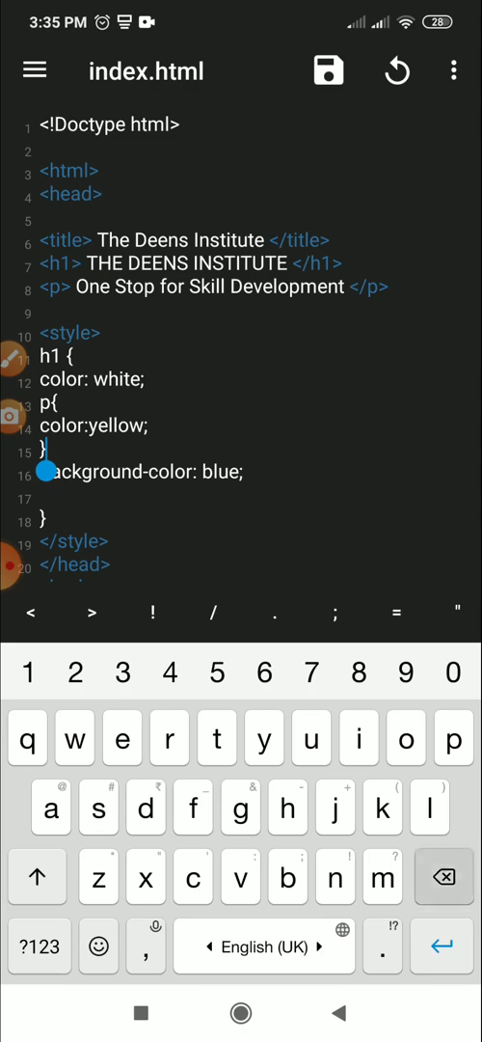
pyautogui.press('Backspace')
pyautogui.write('}')
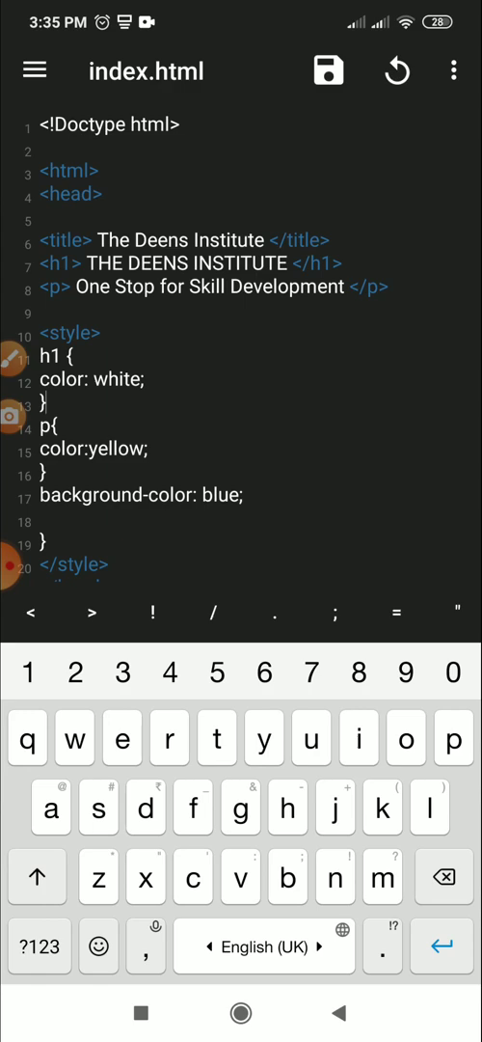
# Begin a body rule after the p rule so it wraps the blue background.
pyautogui.click(147, 447)
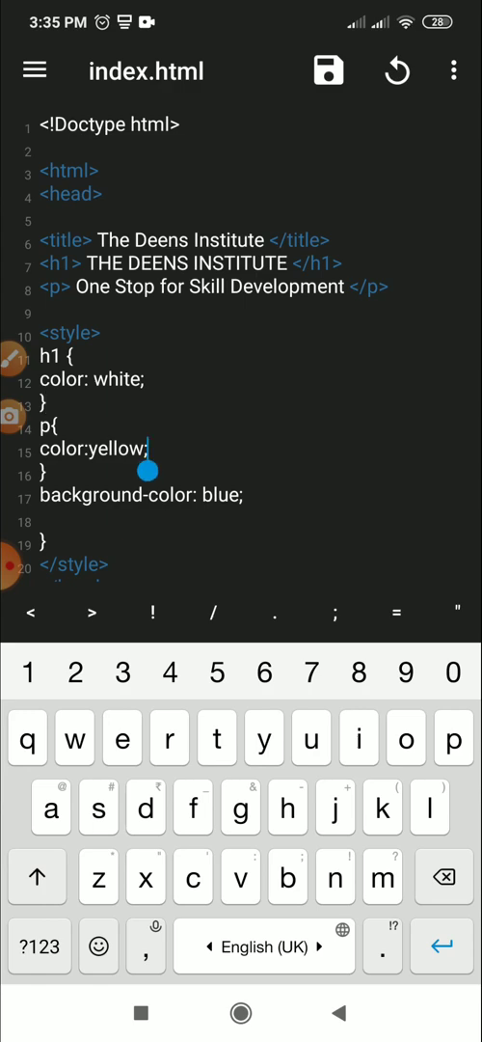
pyautogui.press('Enter')
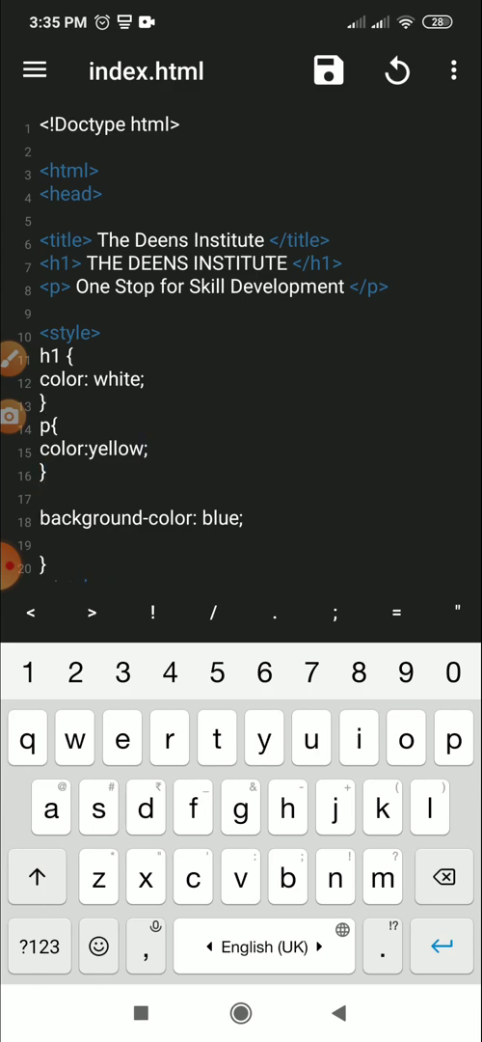
pyautogui.write('body')
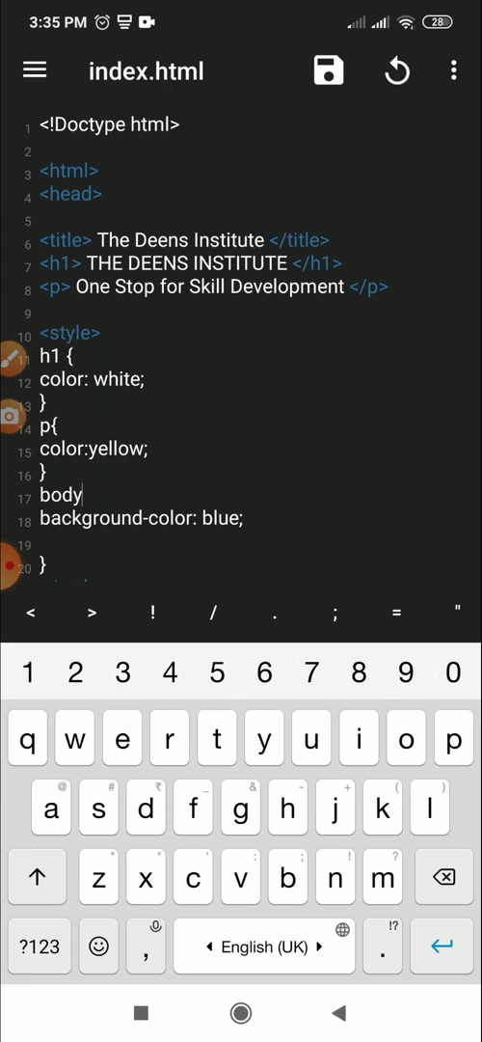
pyautogui.click(38, 945)
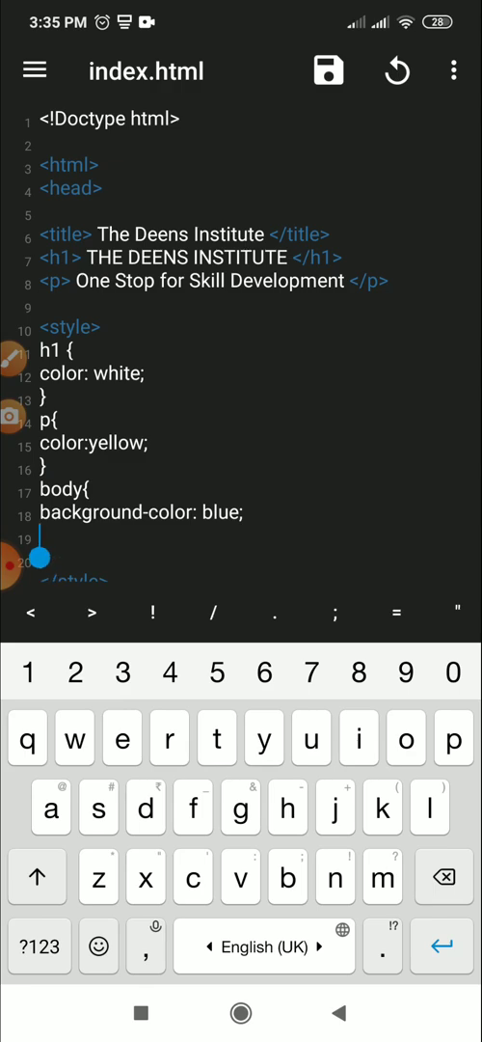
# Add 'color:white' to the body rule below background-color.
pyautogui.write('co')
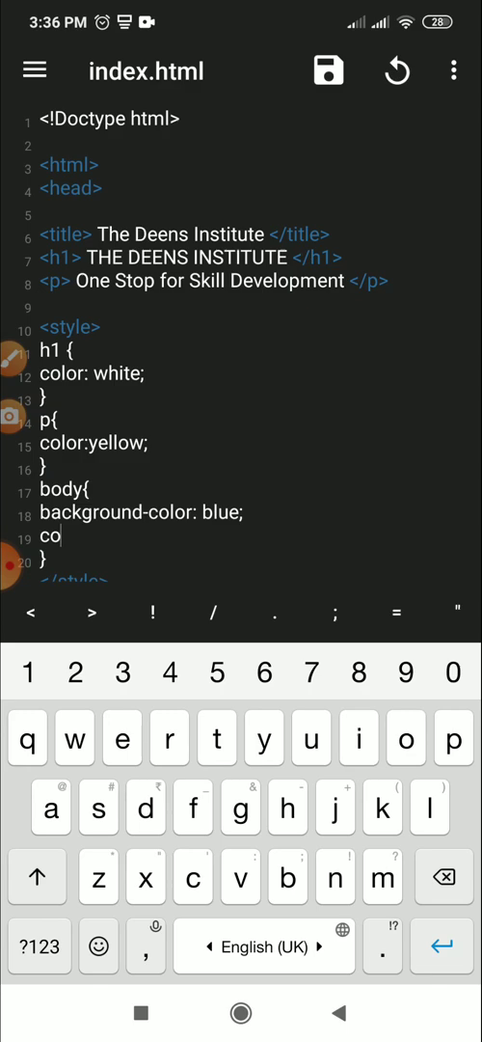
pyautogui.write('lor:')
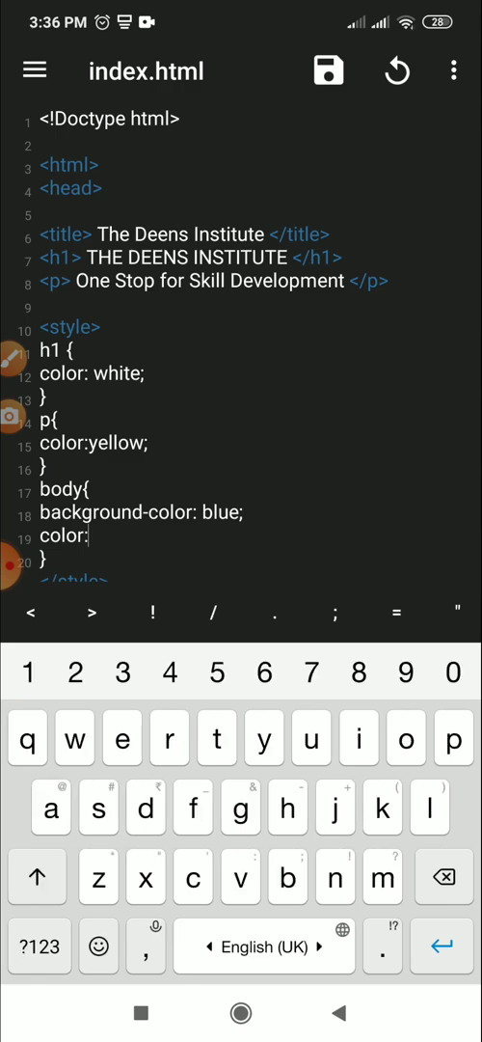
pyautogui.write('white;')
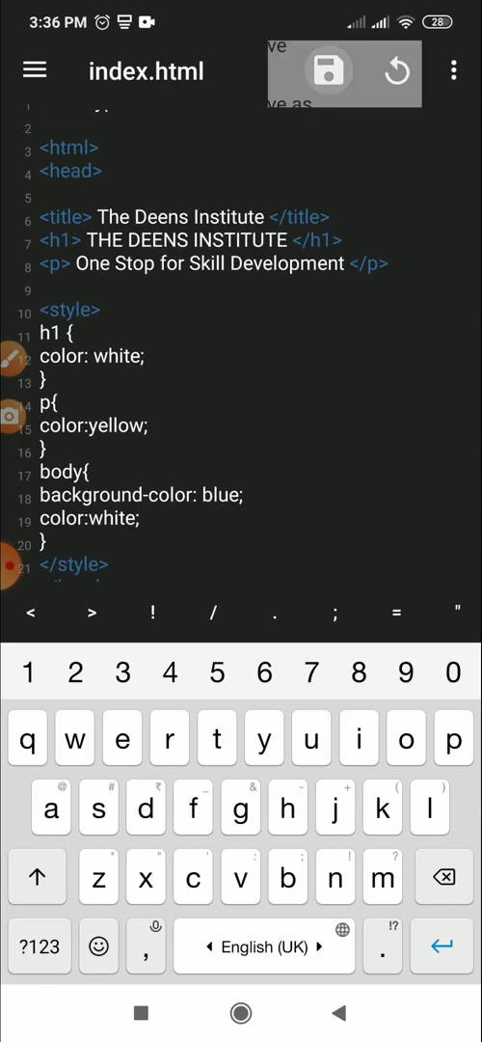
# Save index.html with the new body styles and return to editing.
pyautogui.click(326, 74)
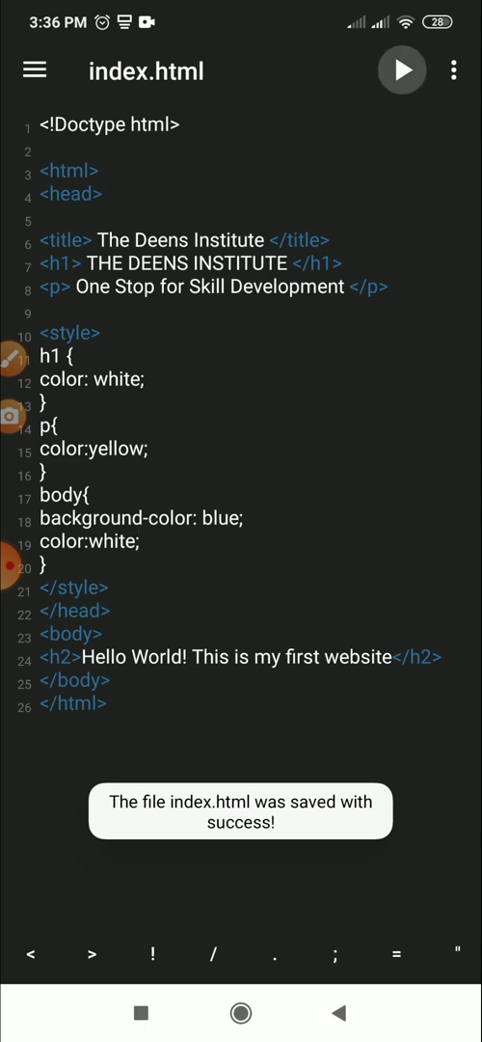
pyautogui.click(402, 69)
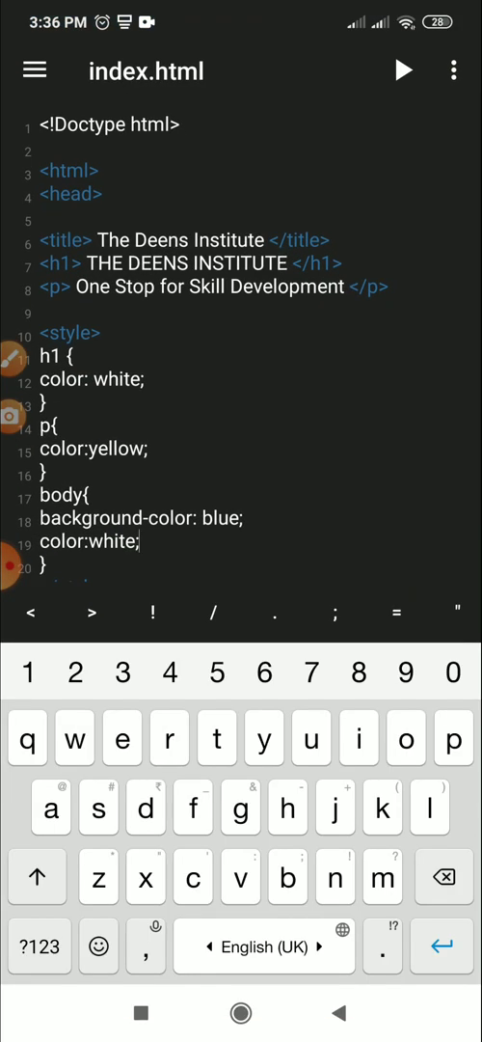
# Add 'text-align:center' to the h1 rule after its colour line.
pyautogui.click(144, 378)
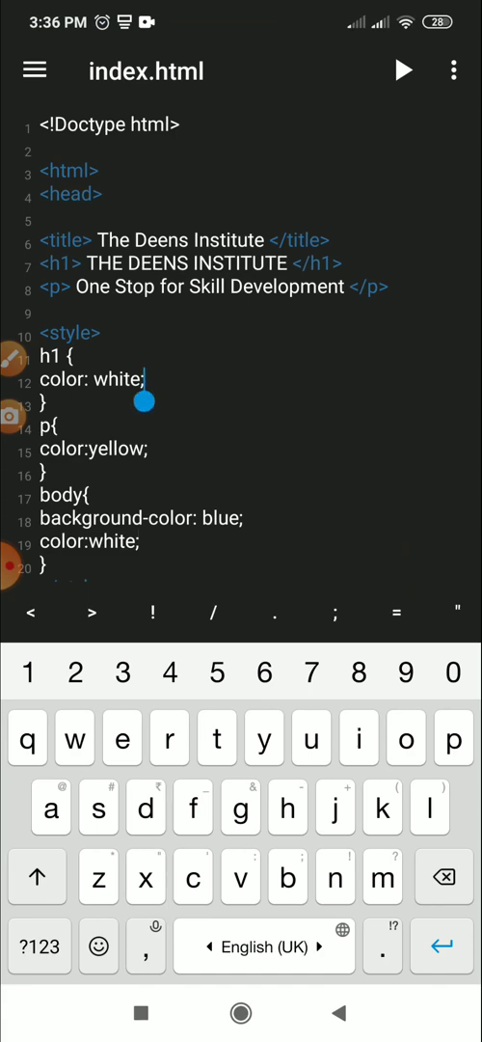
pyautogui.write('text-')
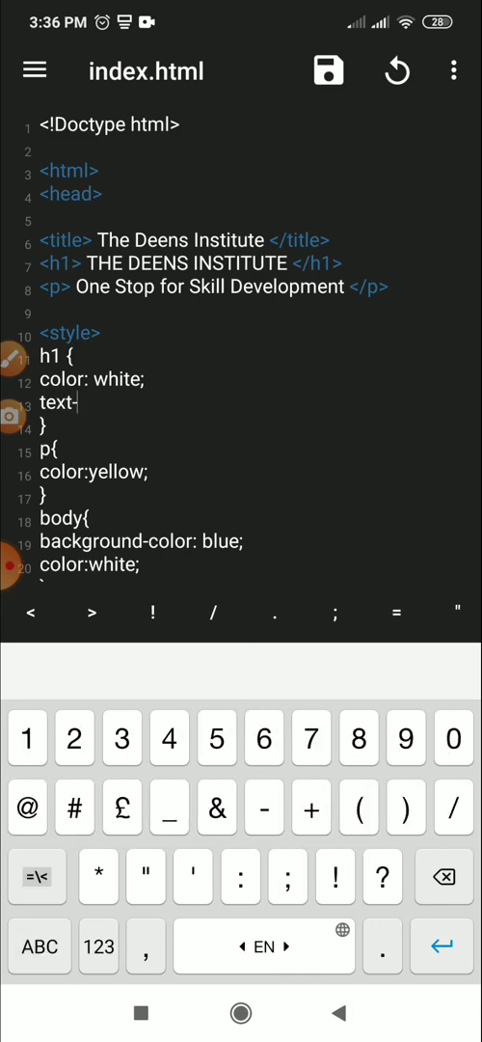
pyautogui.write('align:')
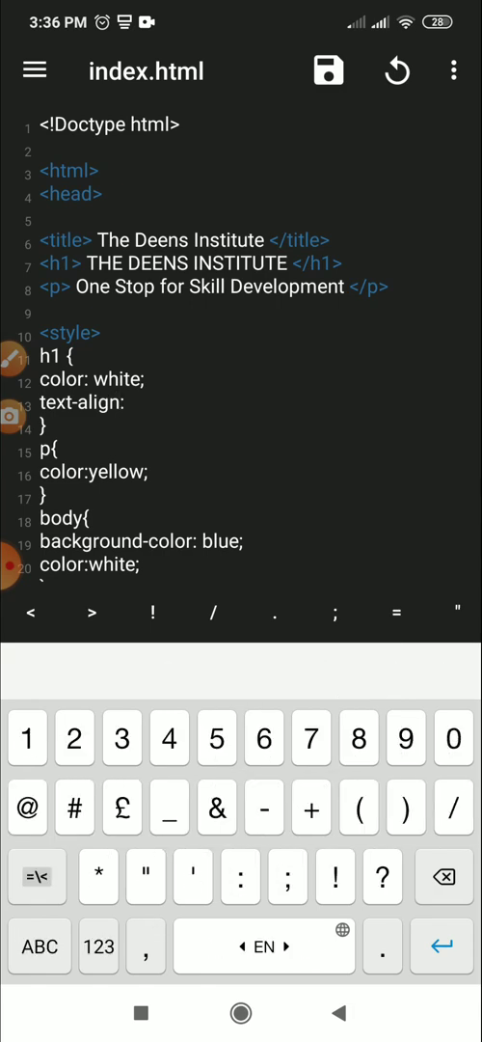
pyautogui.write('ce')
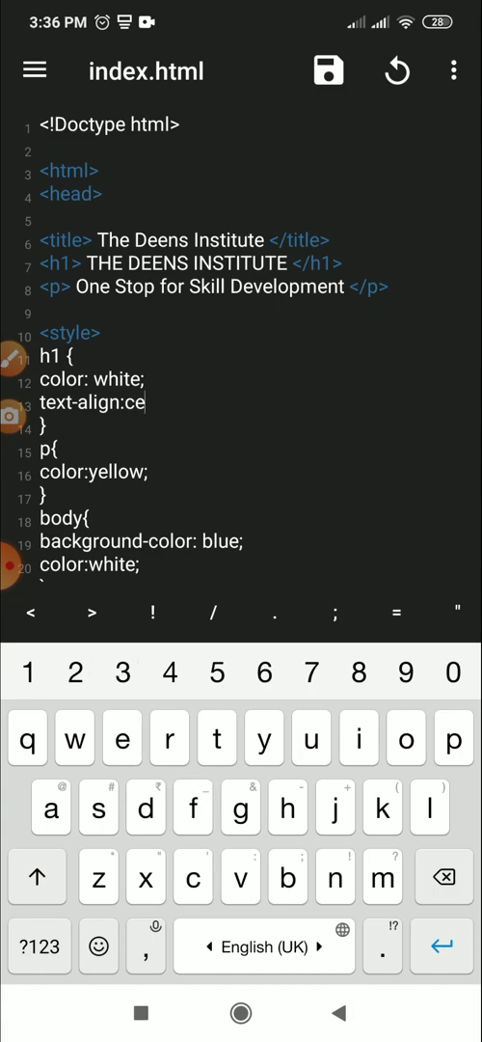
pyautogui.write('nter')
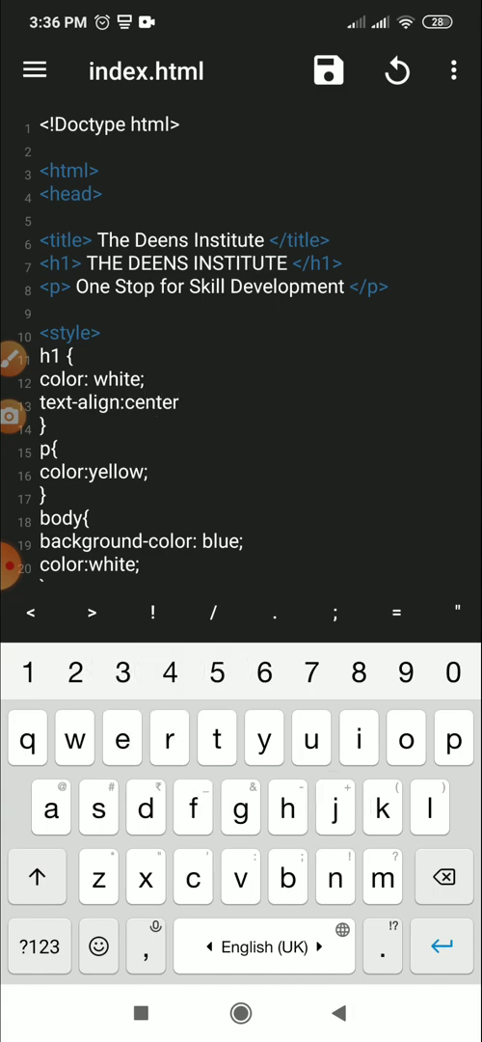
pyautogui.write('b')
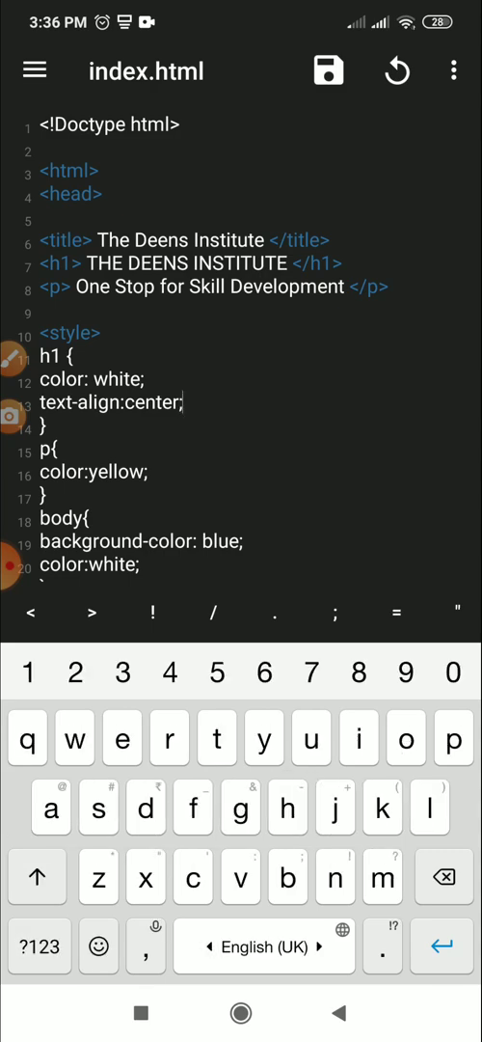
# Add 'text-align:center' to the p and body rules as well.
pyautogui.doubleClick(58, 401)
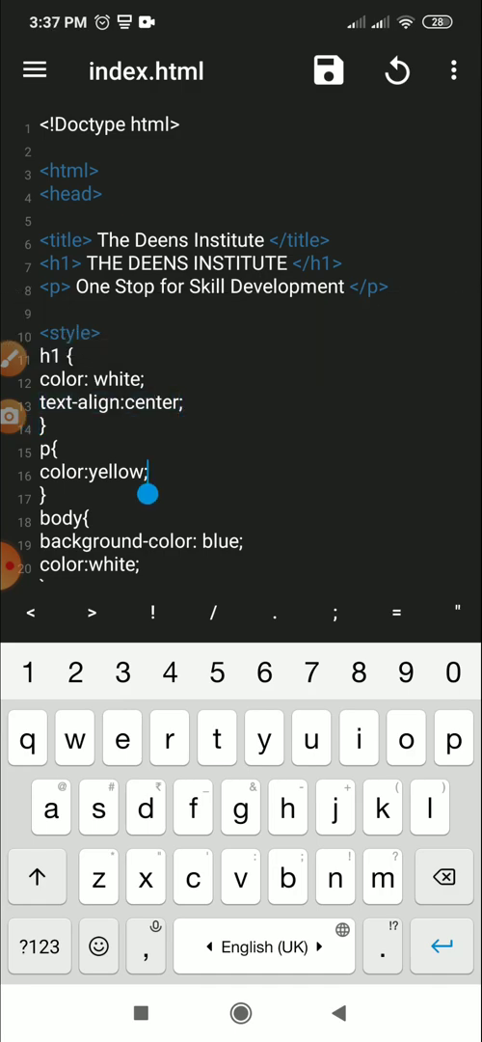
pyautogui.press('Enter')
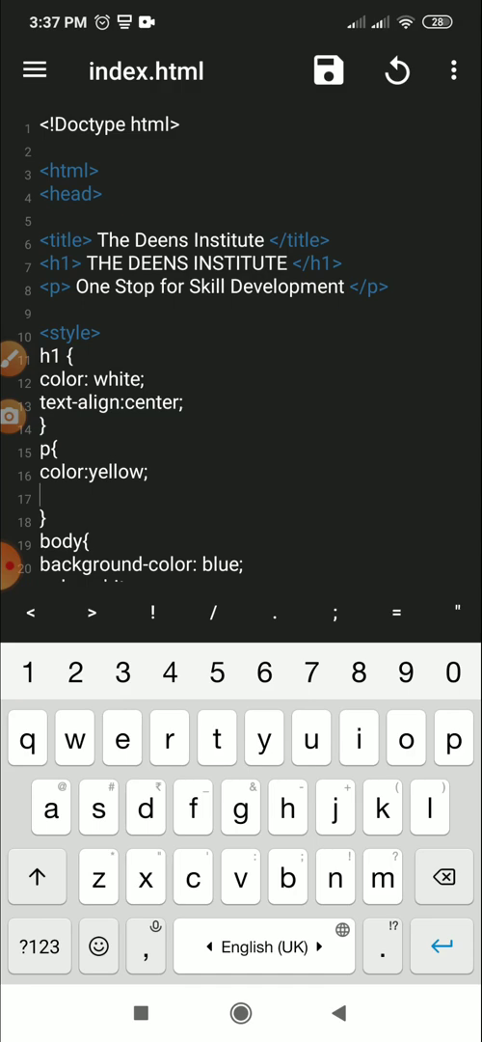
pyautogui.click(38, 499)
pyautogui.write('text-align:center')
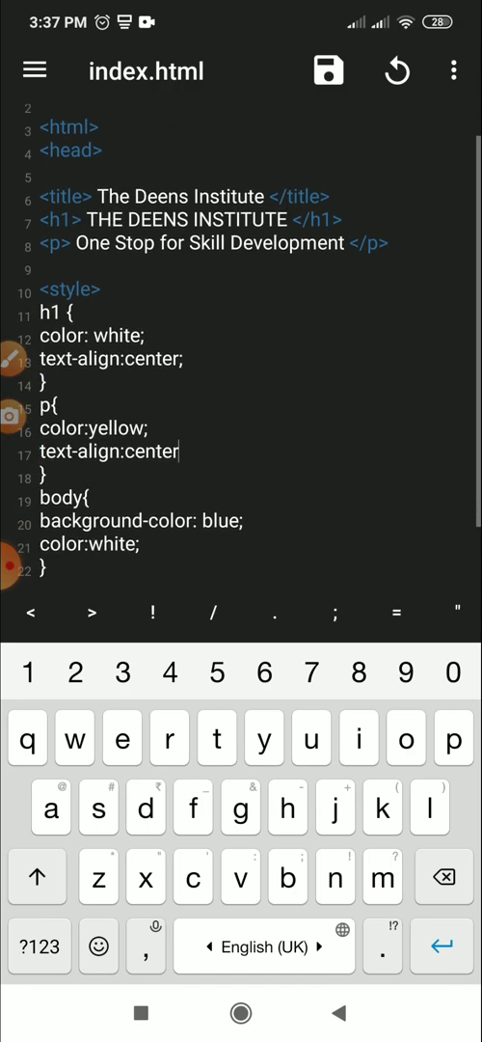
pyautogui.press('Return')
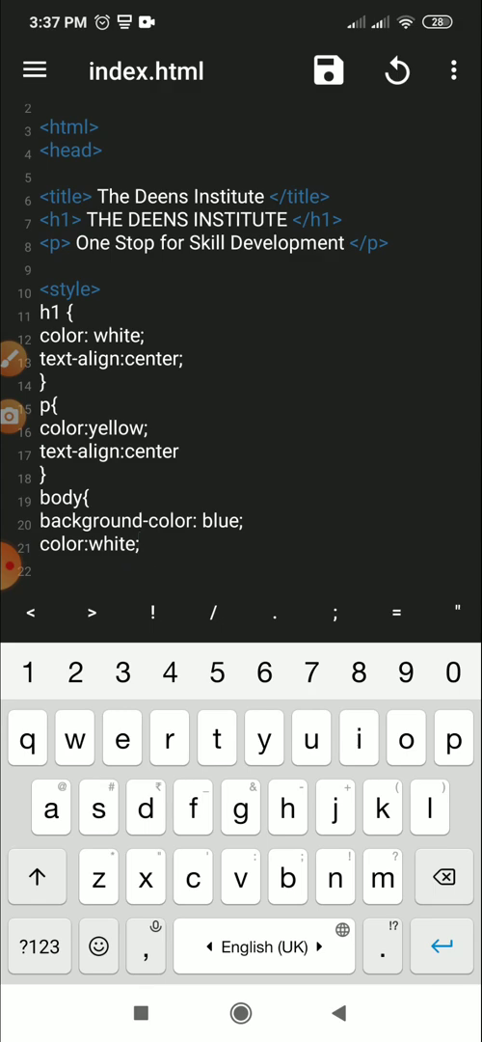
pyautogui.write('text-align:center')
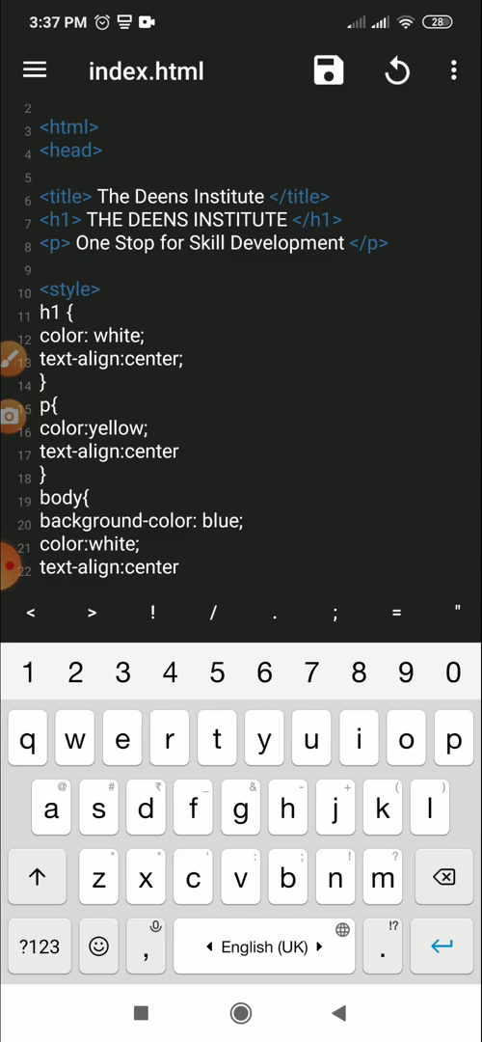
# Save index.html and preview the page in the browser.
pyautogui.click(328, 69)
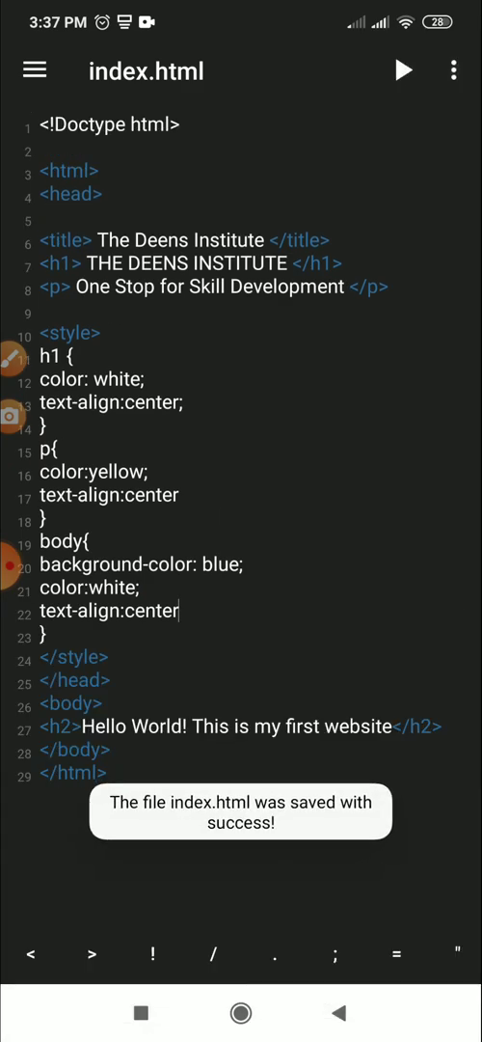
pyautogui.click(401, 69)
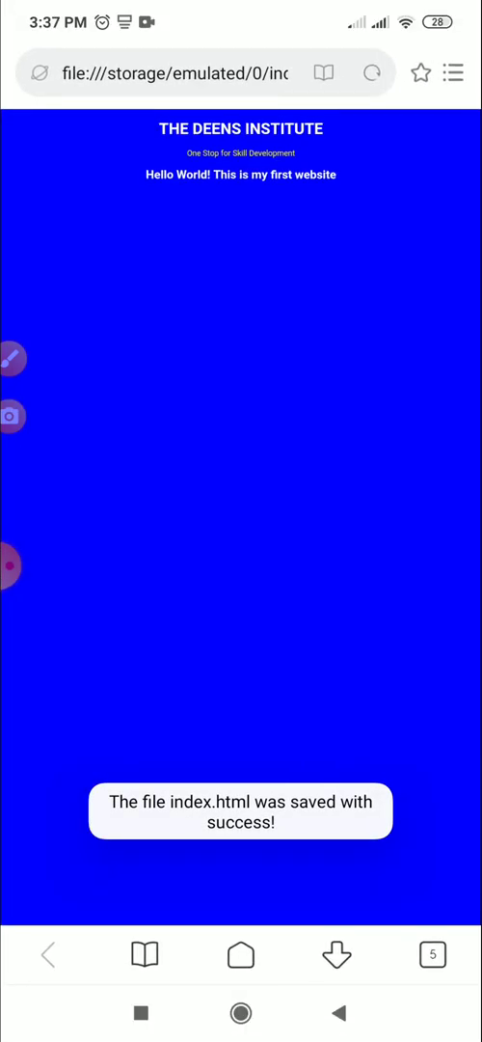